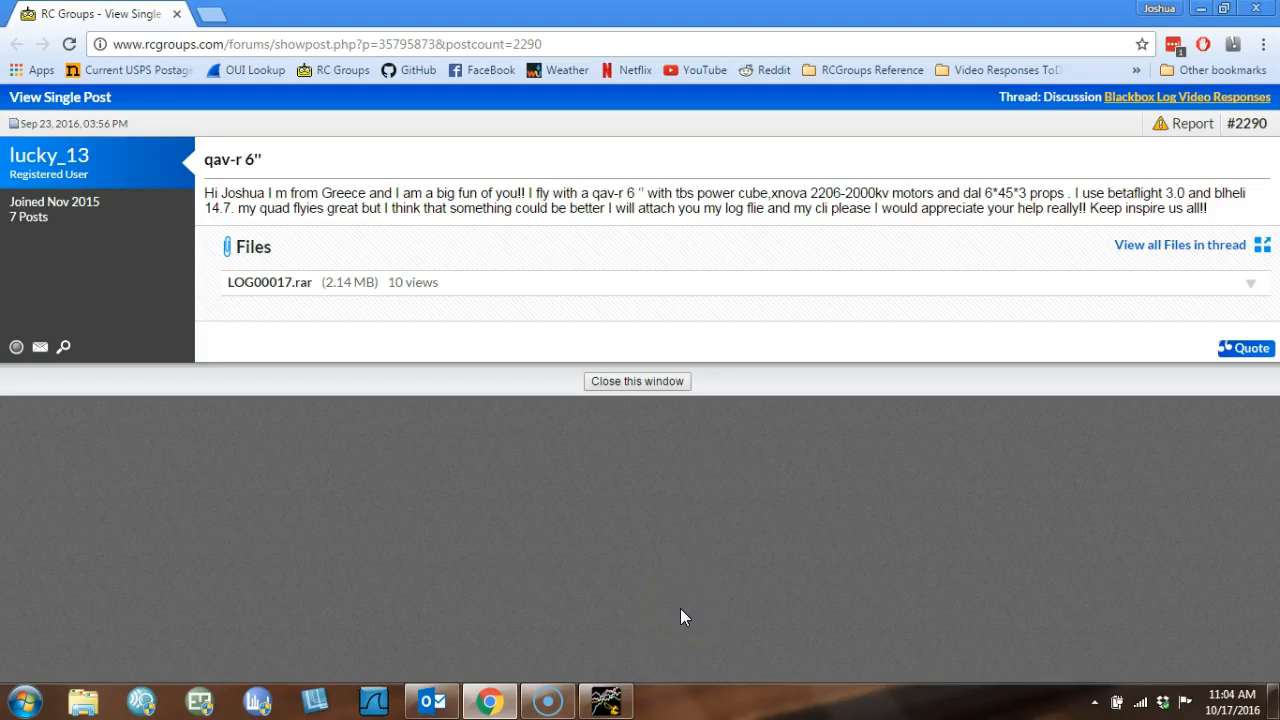
mouse_move(683, 612)
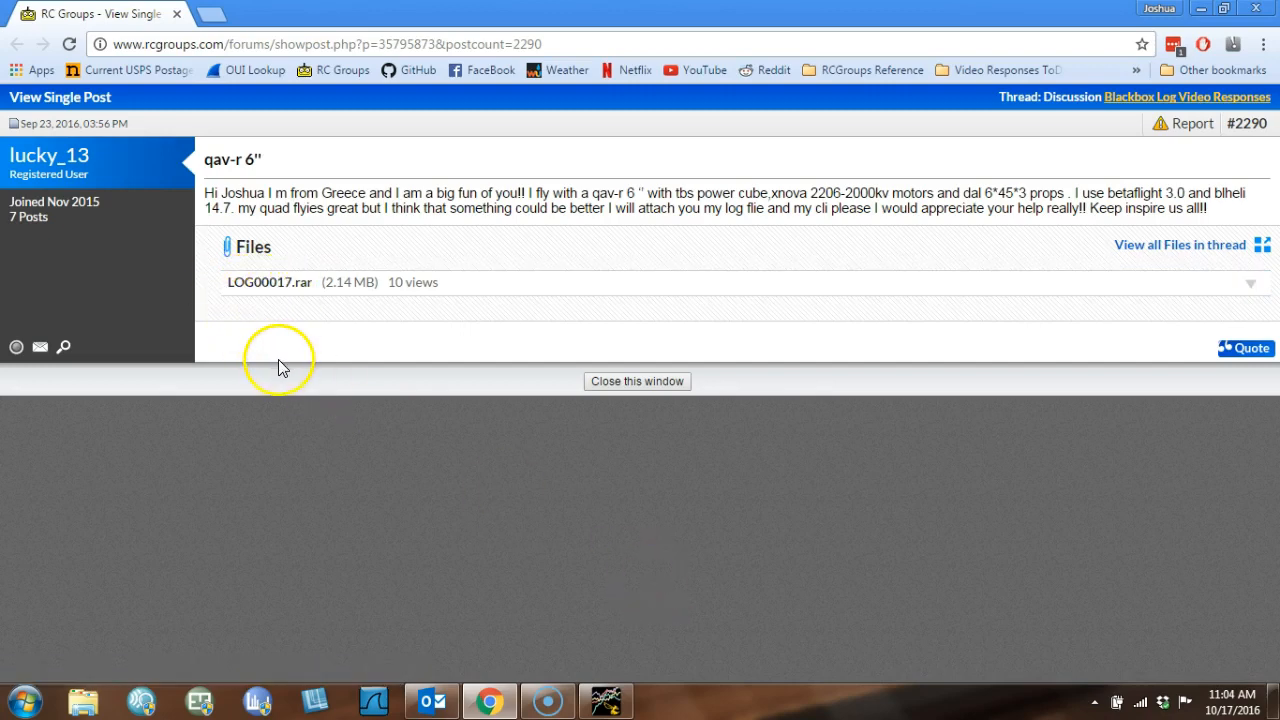
mouse_move(278, 368)
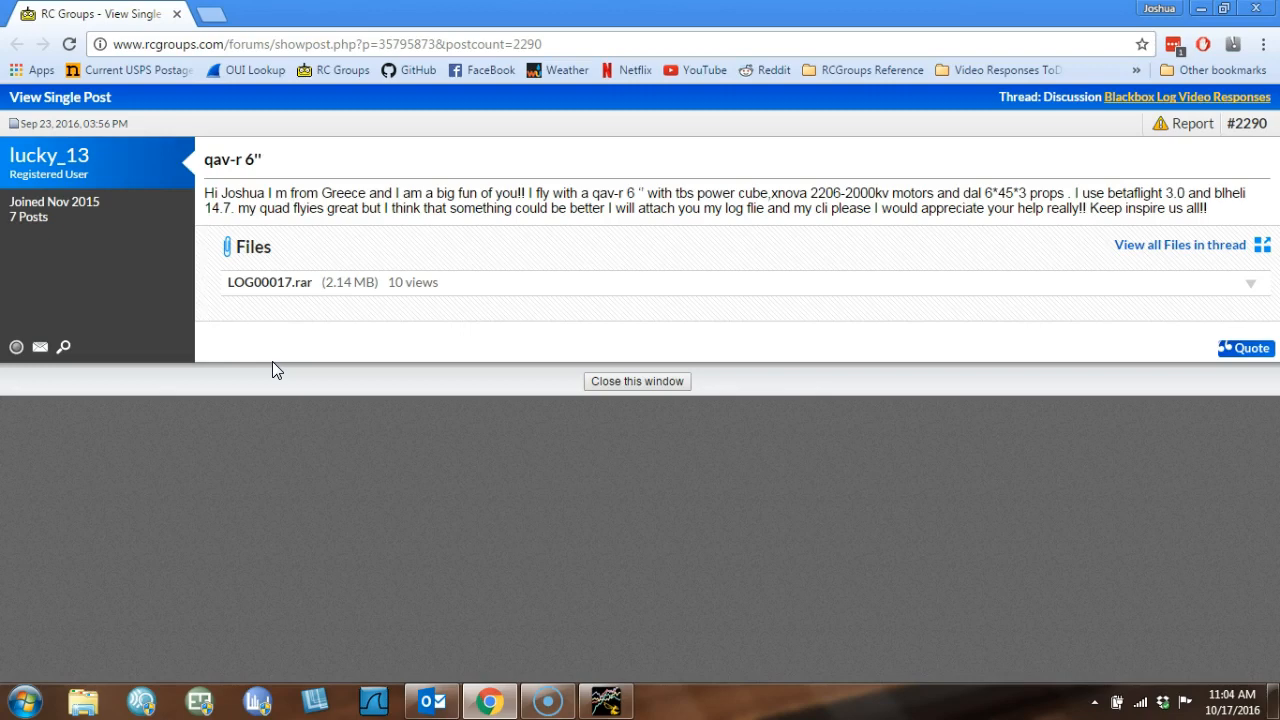
mouse_move(851, 78)
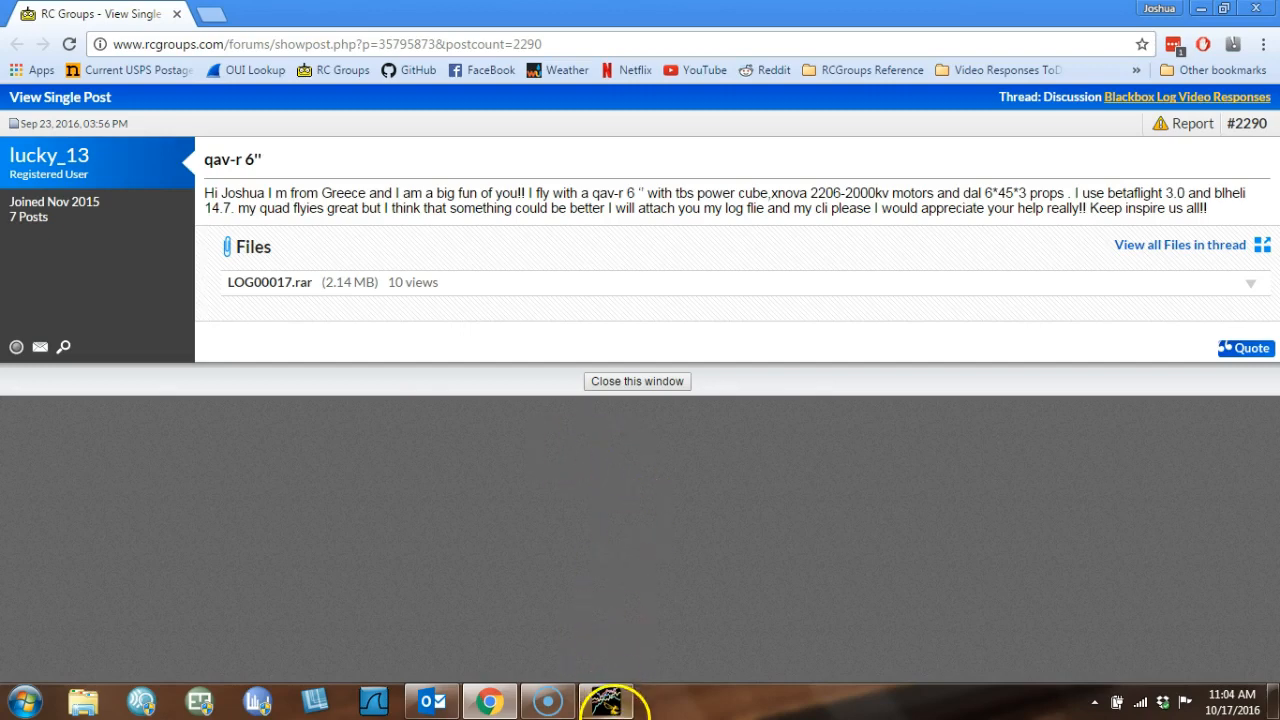
Switch to Blackbox Explorer and save a Gyros preset graph plotting roll, pitch and yaw.
left_click(605, 699)
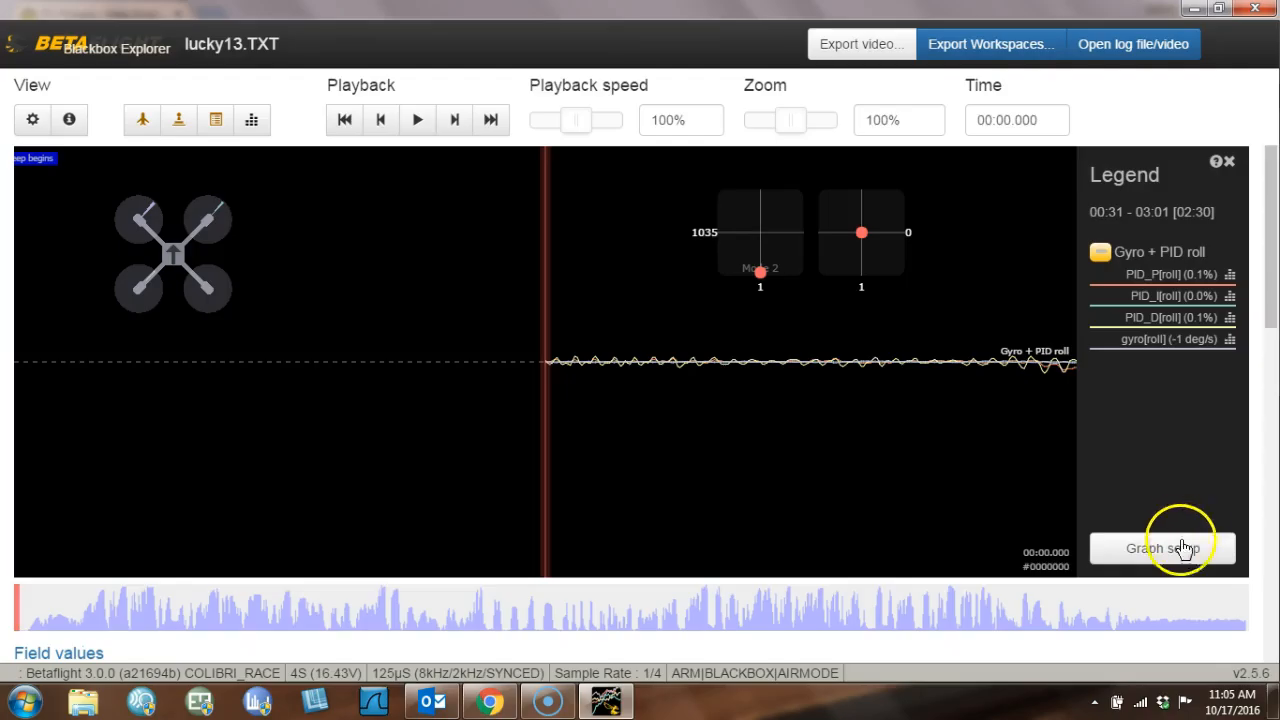
left_click(1162, 548)
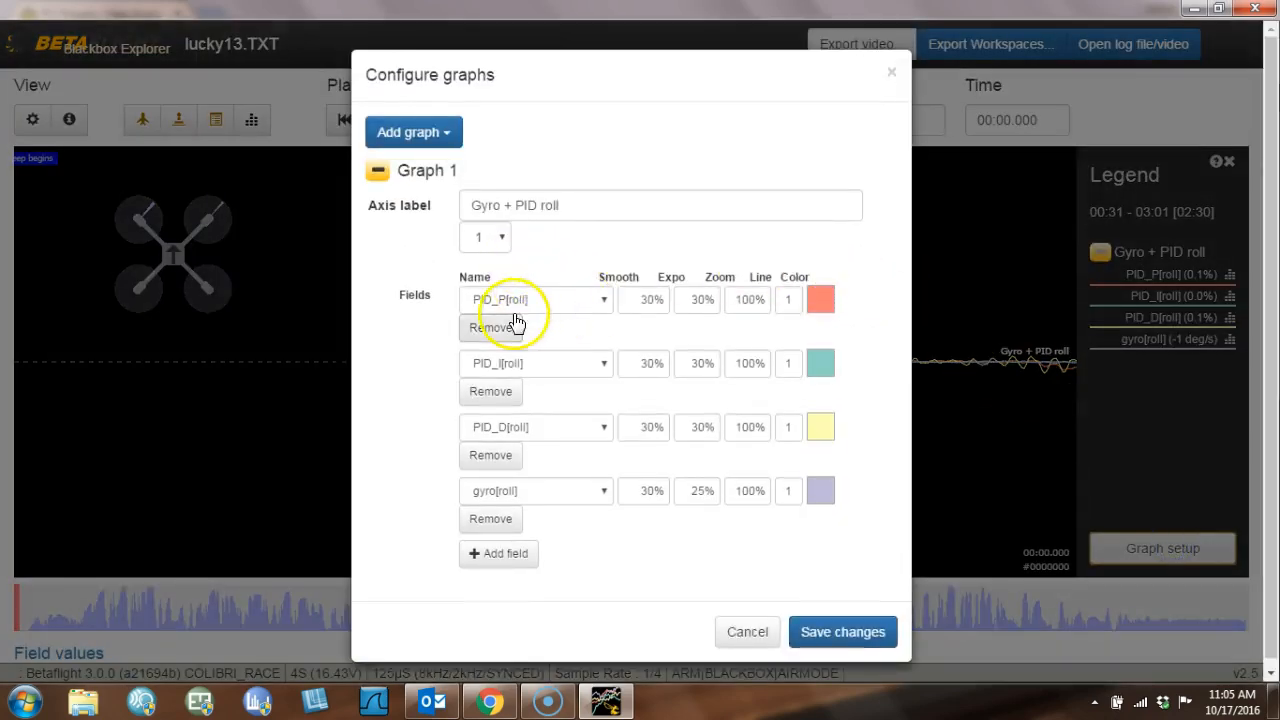
left_click(413, 132)
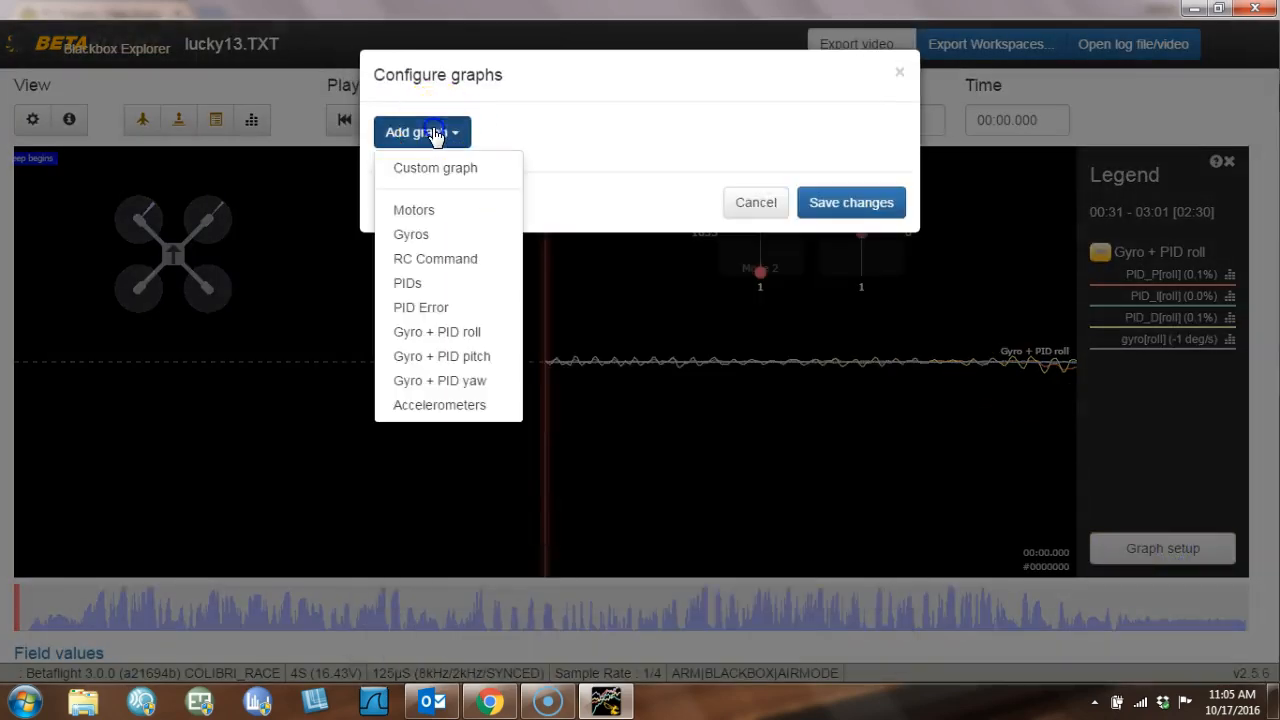
left_click(411, 234)
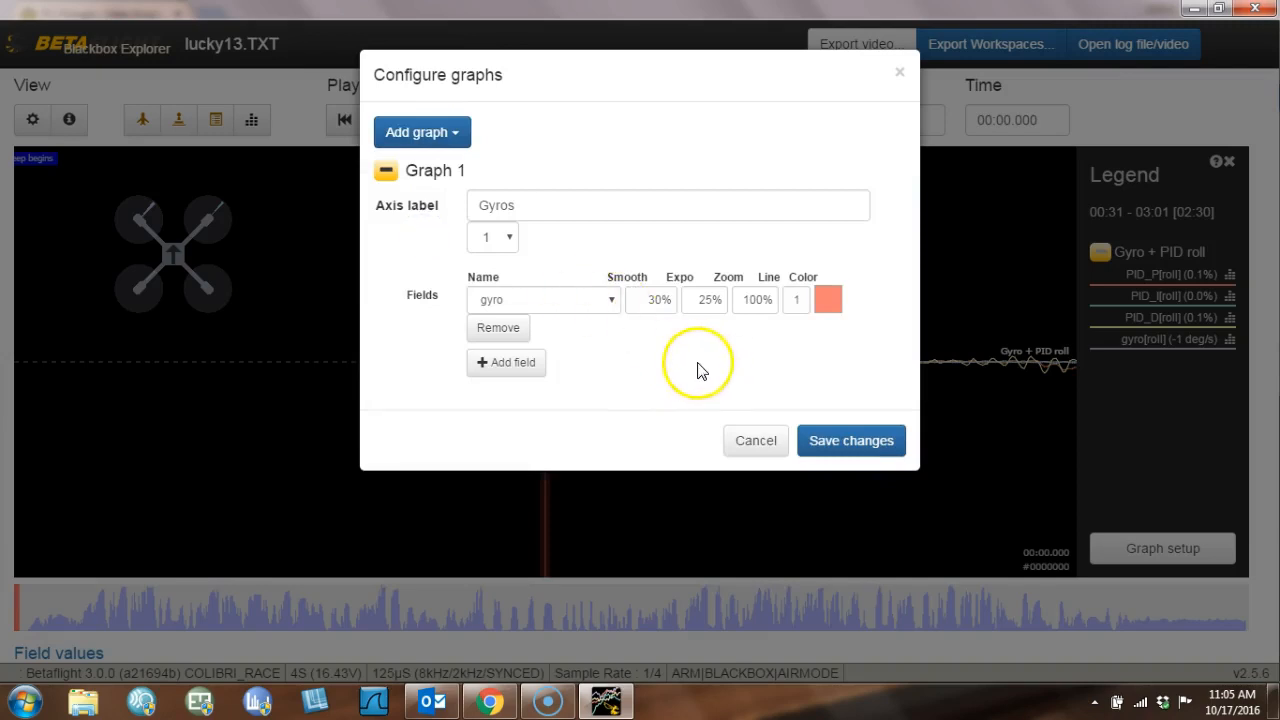
left_click(851, 440)
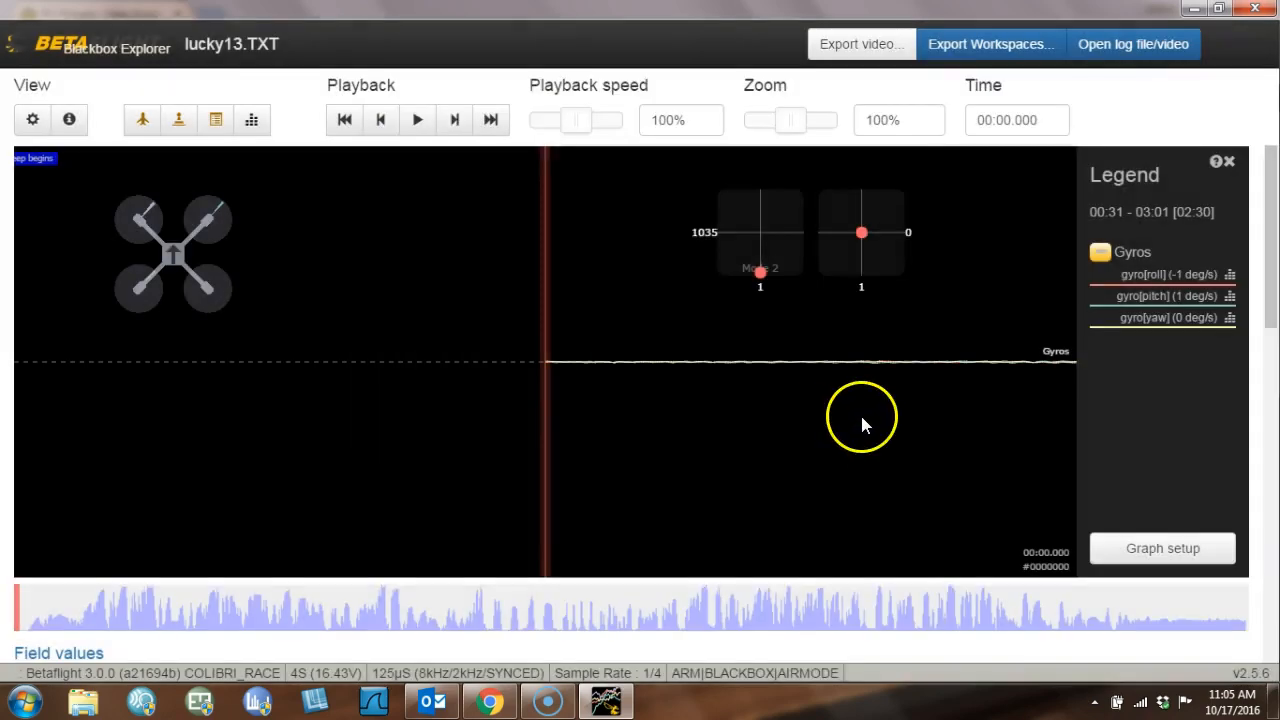
mouse_move(750, 353)
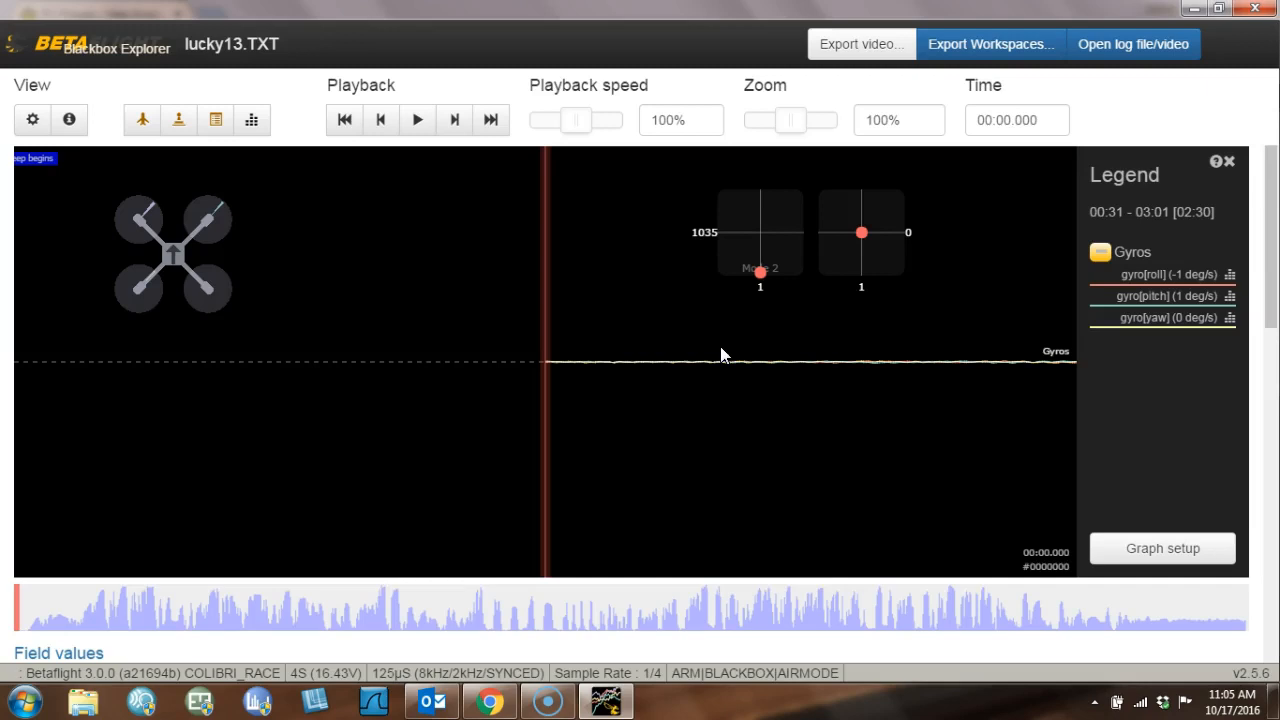
mouse_move(770, 125)
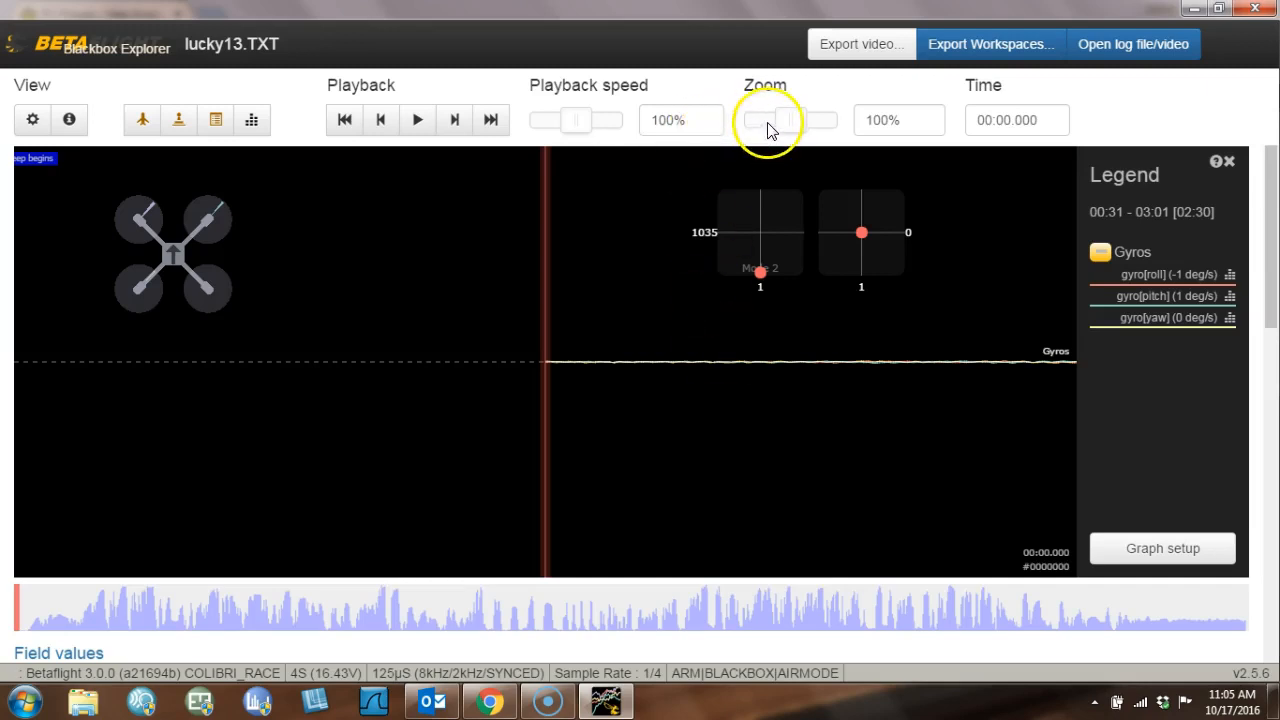
mouse_move(798, 128)
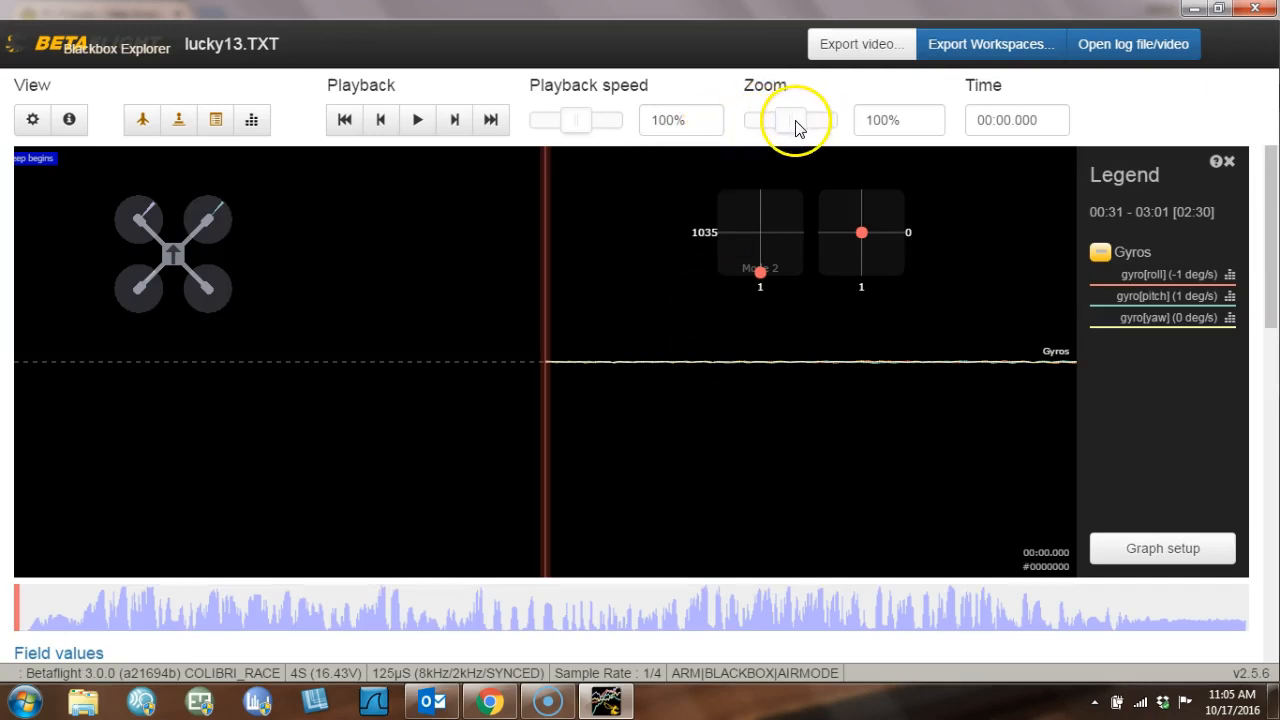
Drag the Zoom slider to 10% so about 7 seconds of flight is visible.
left_click_drag(795, 120, 745, 120)
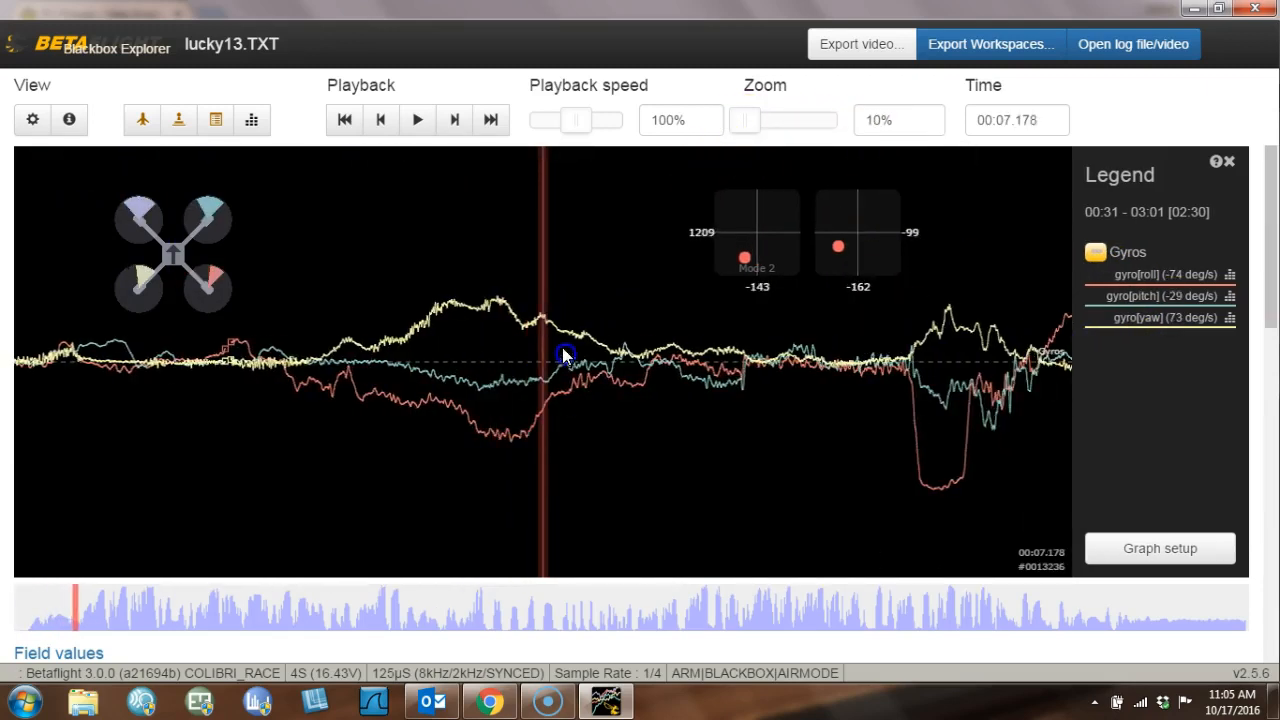
mouse_move(425, 333)
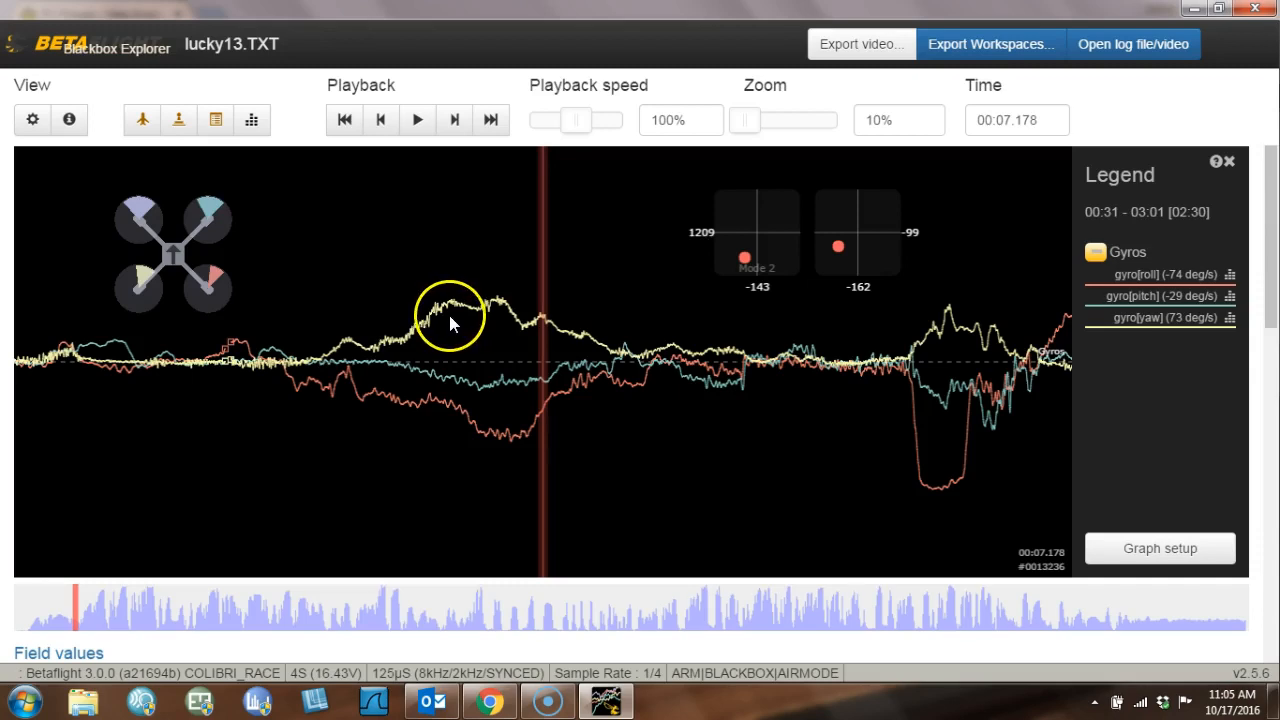
mouse_move(1160, 548)
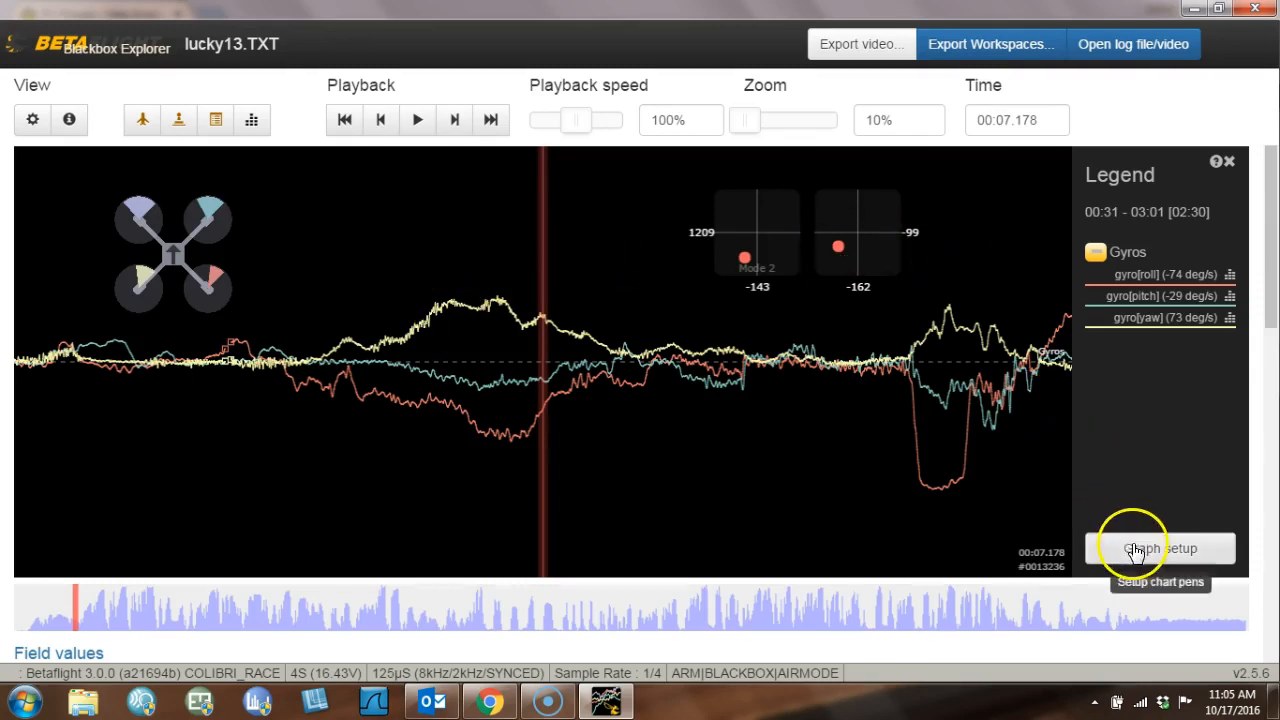
Review the gyro roll, pitch and yaw smoothing settings in Graph setup and close it.
left_click(1160, 548)
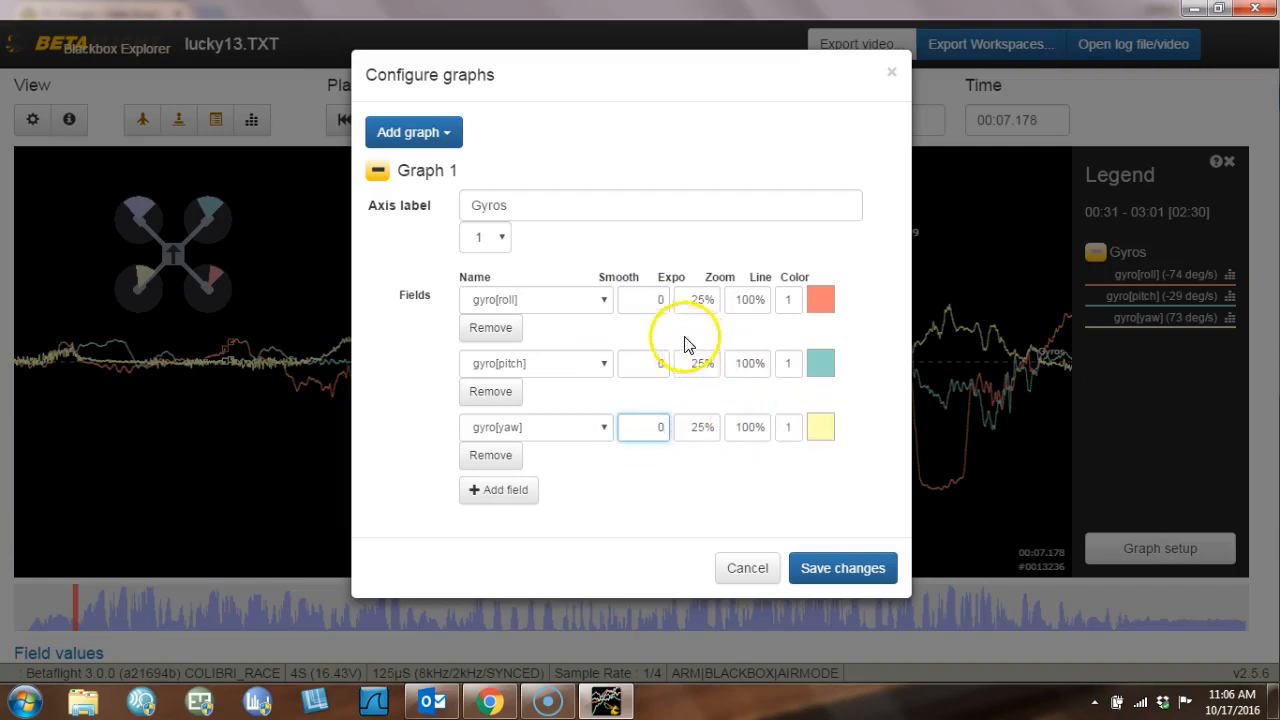
left_click(842, 568)
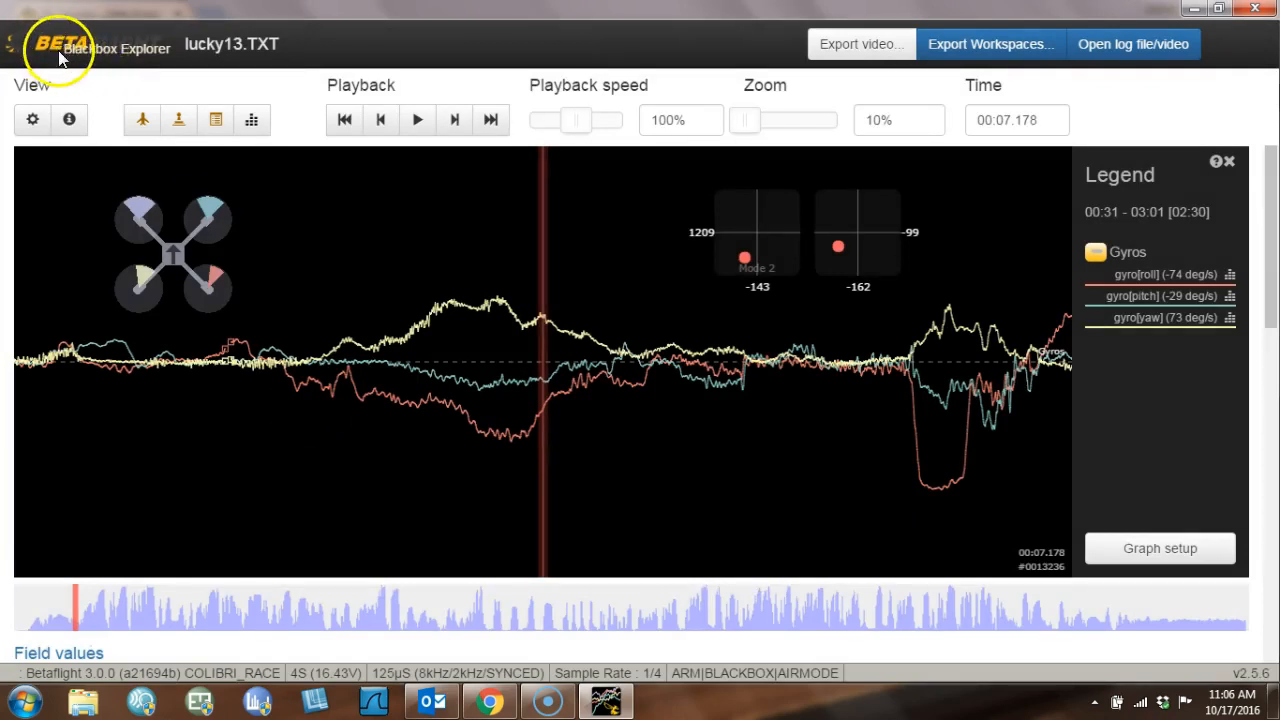
mouse_move(75, 63)
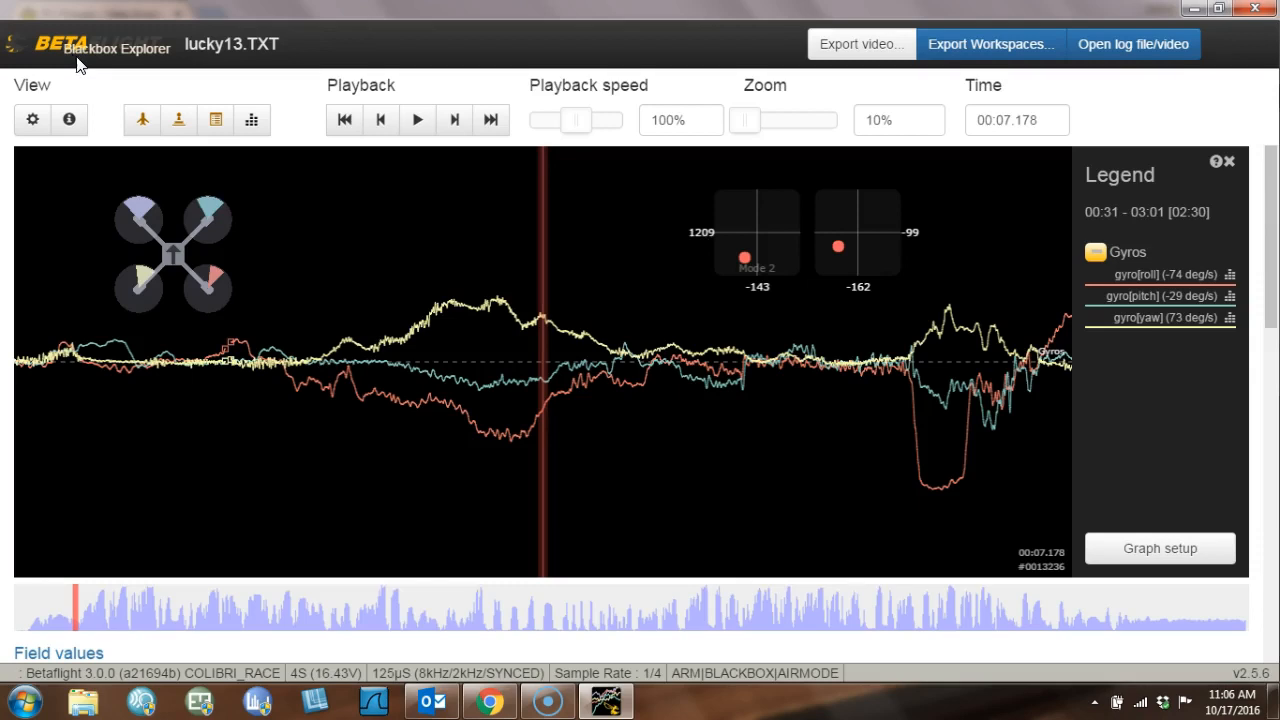
mouse_move(314, 464)
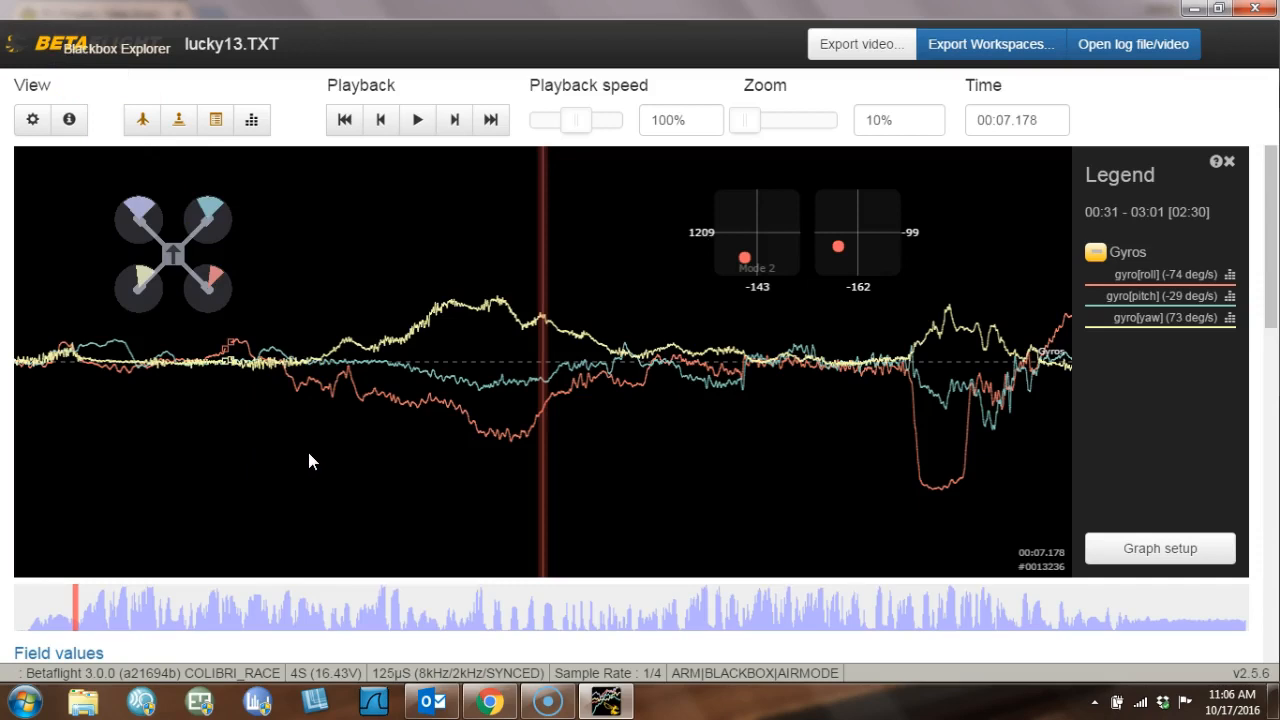
mouse_move(310, 435)
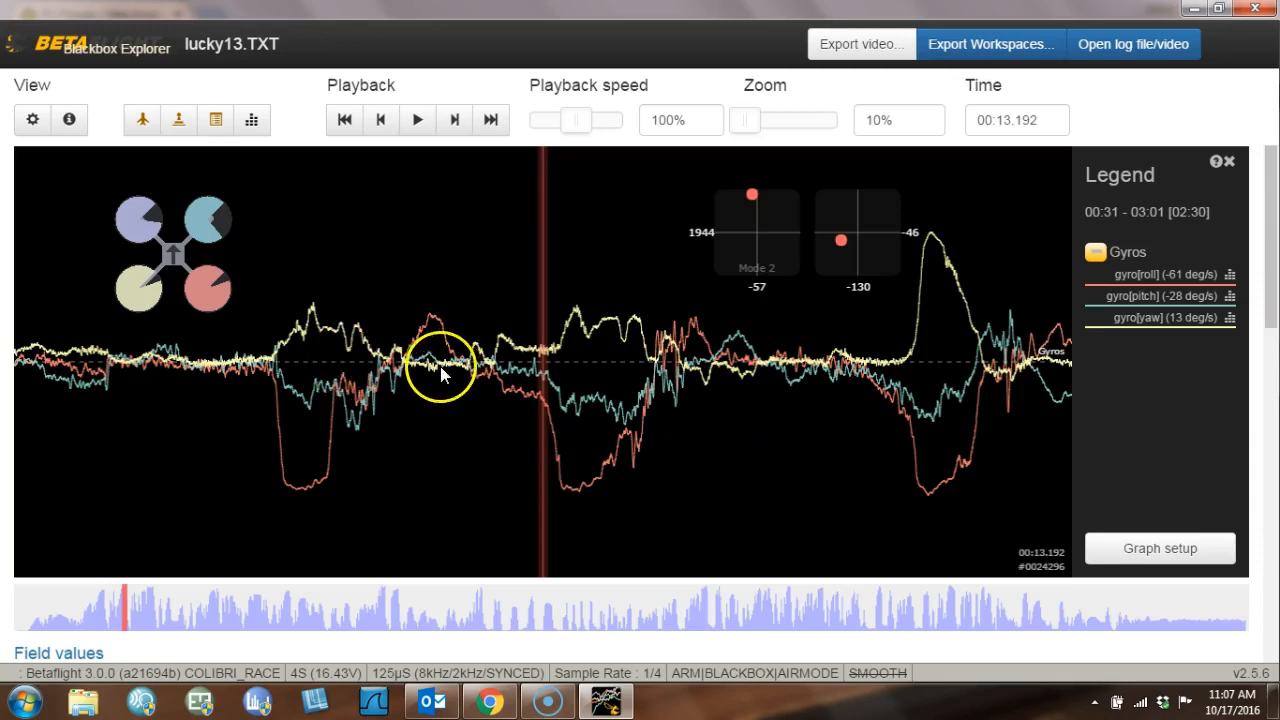
mouse_move(895, 685)
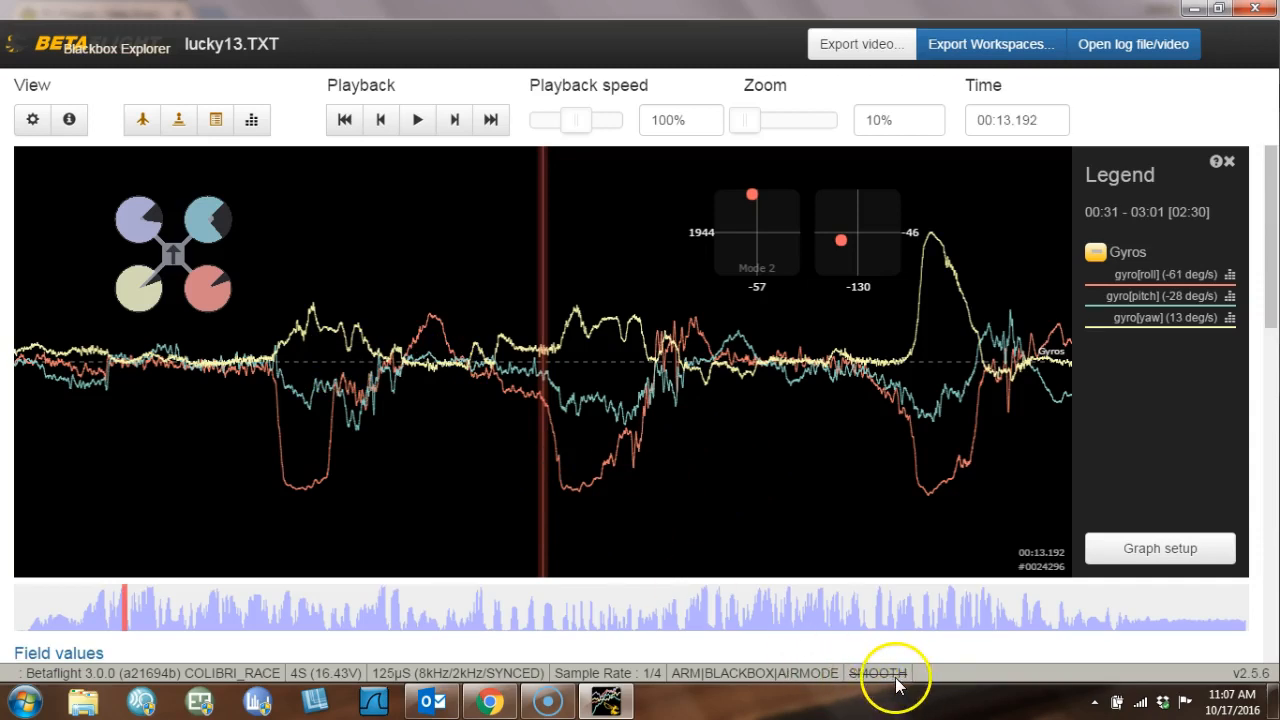
mouse_move(868, 680)
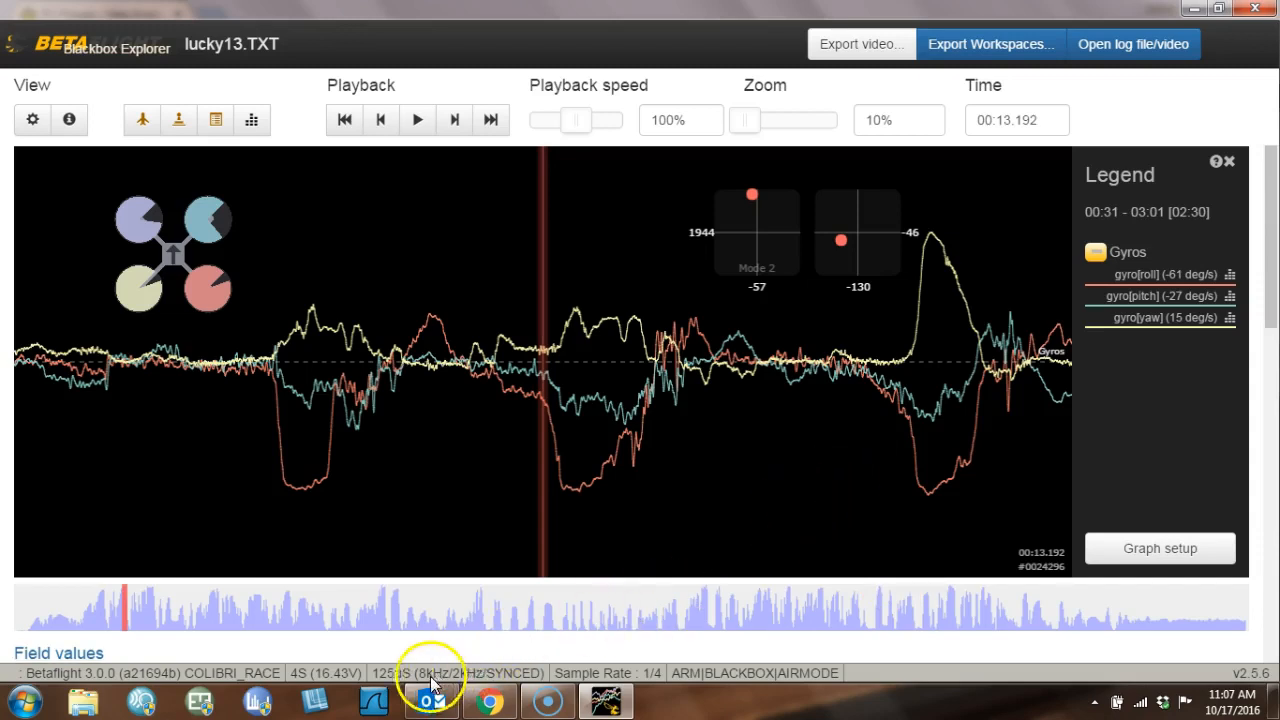
mouse_move(195, 685)
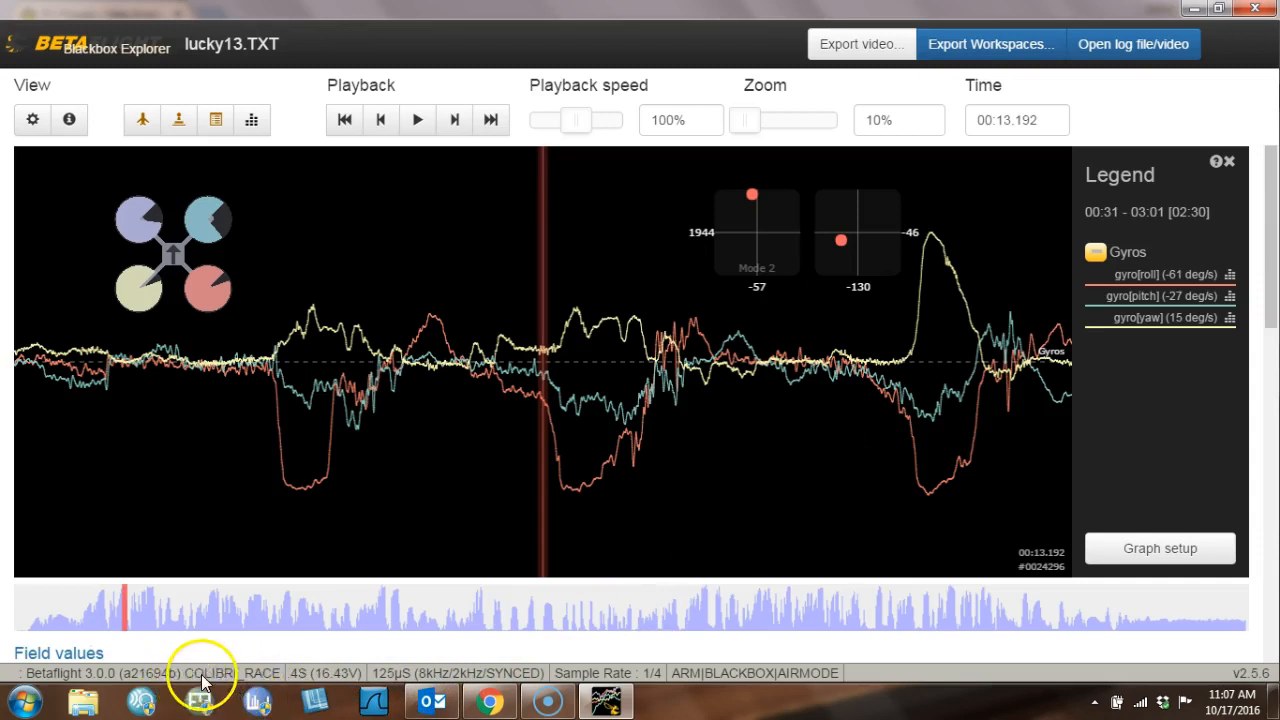
mouse_move(248, 687)
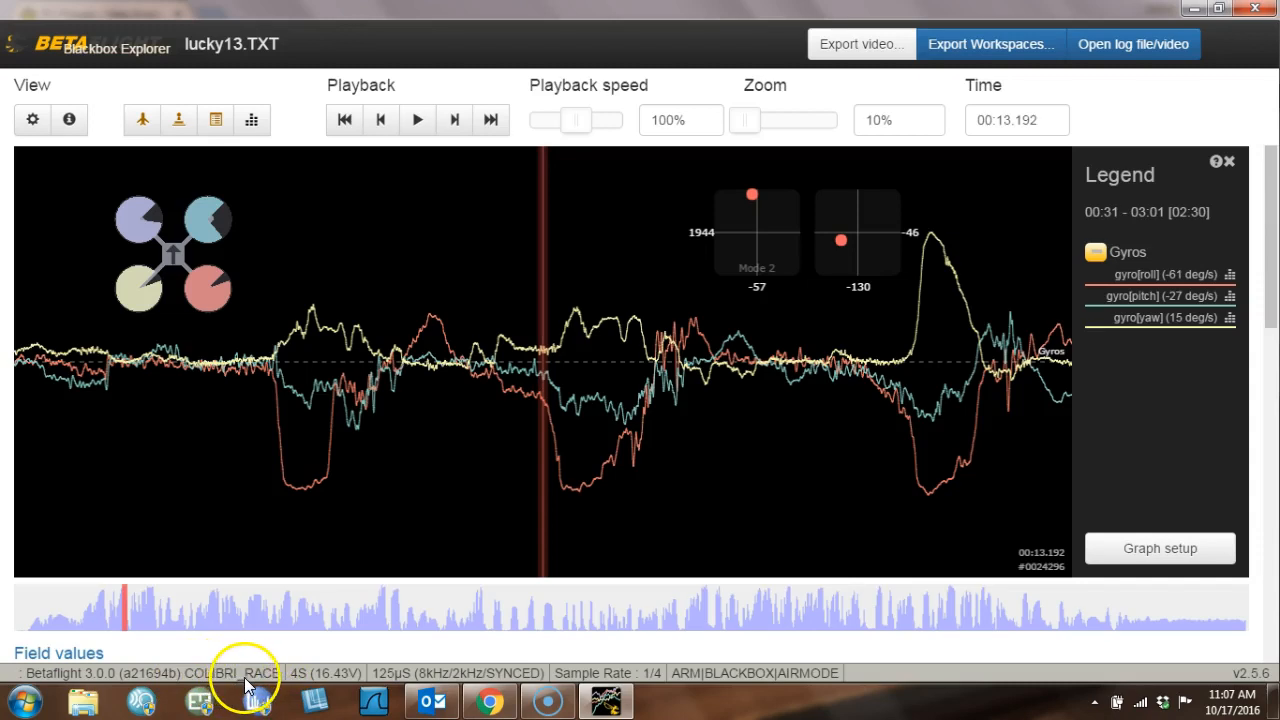
mouse_move(345, 680)
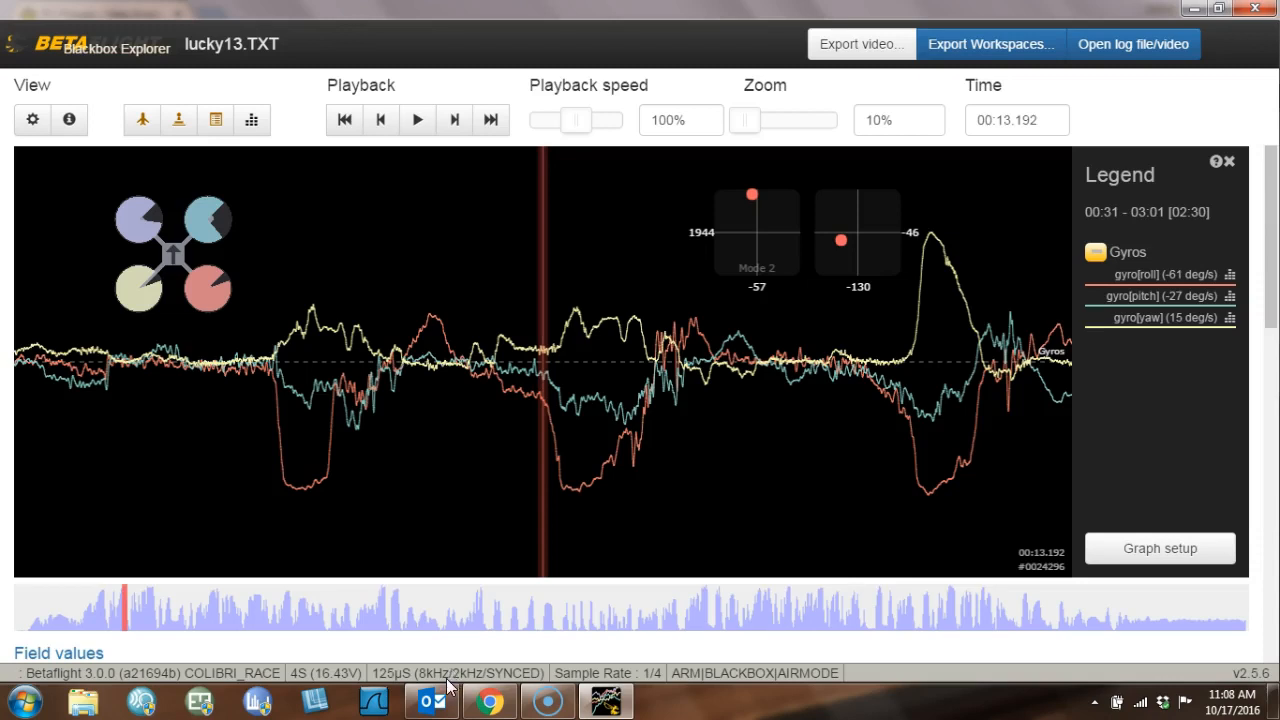
mouse_move(425, 687)
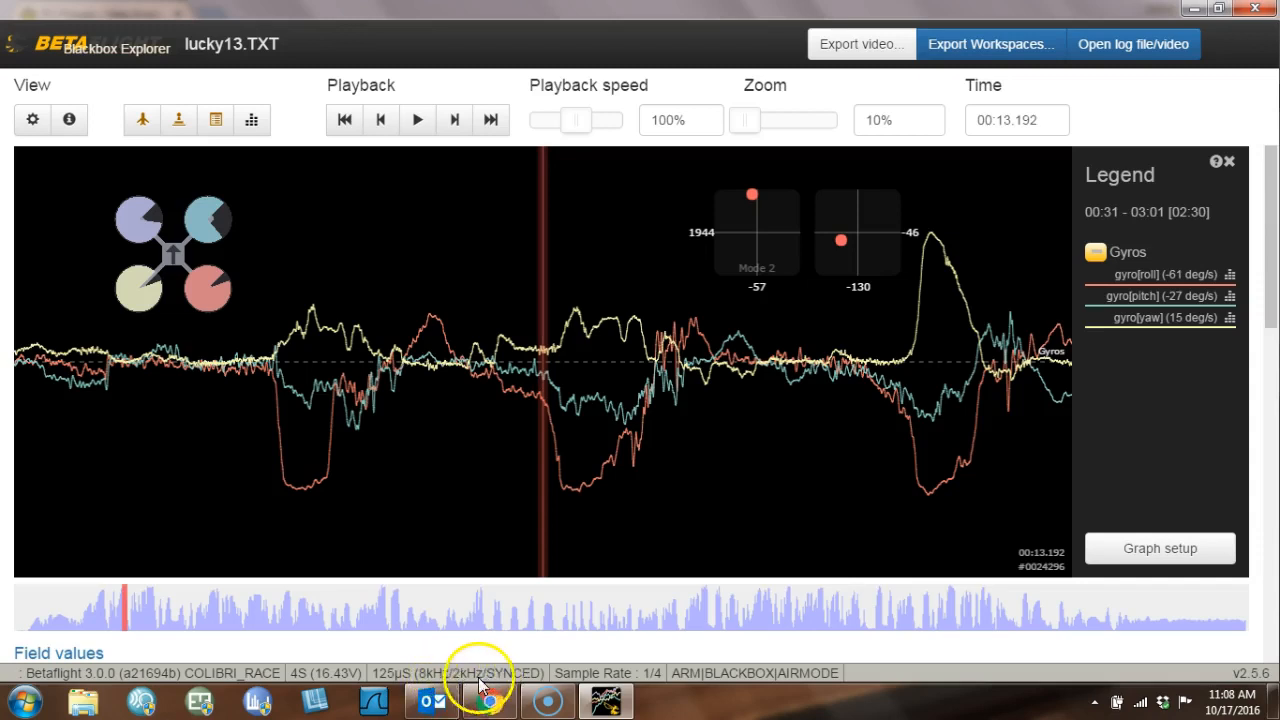
mouse_move(69, 120)
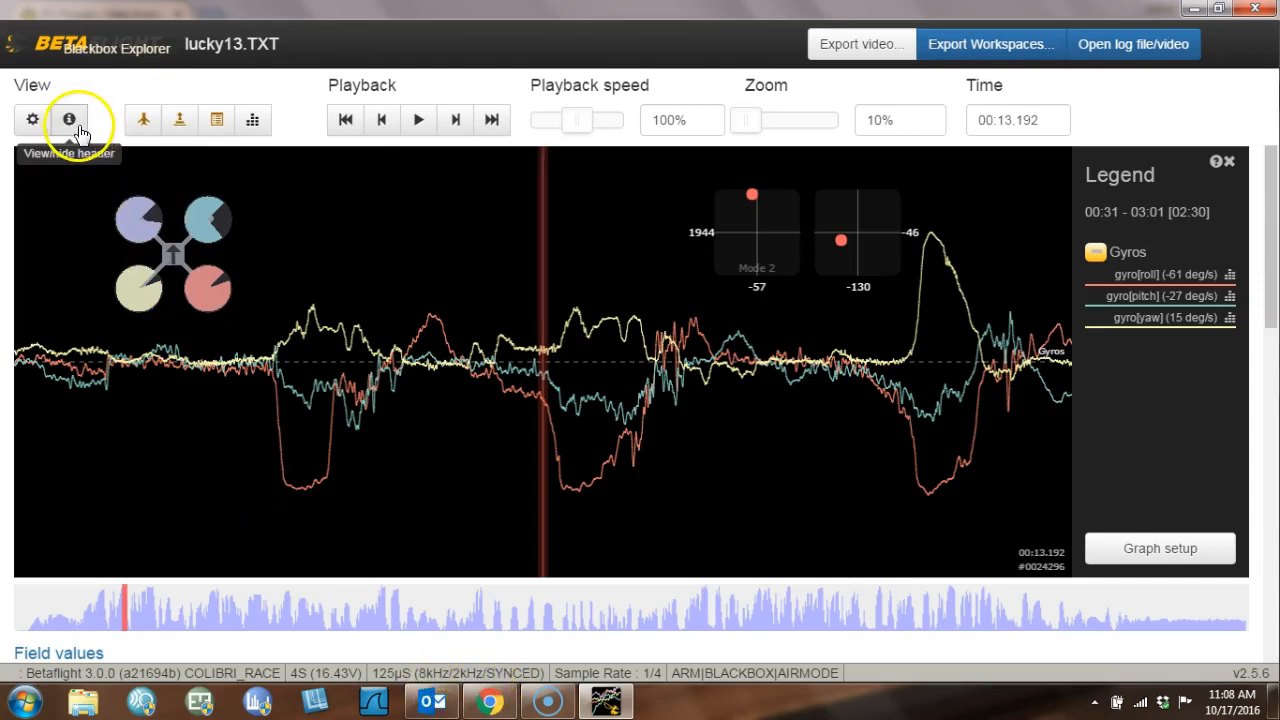
View the log header PID settings, scroll through them, then close the header window.
left_click(69, 119)
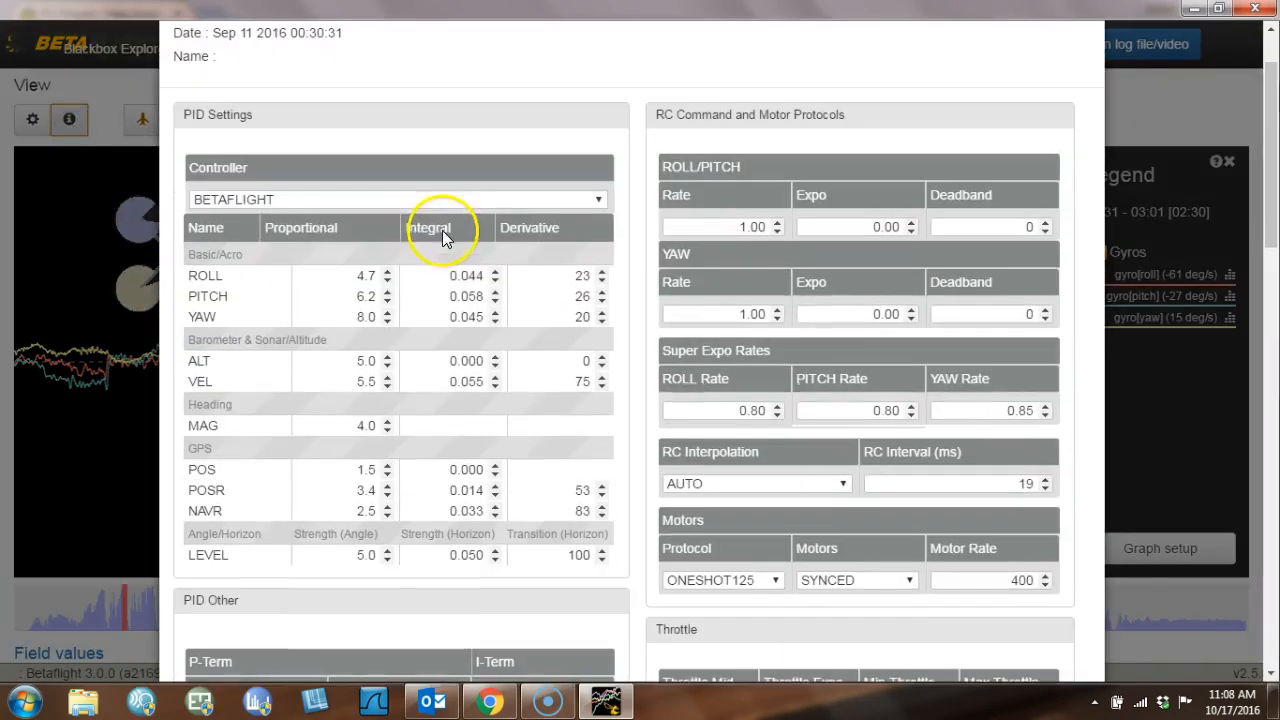
scroll("down", 3)
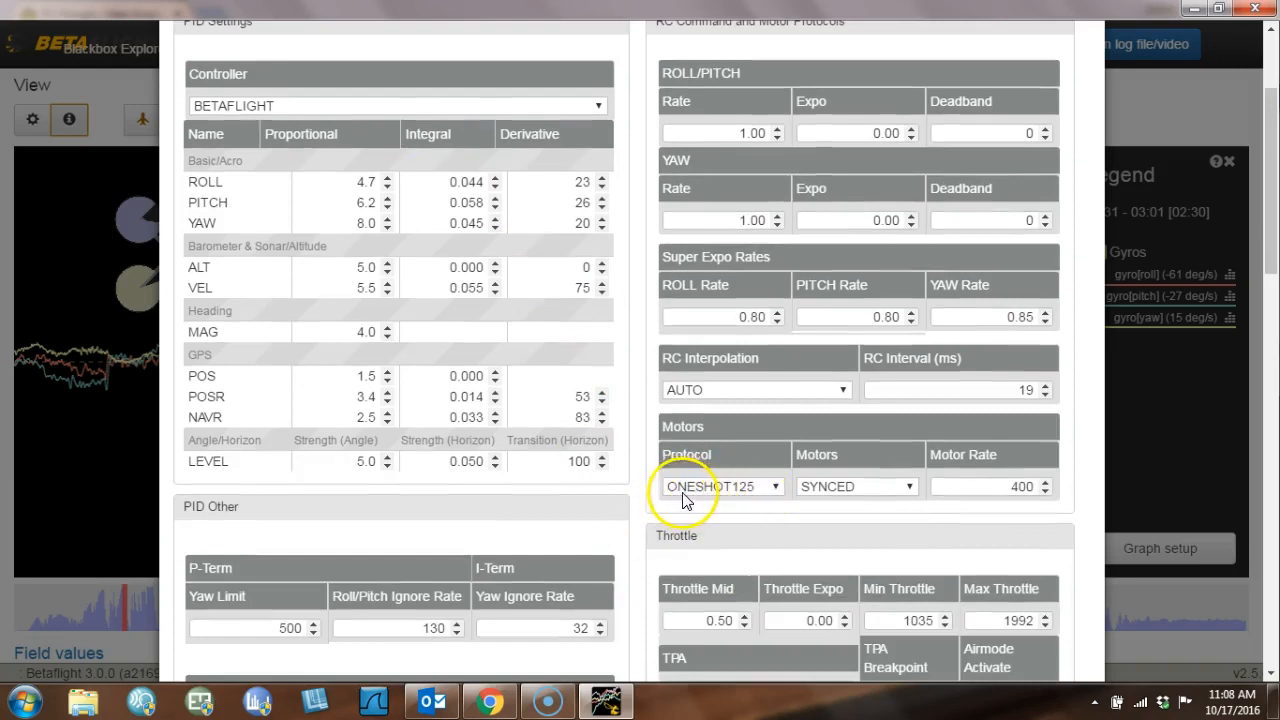
mouse_move(675, 495)
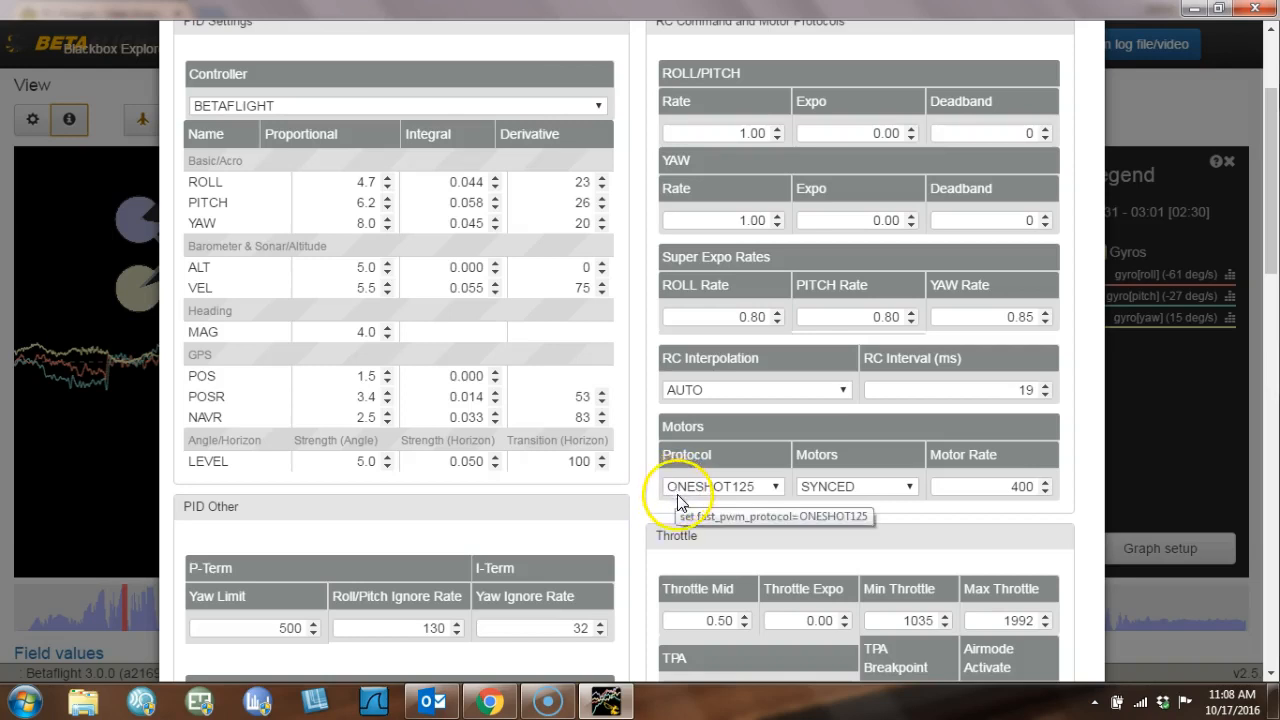
mouse_move(680, 510)
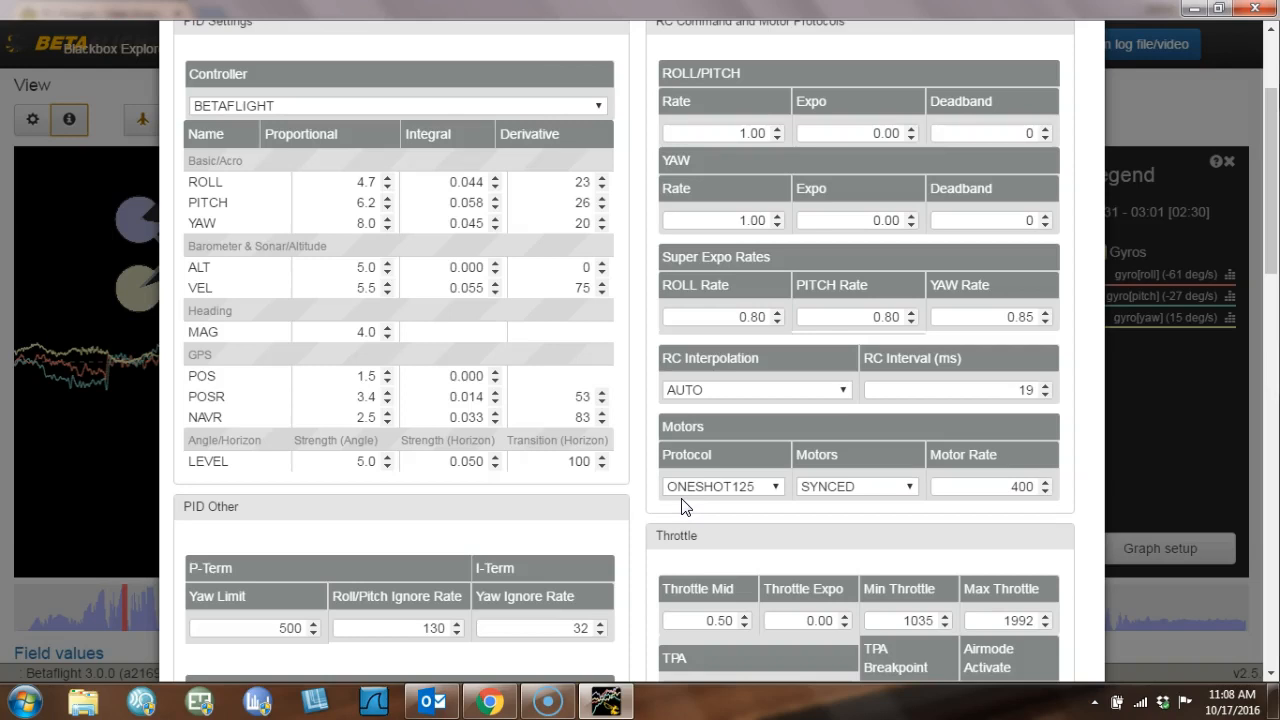
mouse_move(680, 503)
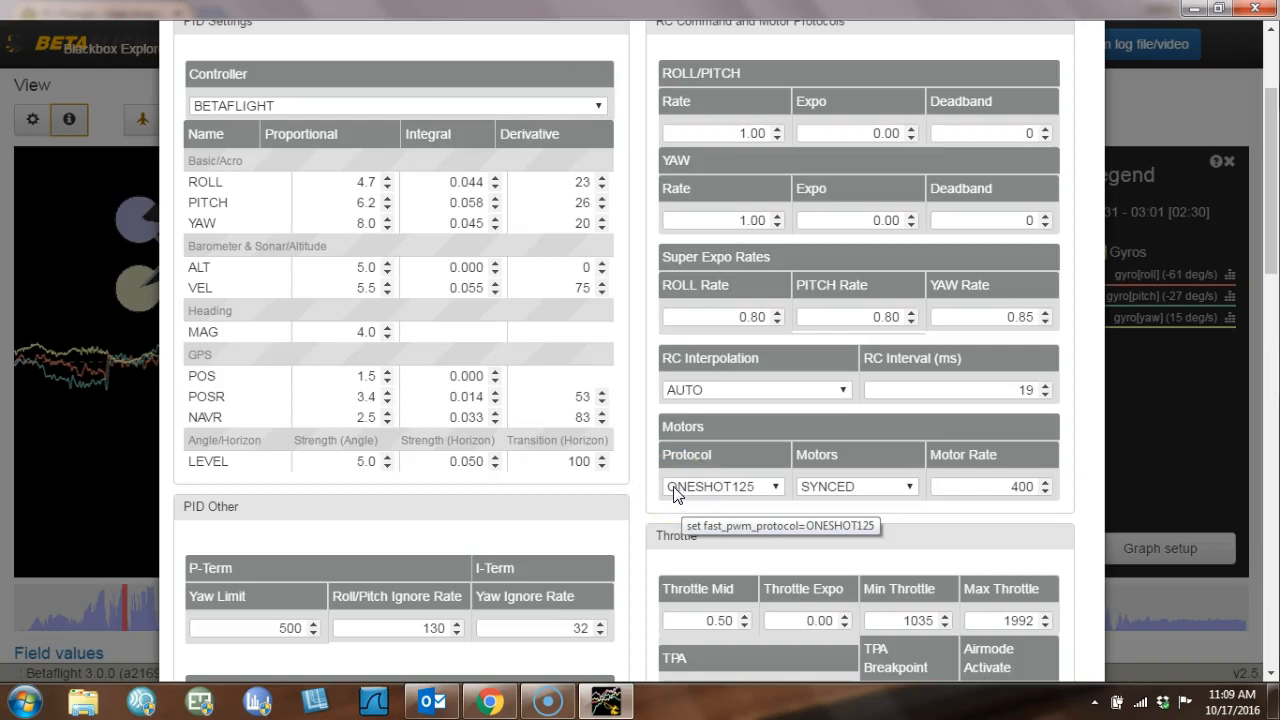
mouse_move(658, 500)
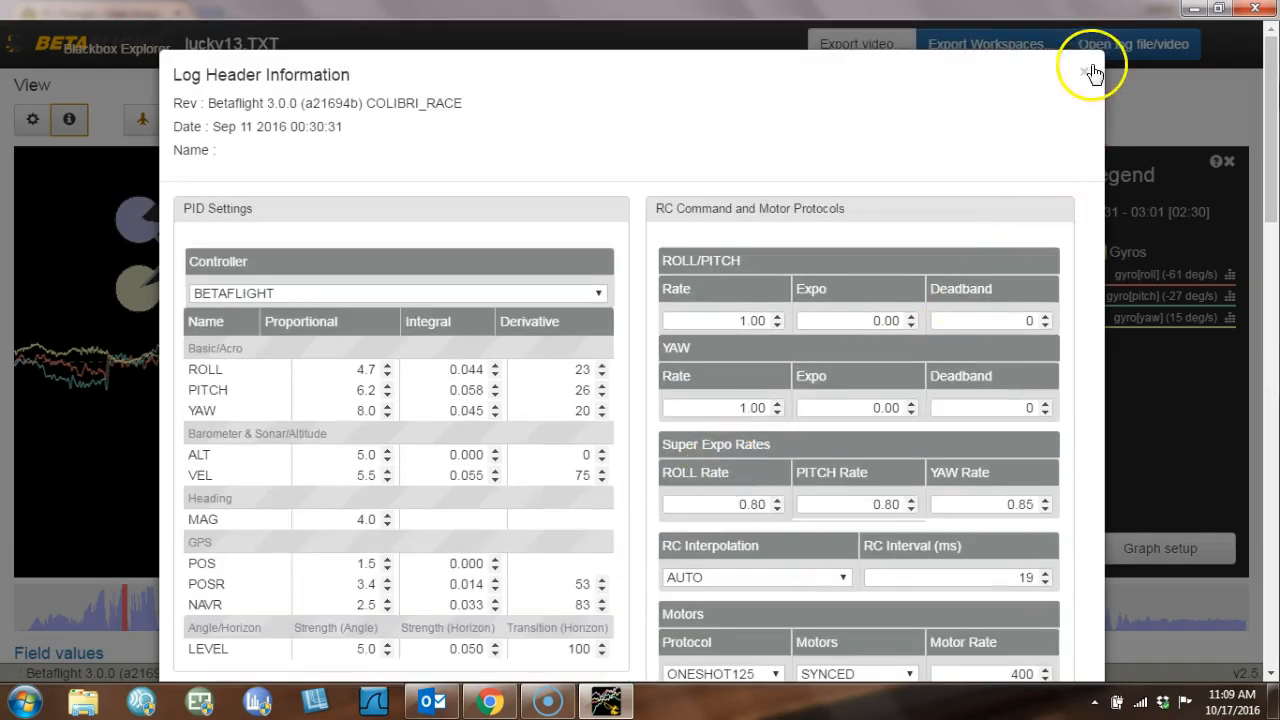
mouse_move(1085, 75)
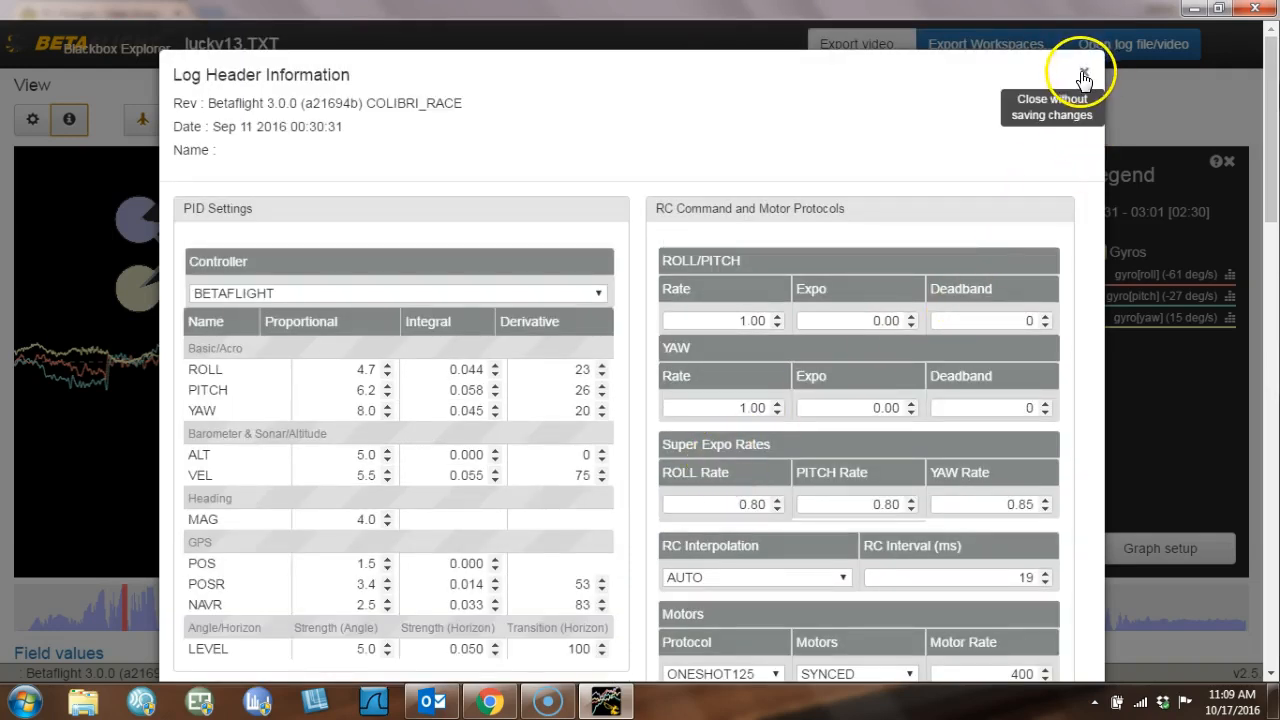
left_click(1084, 77)
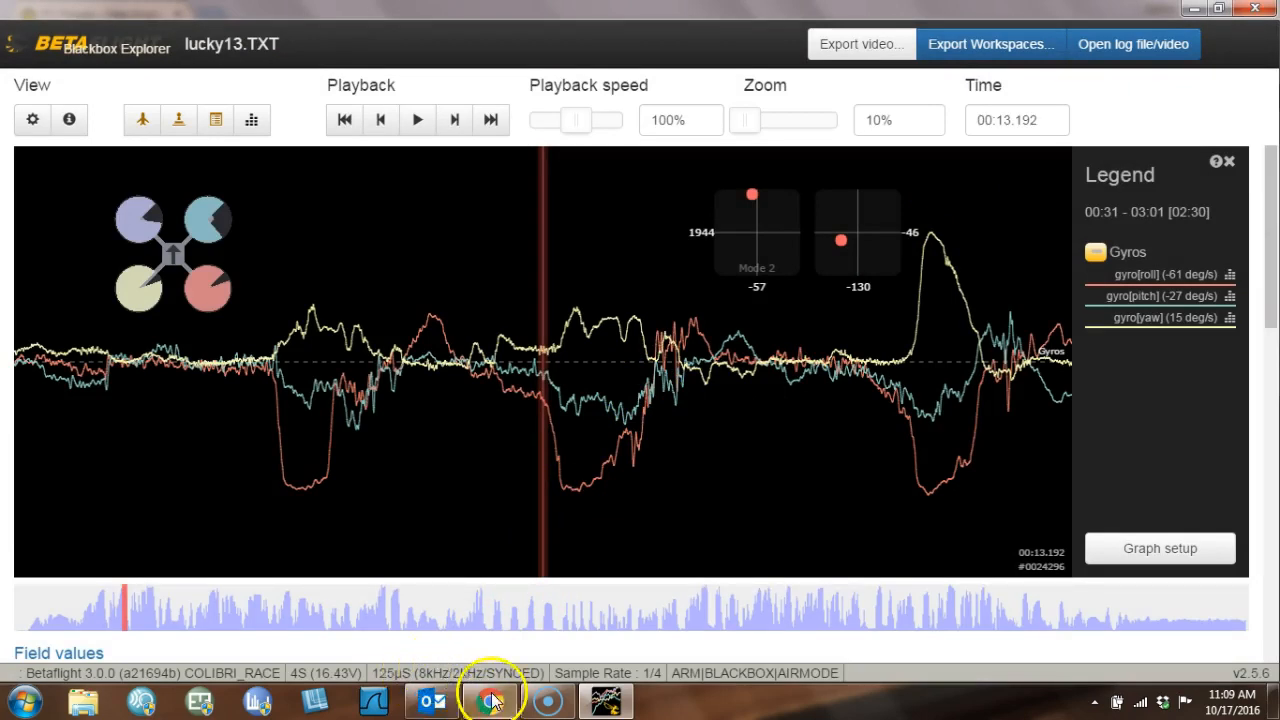
Return to the RC Groups post in Chrome and highlight the BLHeli version 14.7.
left_click(489, 699)
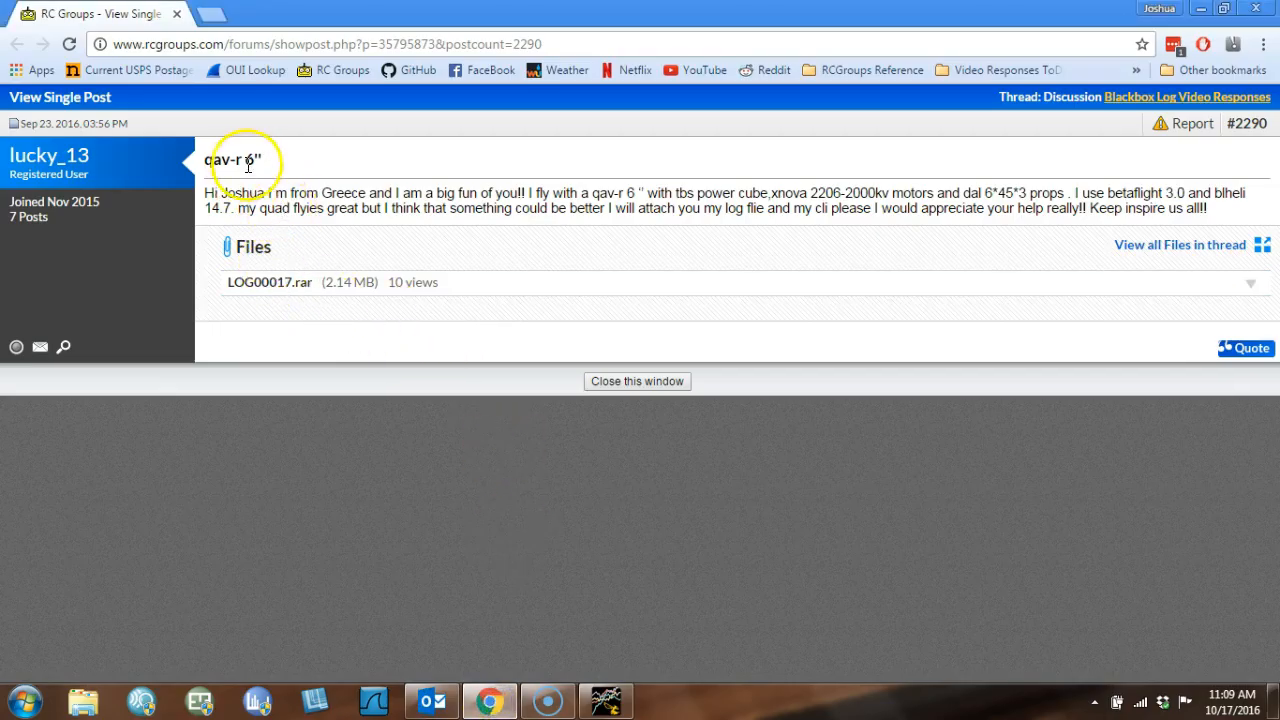
mouse_move(798, 200)
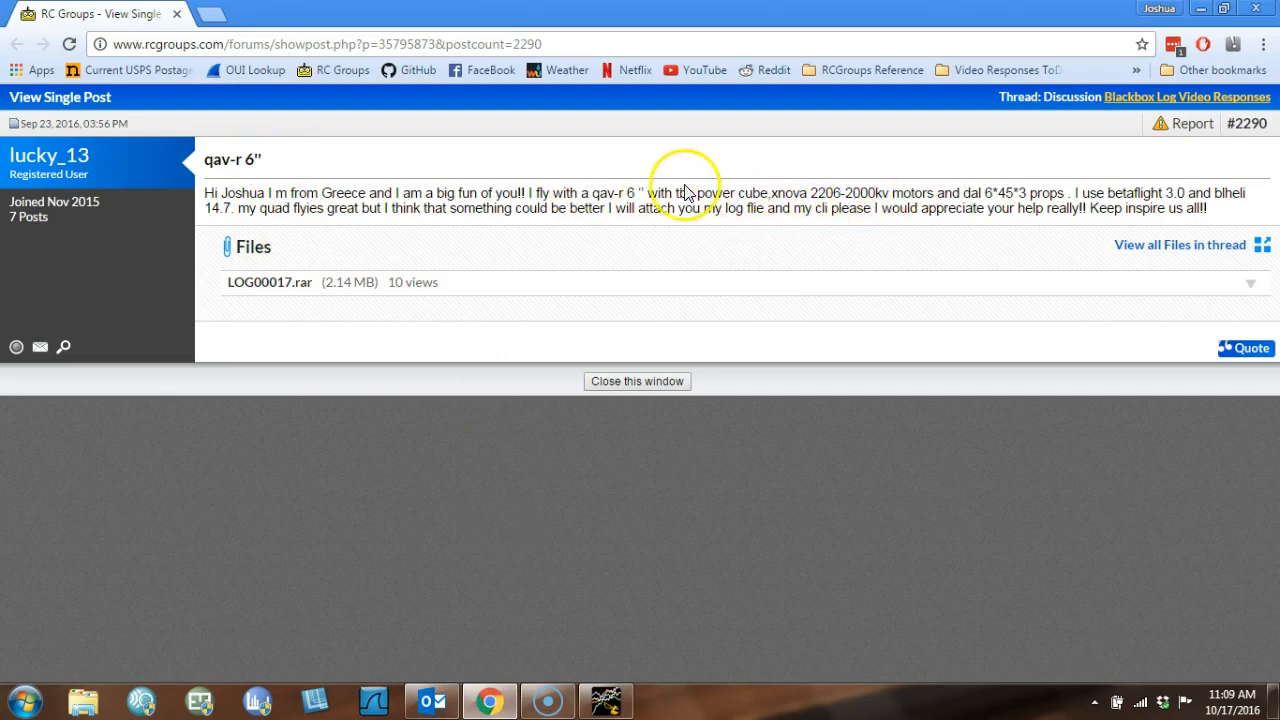
mouse_move(1207, 196)
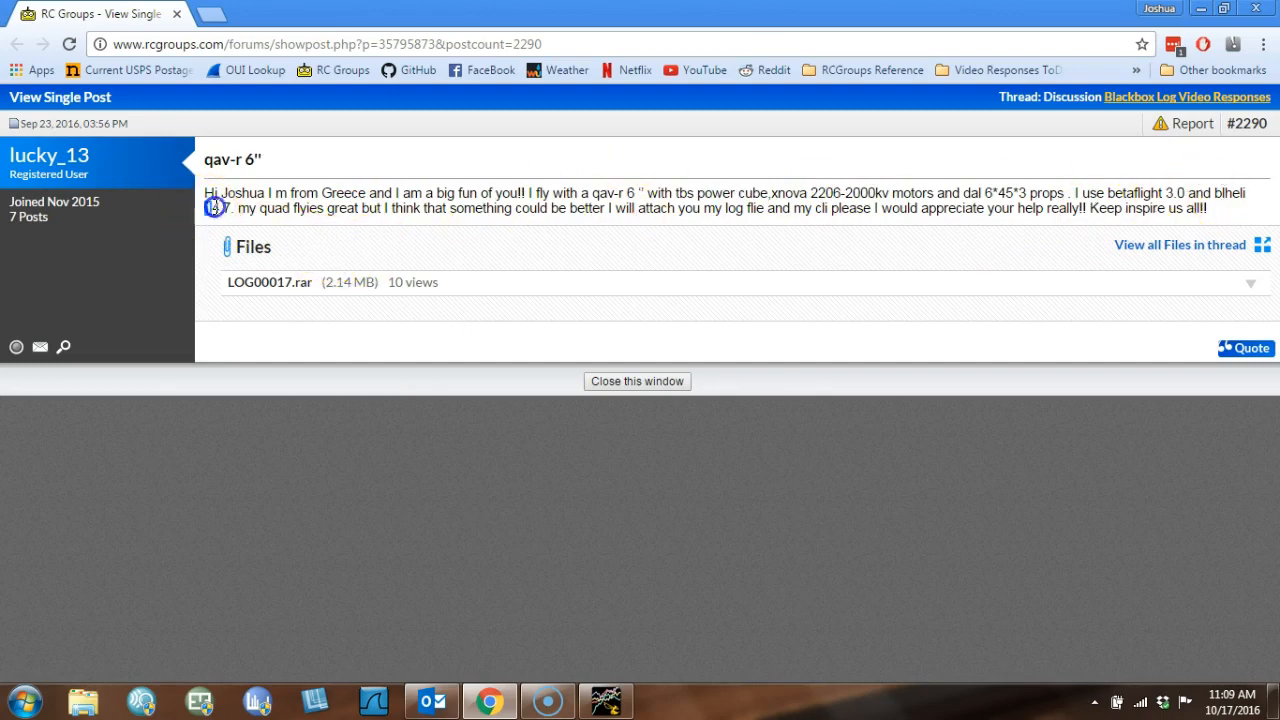
double_click(218, 208)
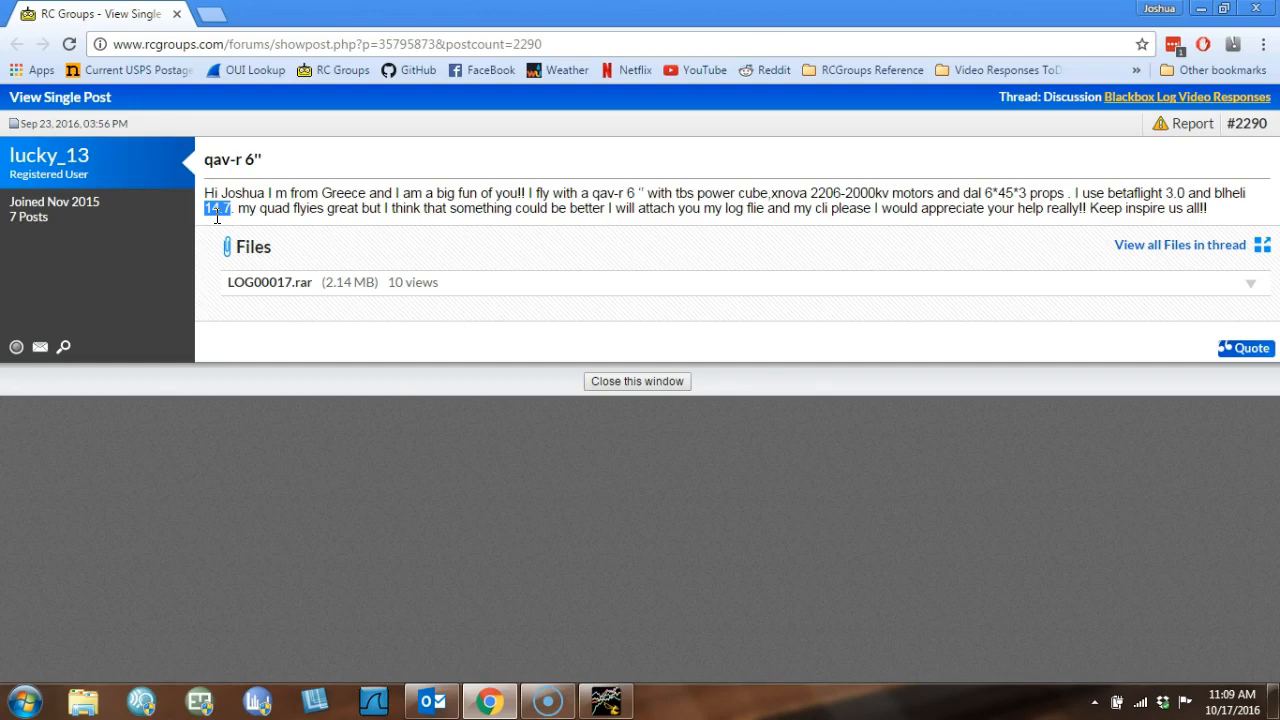
mouse_move(445, 685)
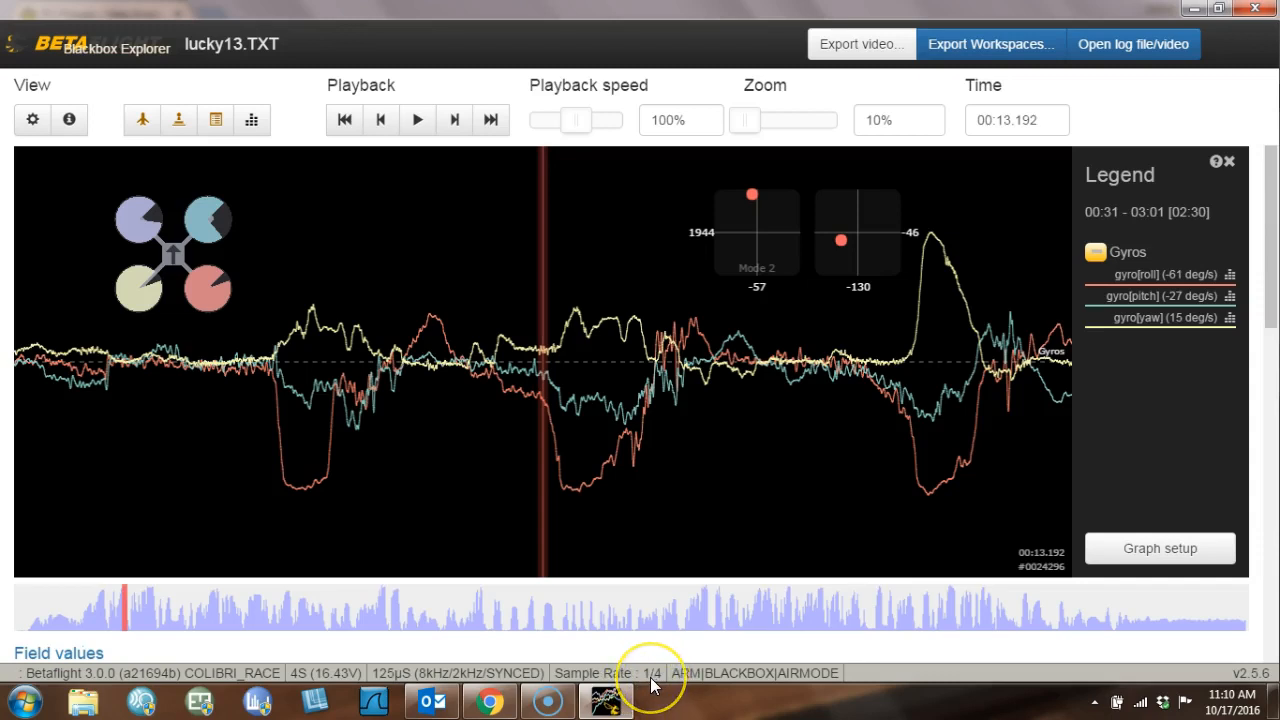
mouse_move(650, 685)
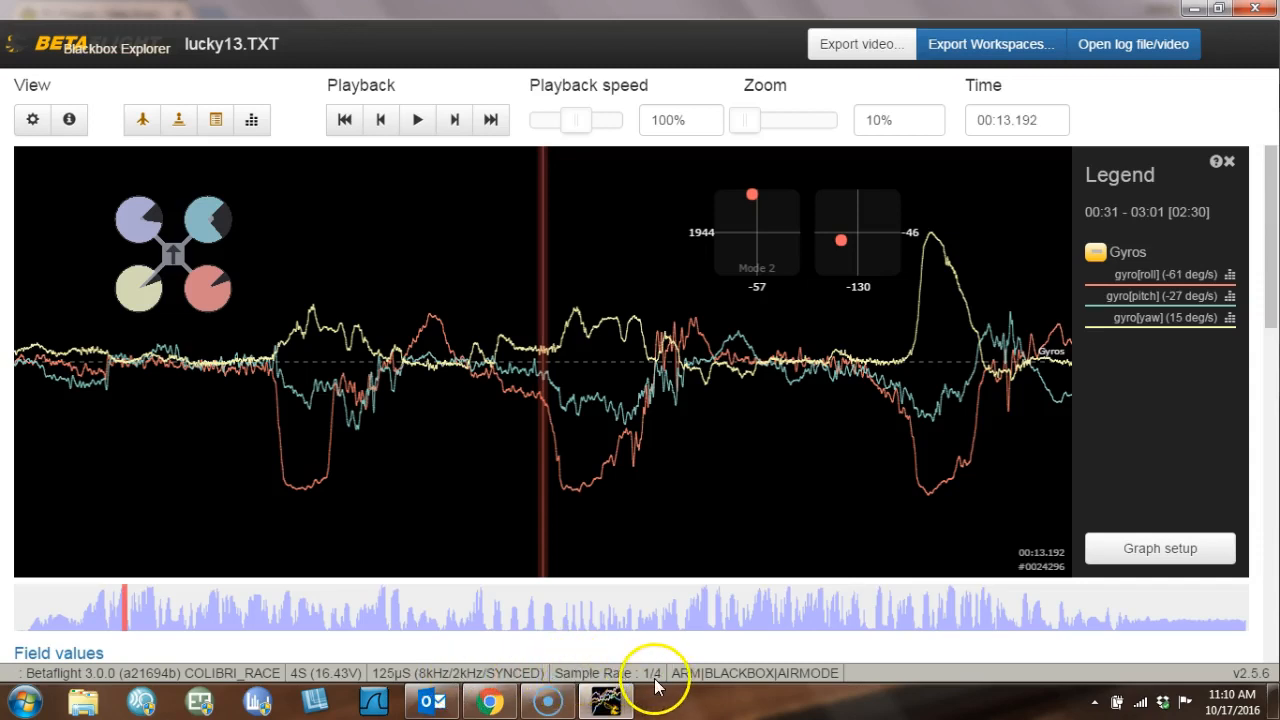
mouse_move(465, 688)
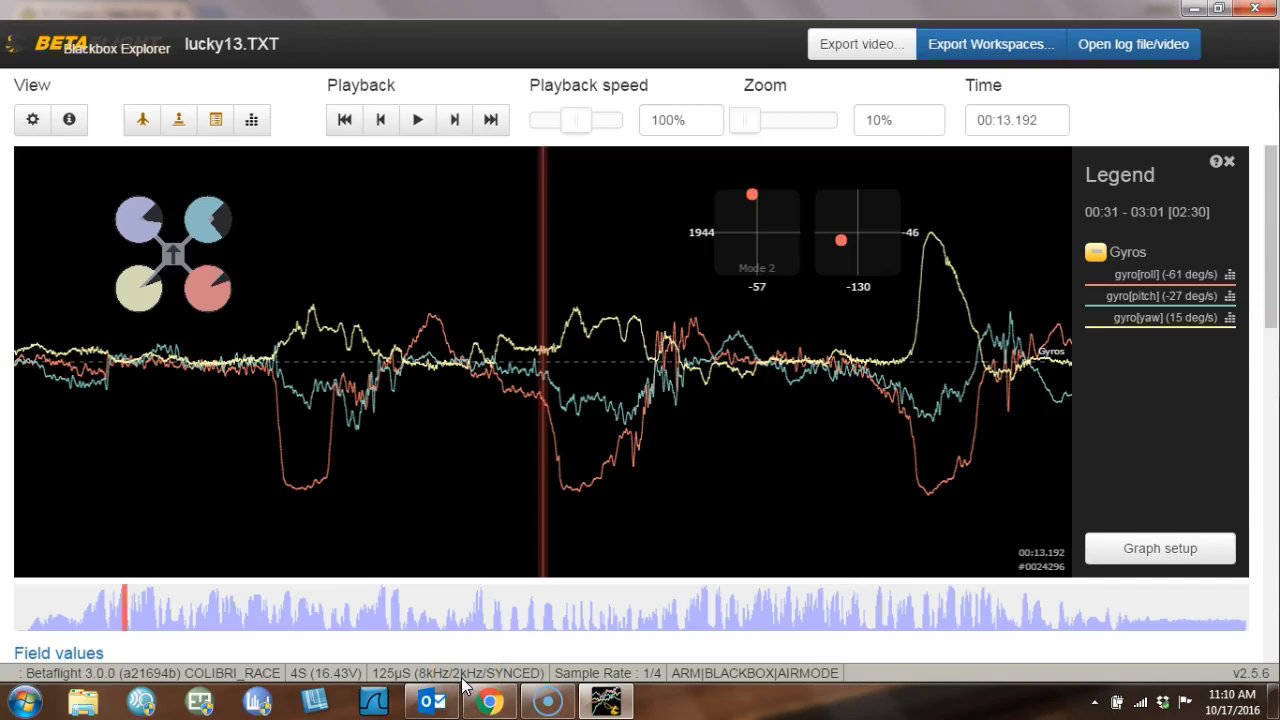
mouse_move(637, 680)
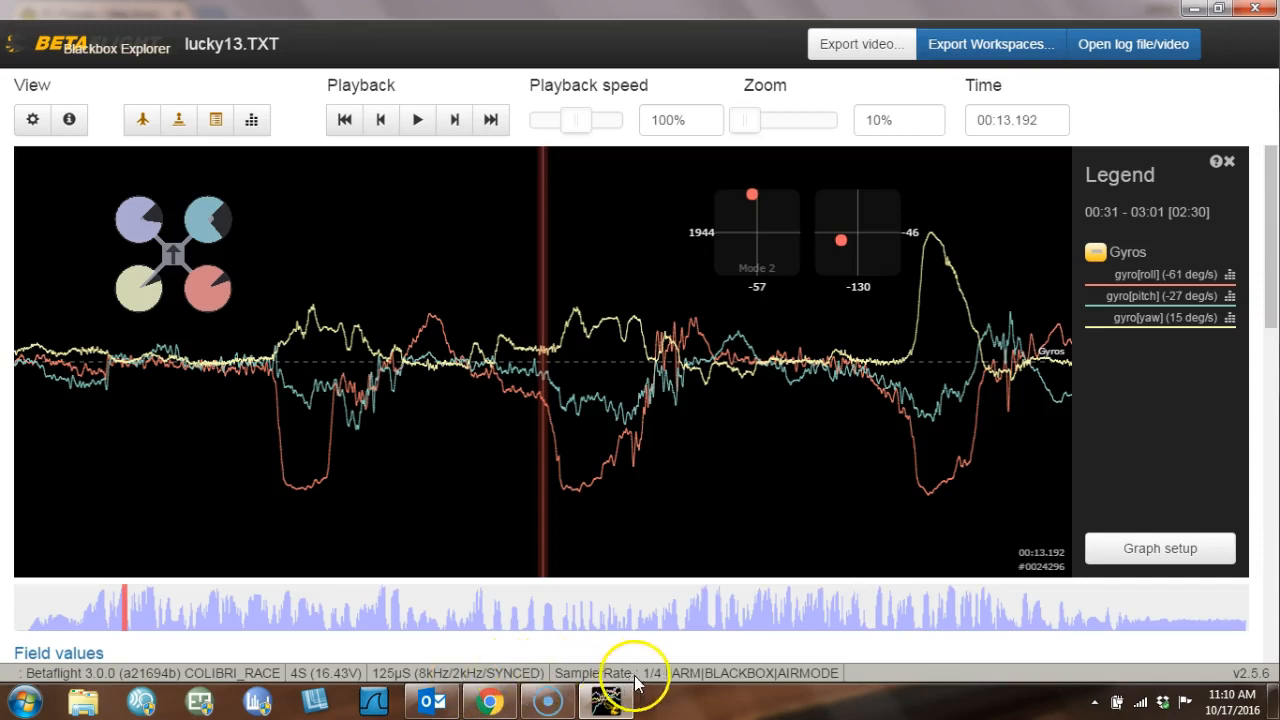
mouse_move(462, 685)
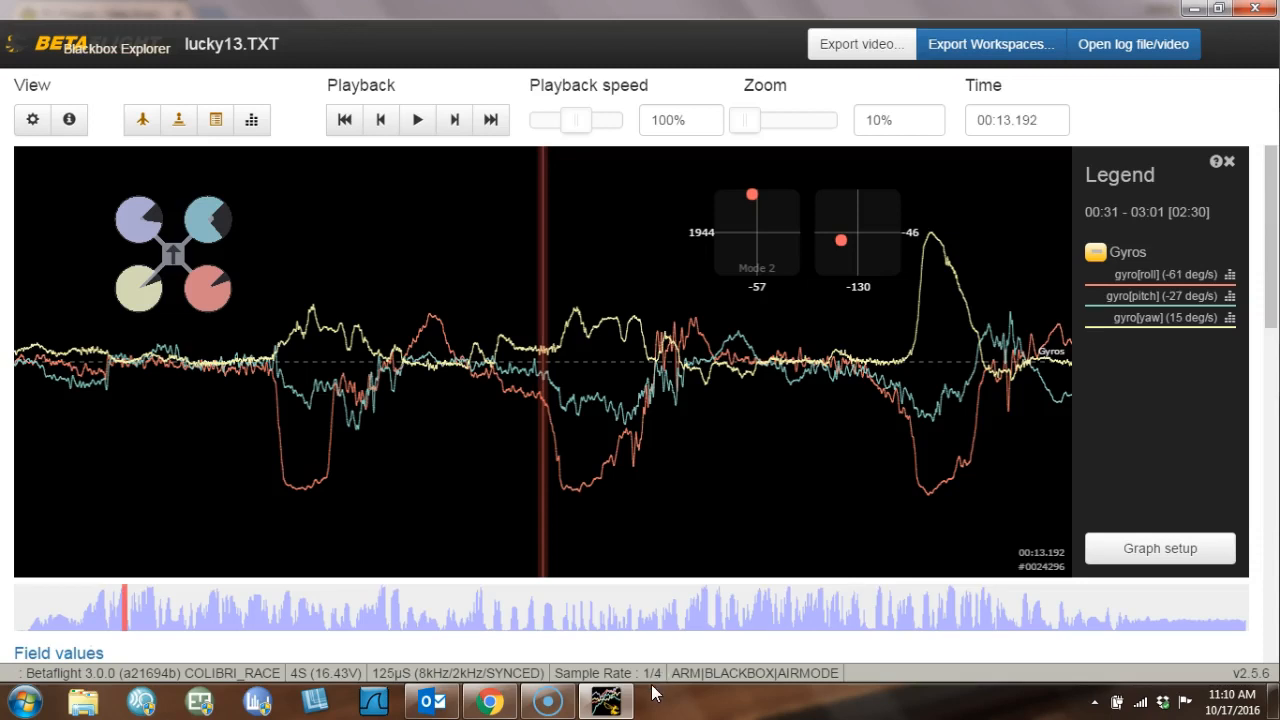
mouse_move(652, 688)
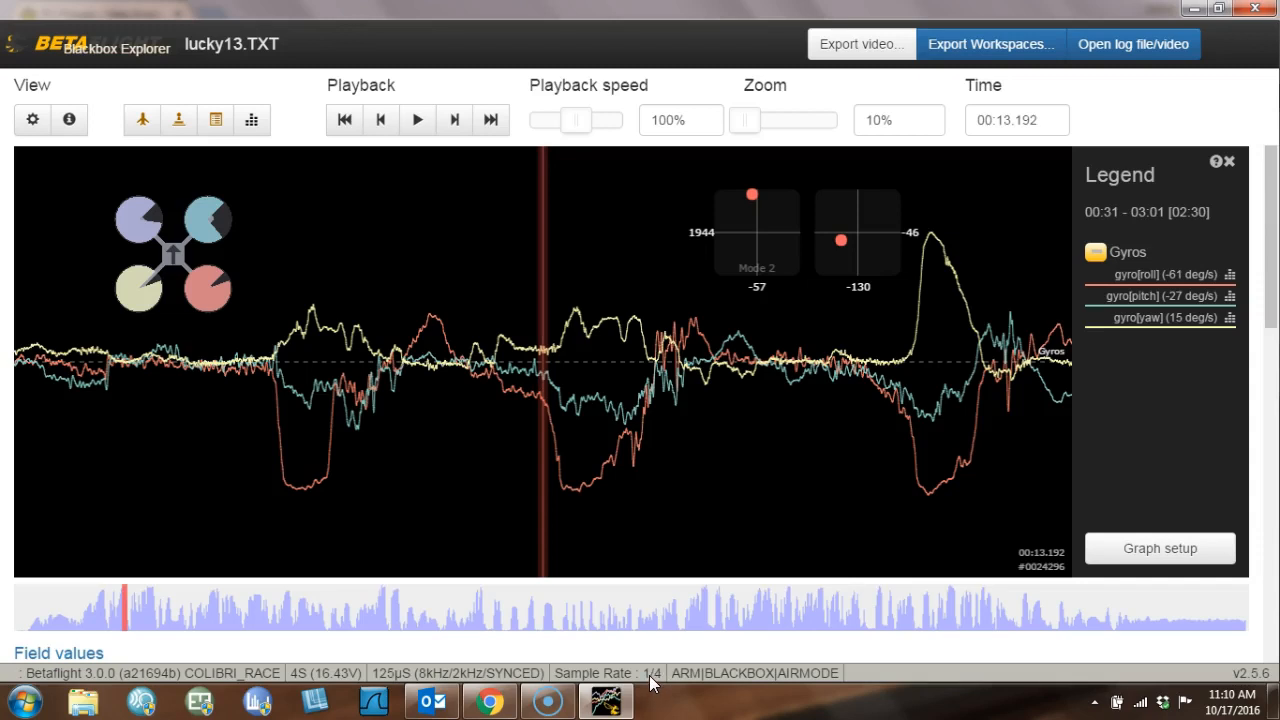
mouse_move(858, 537)
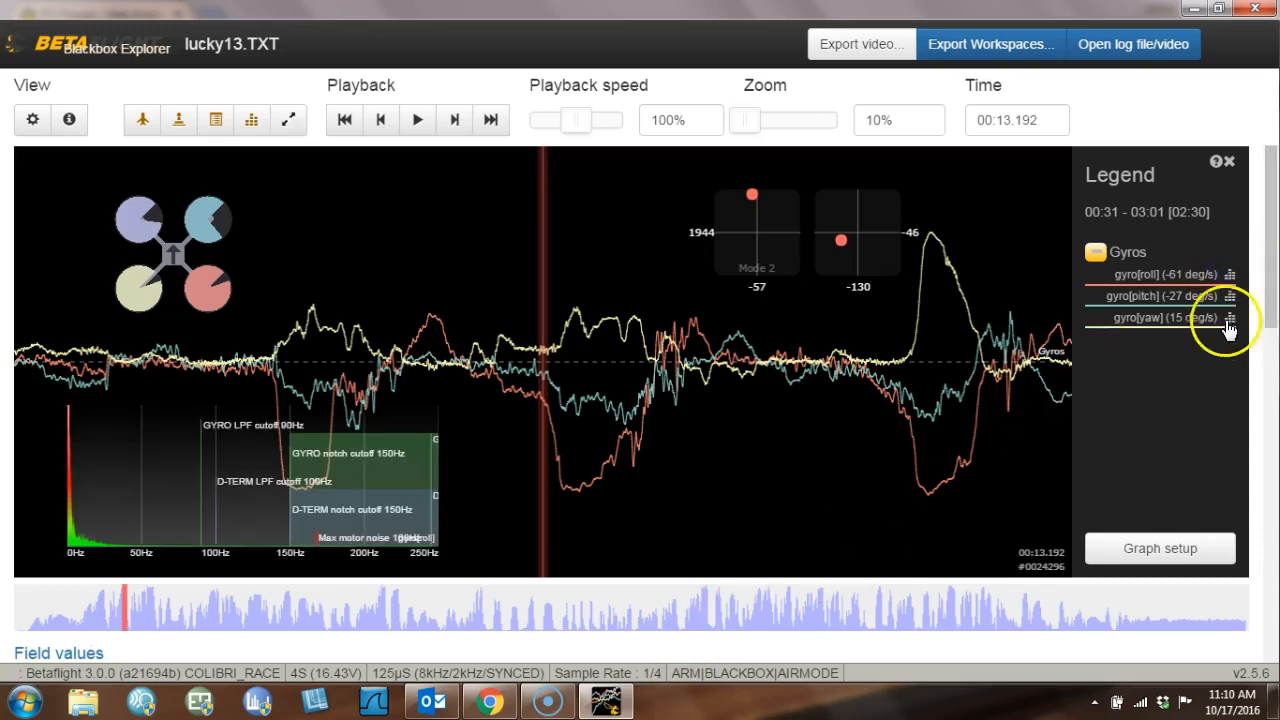
mouse_move(289, 120)
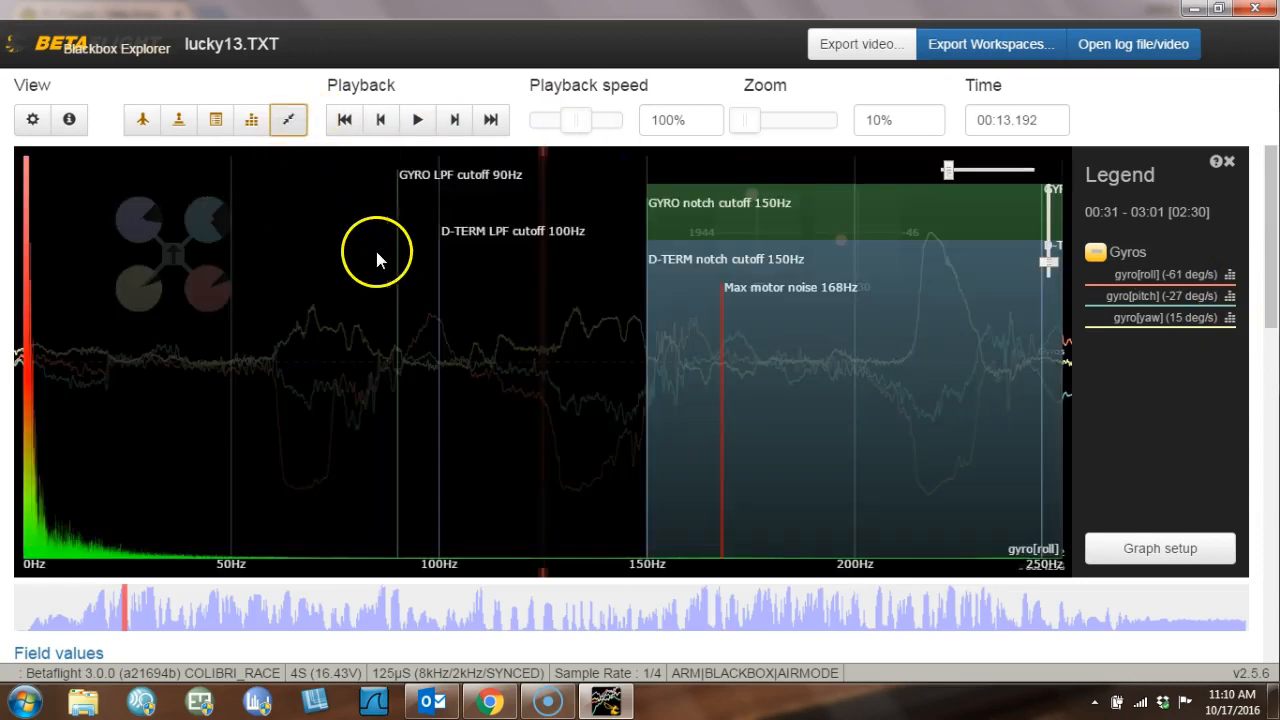
mouse_move(488, 552)
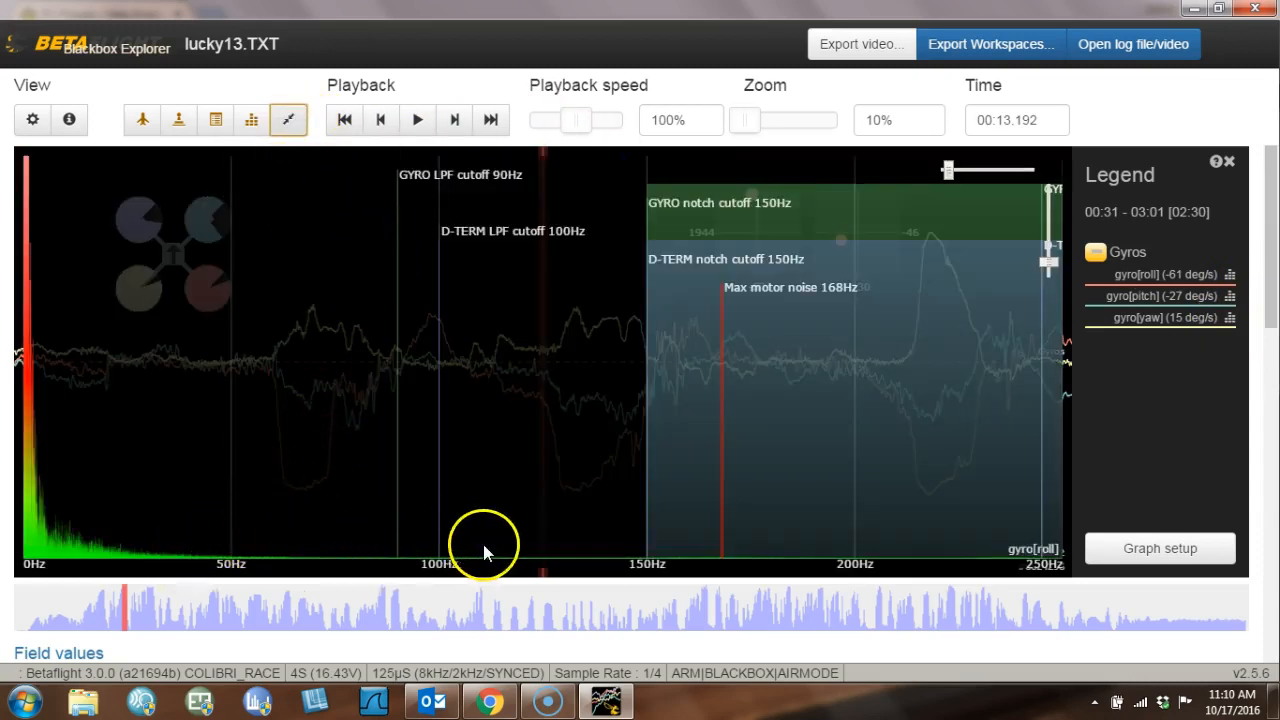
mouse_move(165, 557)
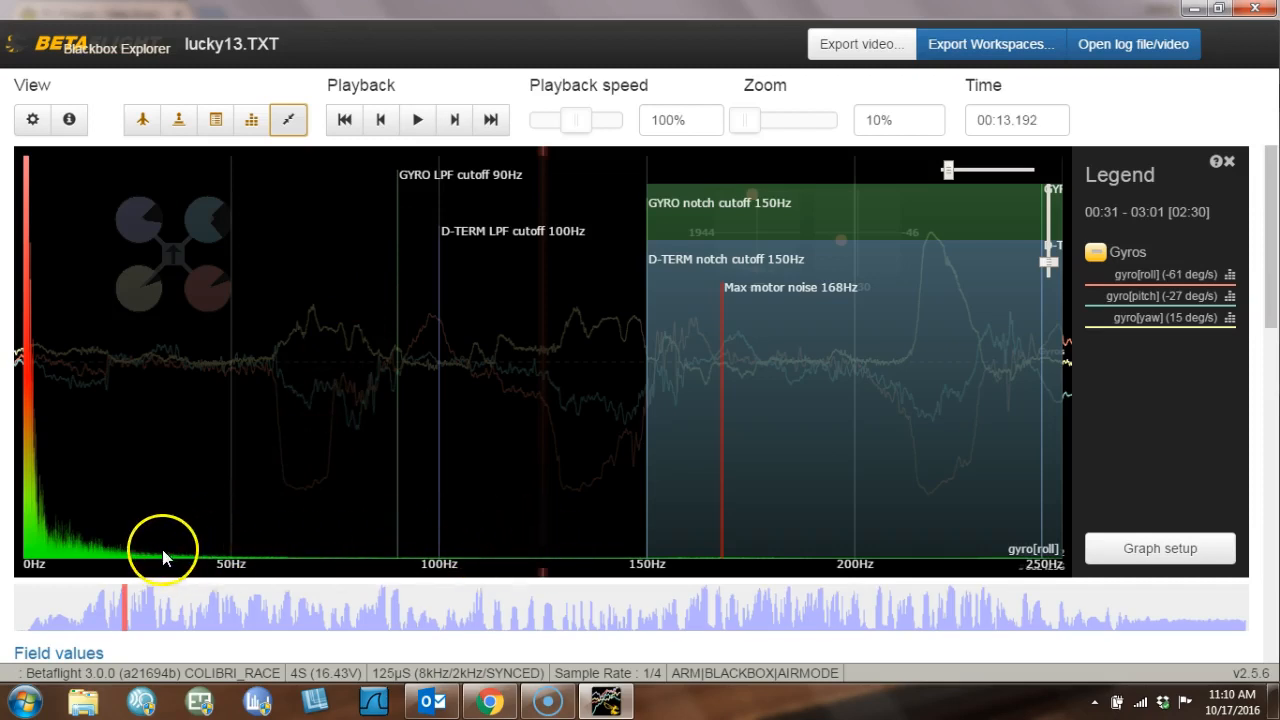
mouse_move(805, 555)
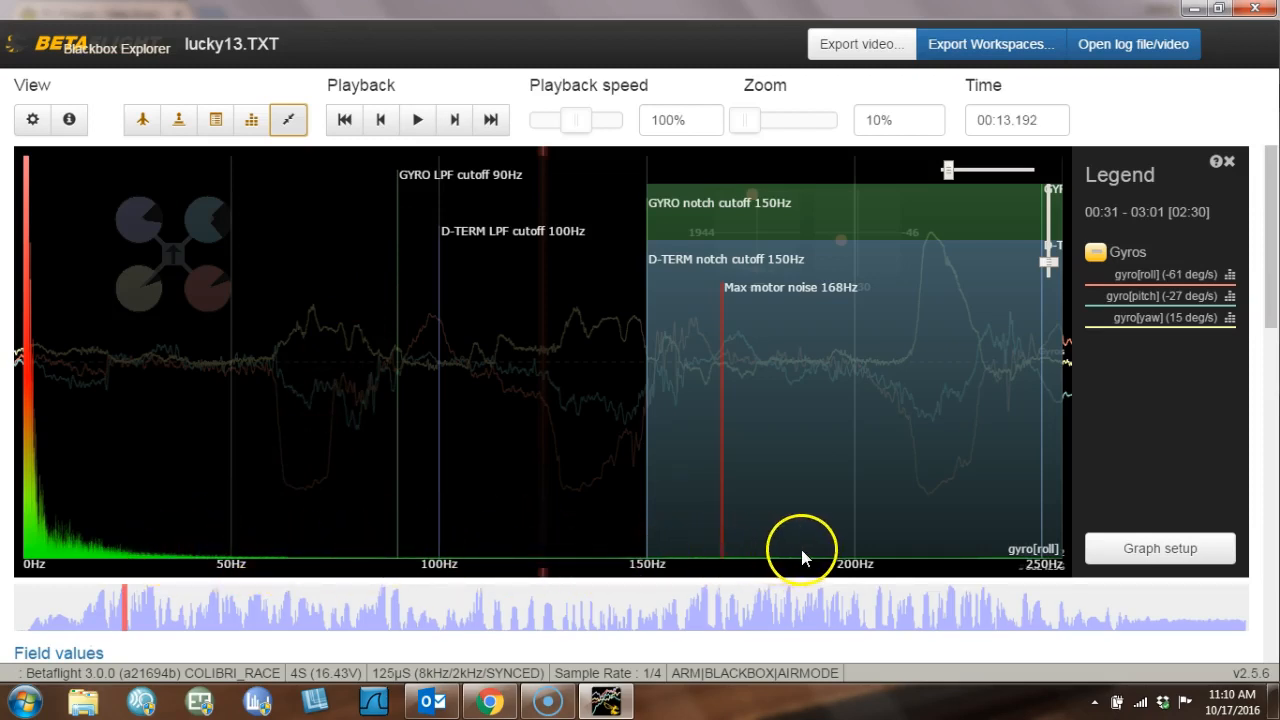
mouse_move(1210, 270)
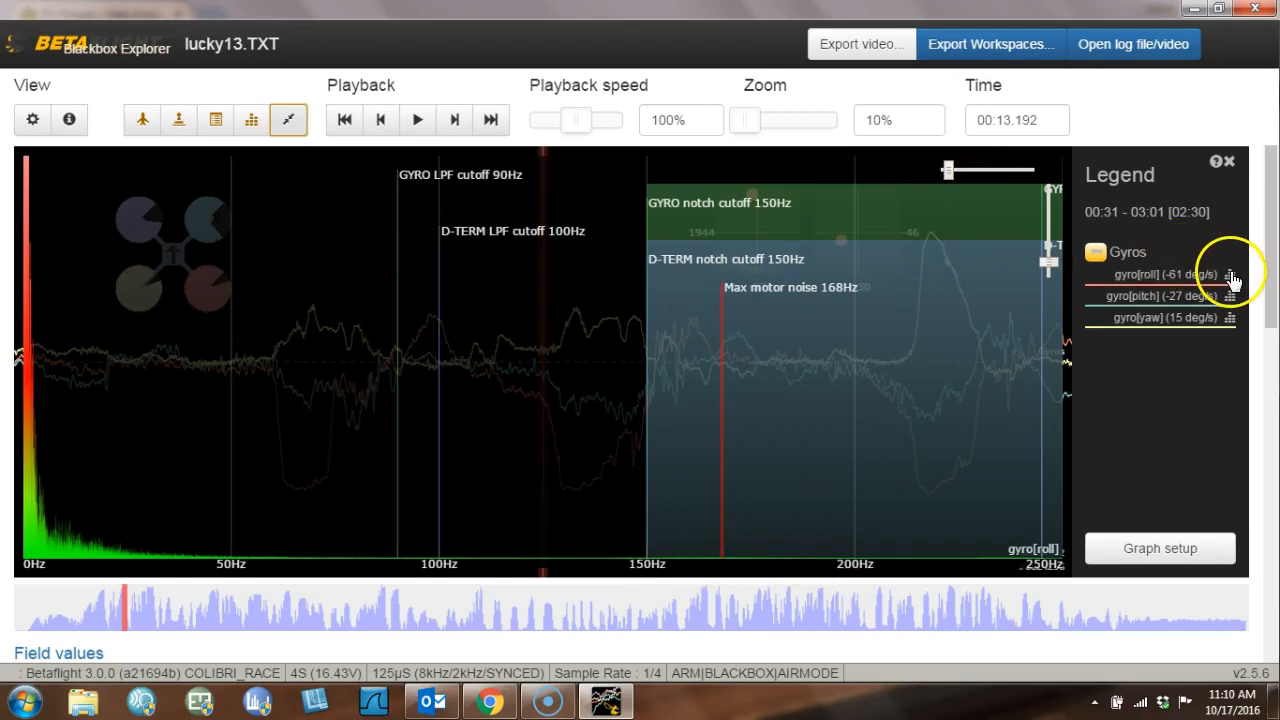
mouse_move(289, 120)
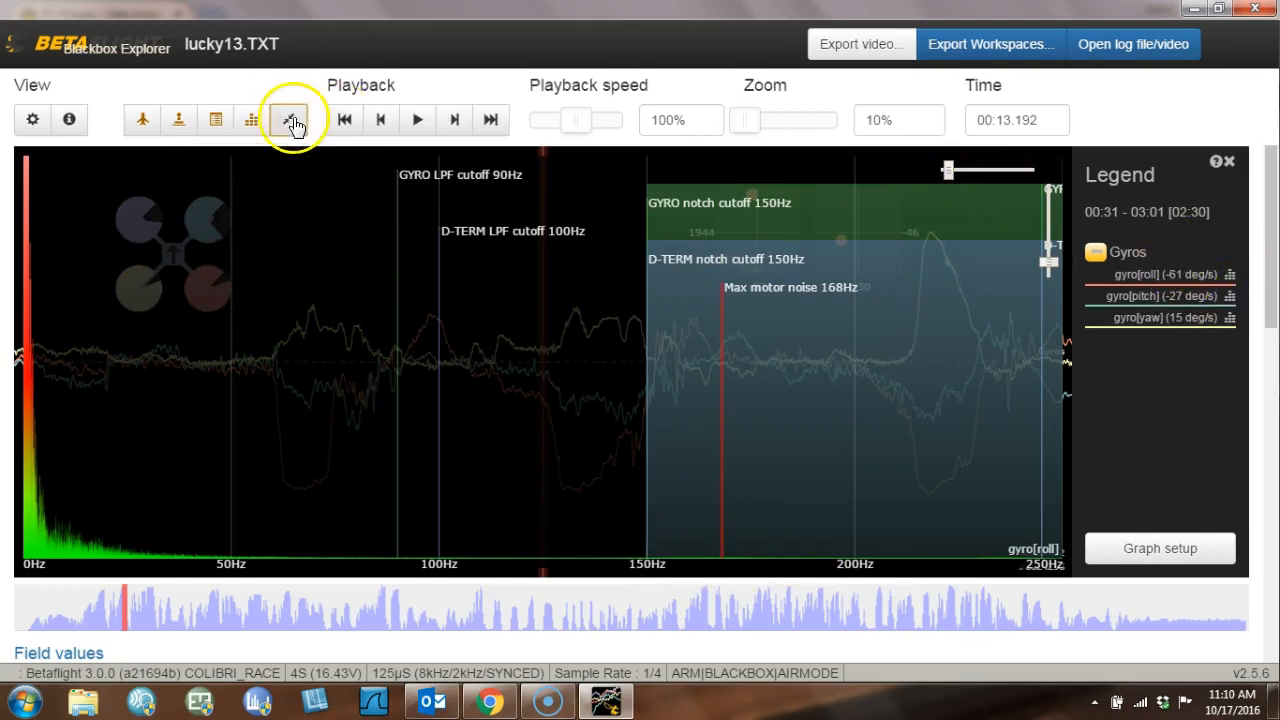
Shrink the expanded gyro roll spectrum analyser back to its compact overlay.
left_click(288, 119)
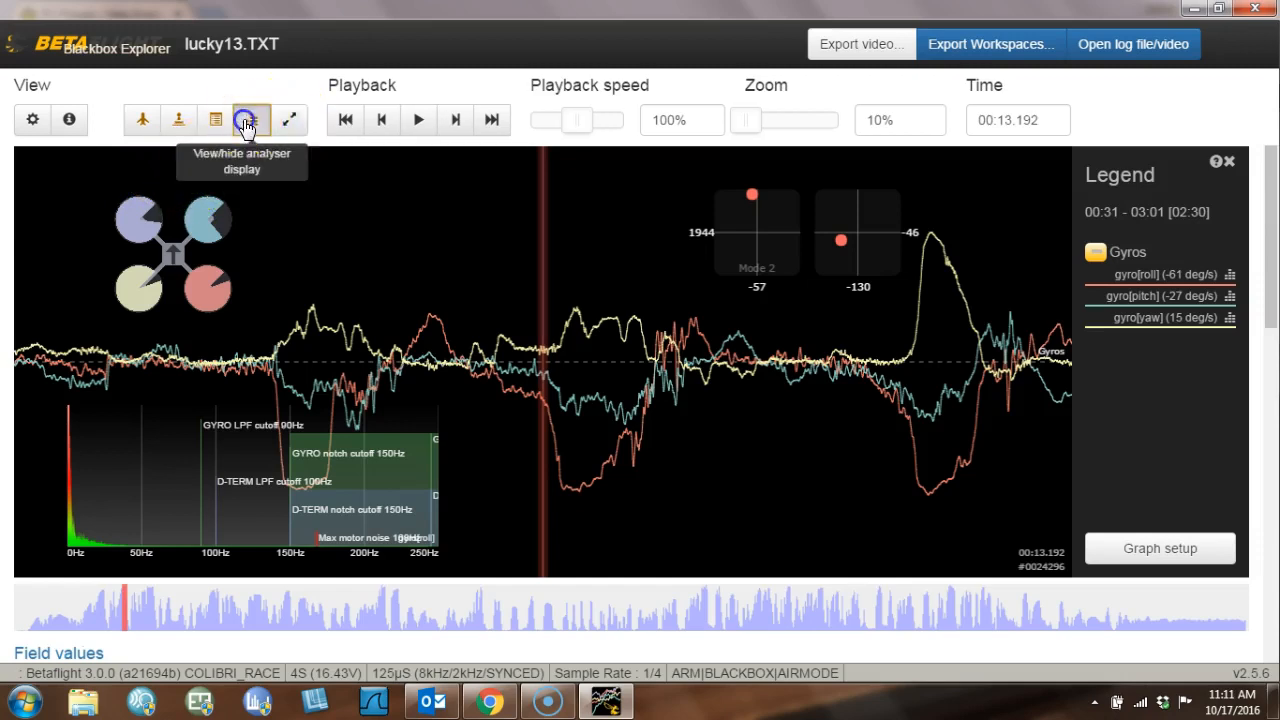
Hide the spectrum analyser overlay, leaving the unsmoothed Gyros graph at about 13 seconds.
left_click(251, 120)
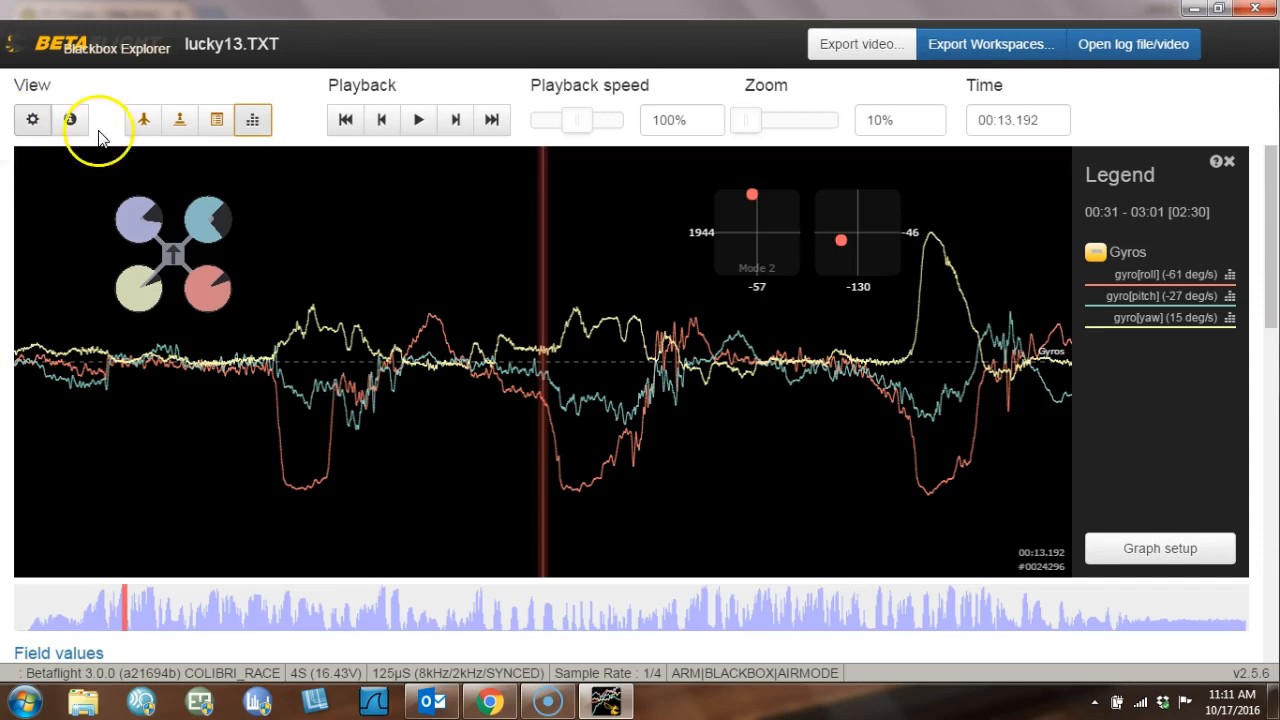
left_click(142, 120)
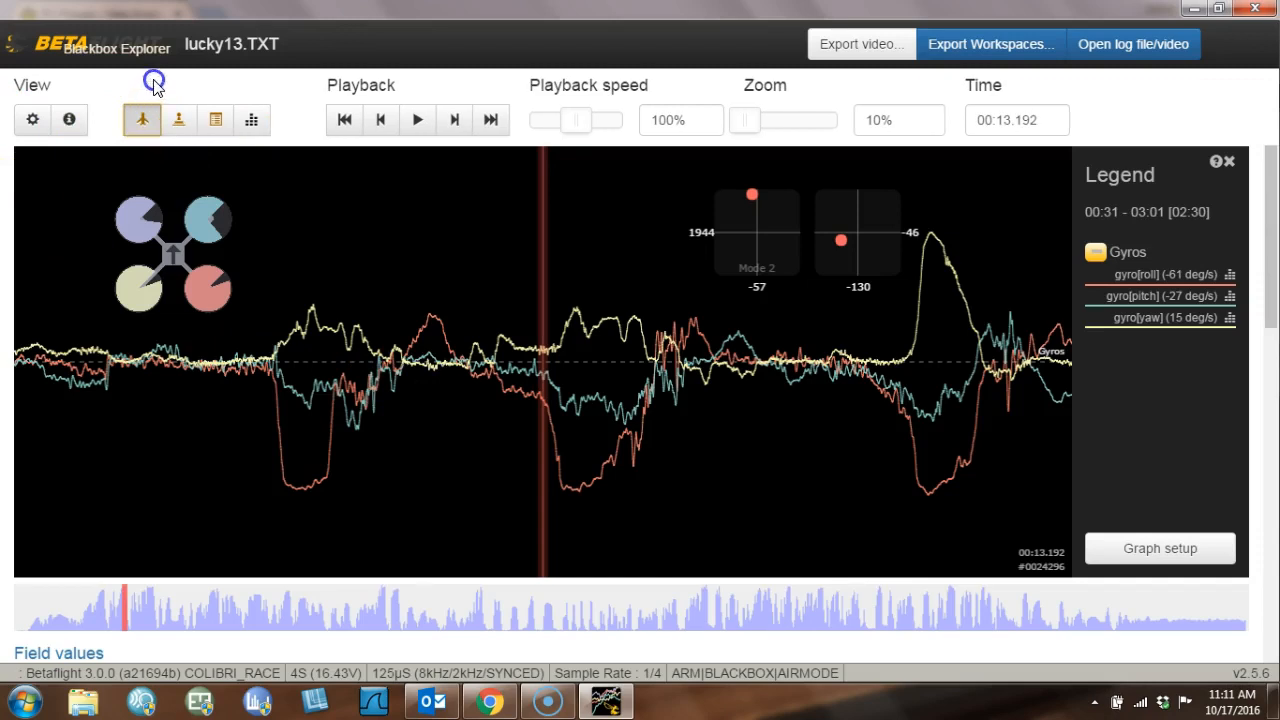
left_click(68, 119)
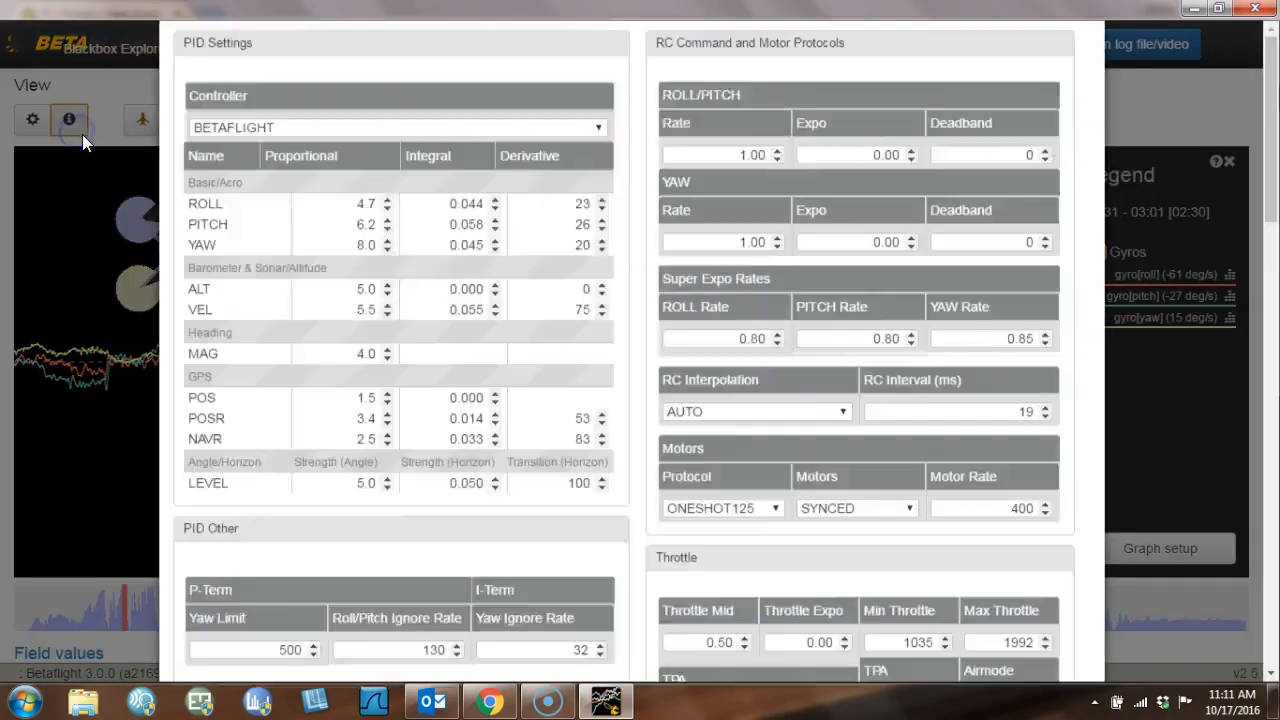
scroll("down", 3)
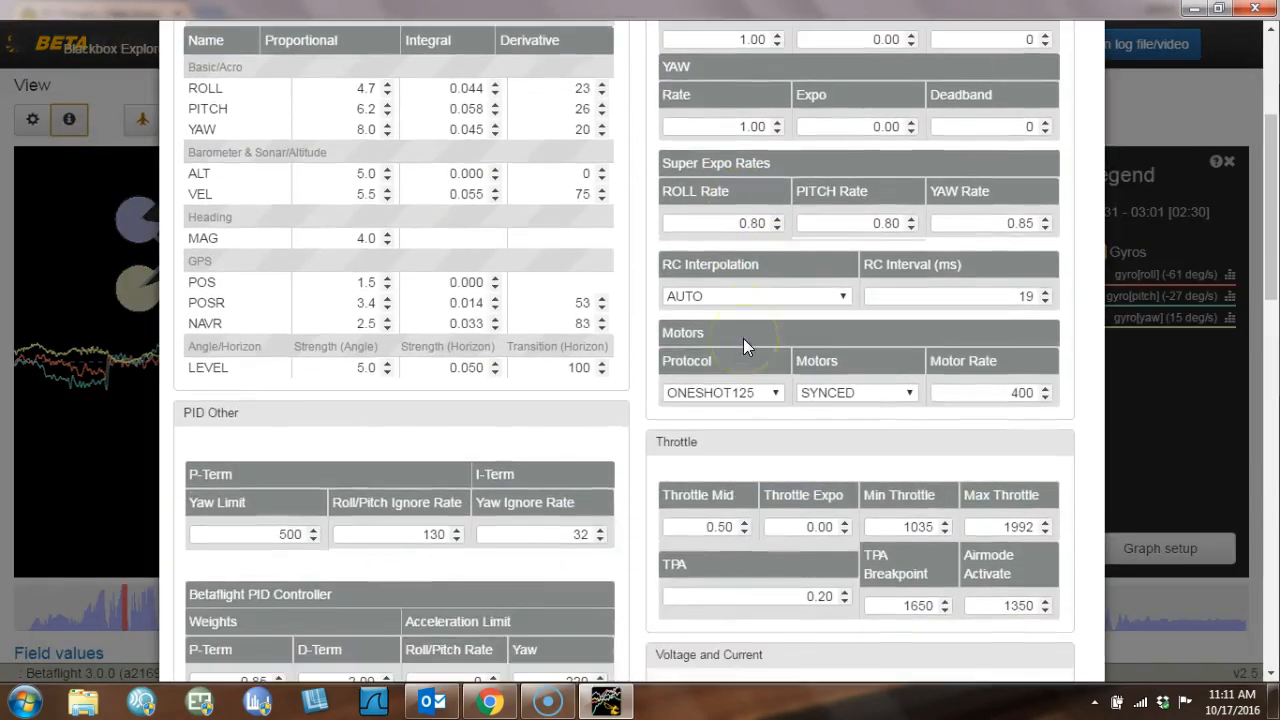
scroll("down", 3)
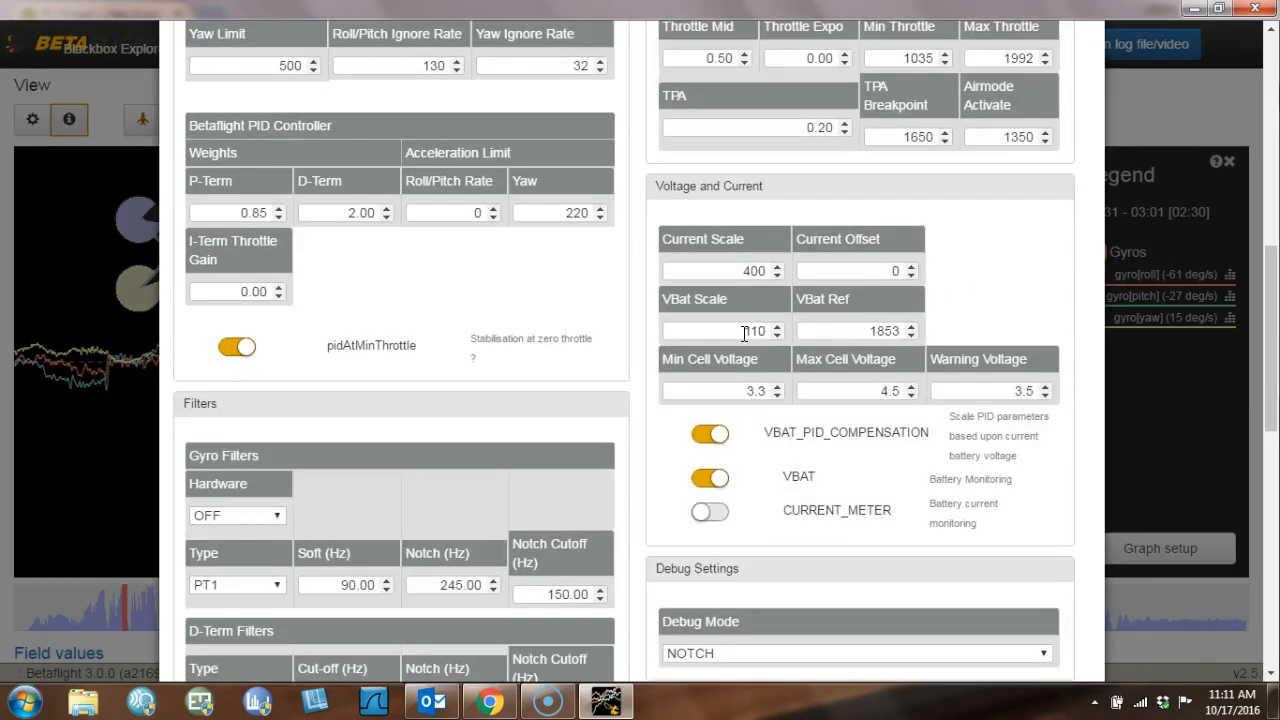
scroll("down", 3)
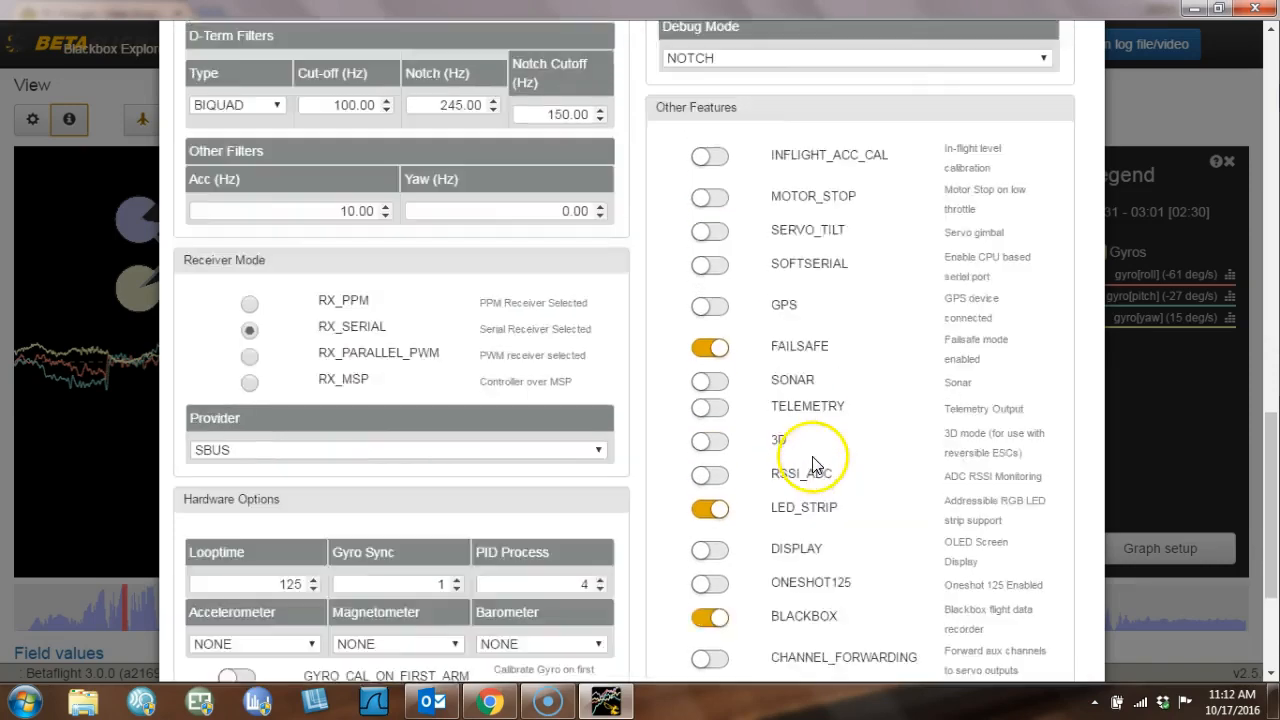
scroll("down", 3)
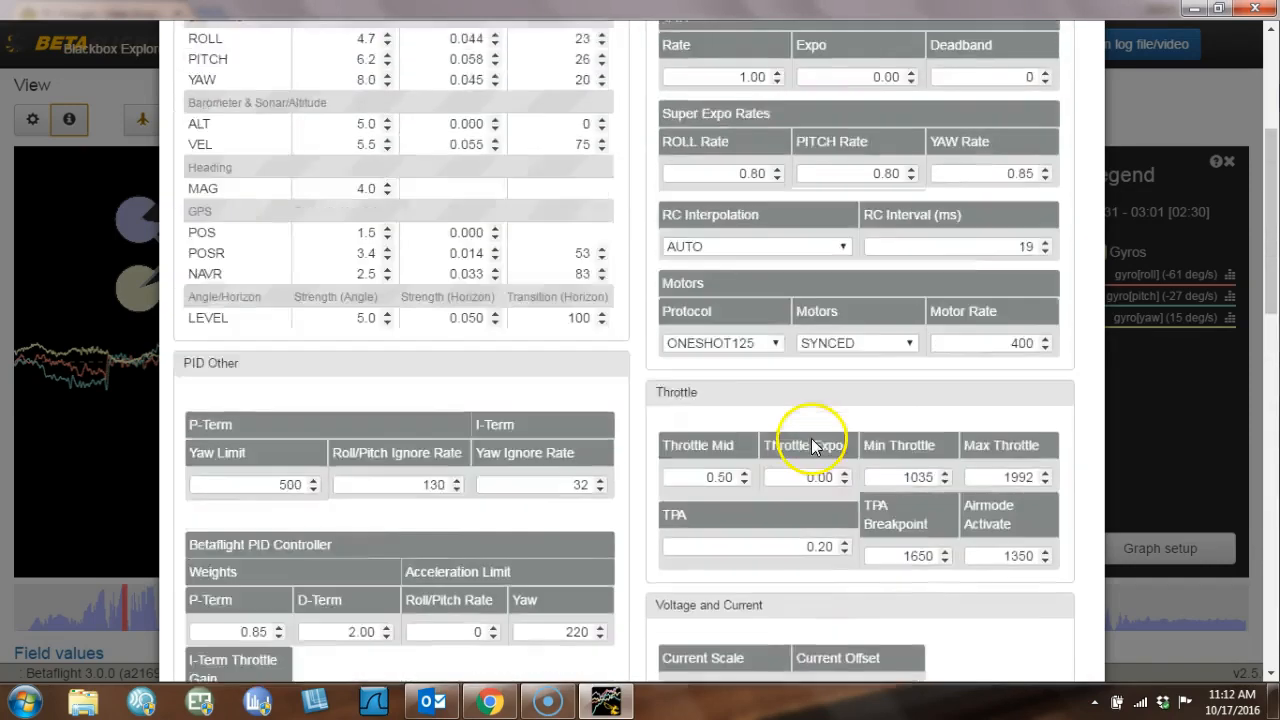
left_click(1142, 105)
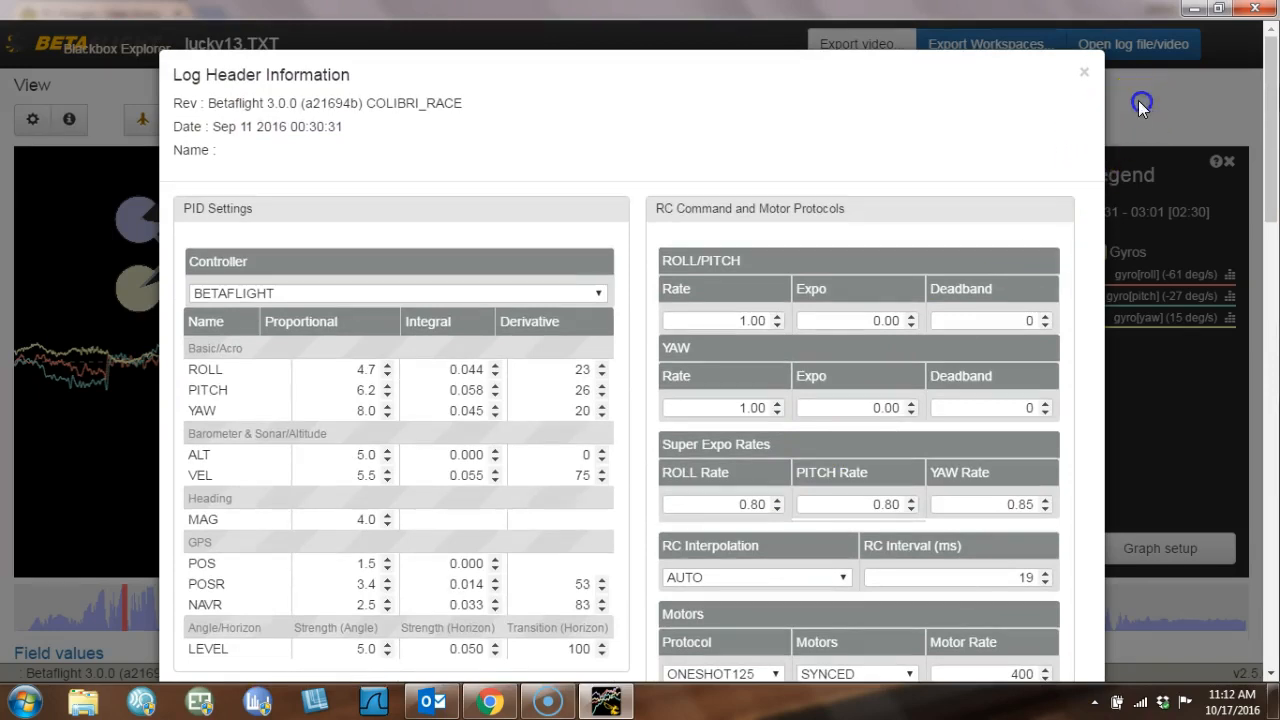
left_click(1084, 71)
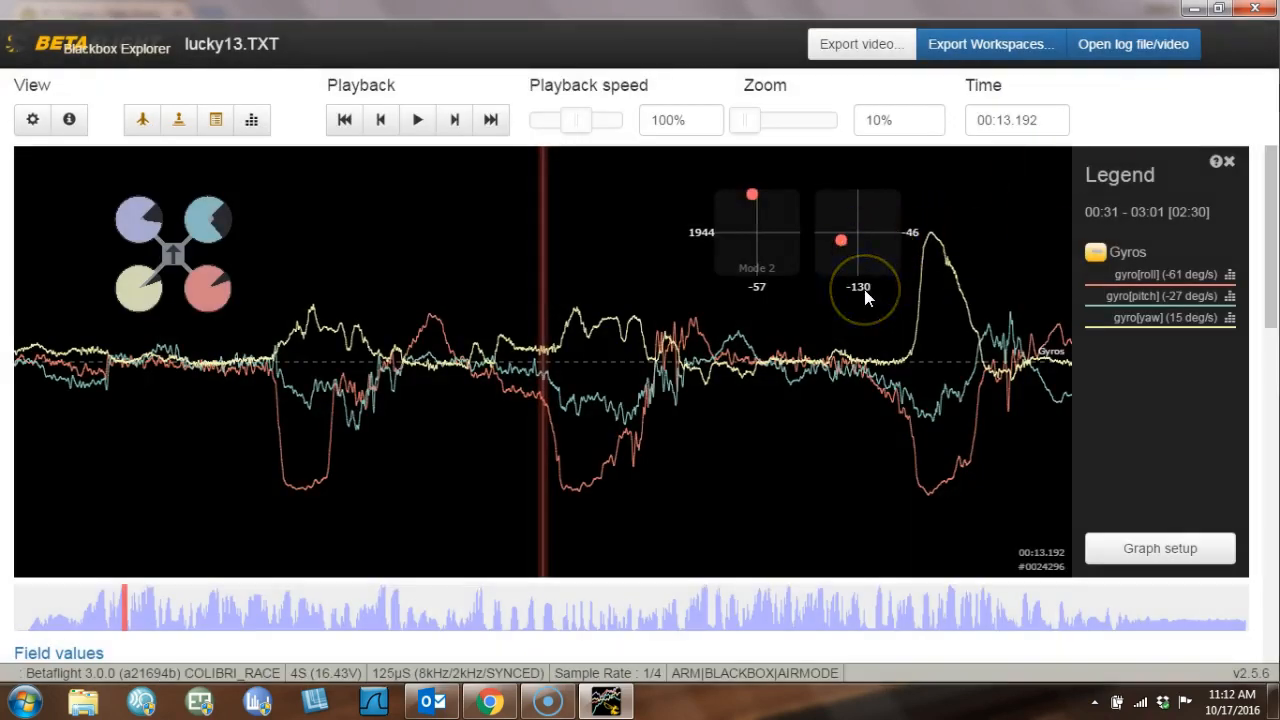
mouse_move(789, 289)
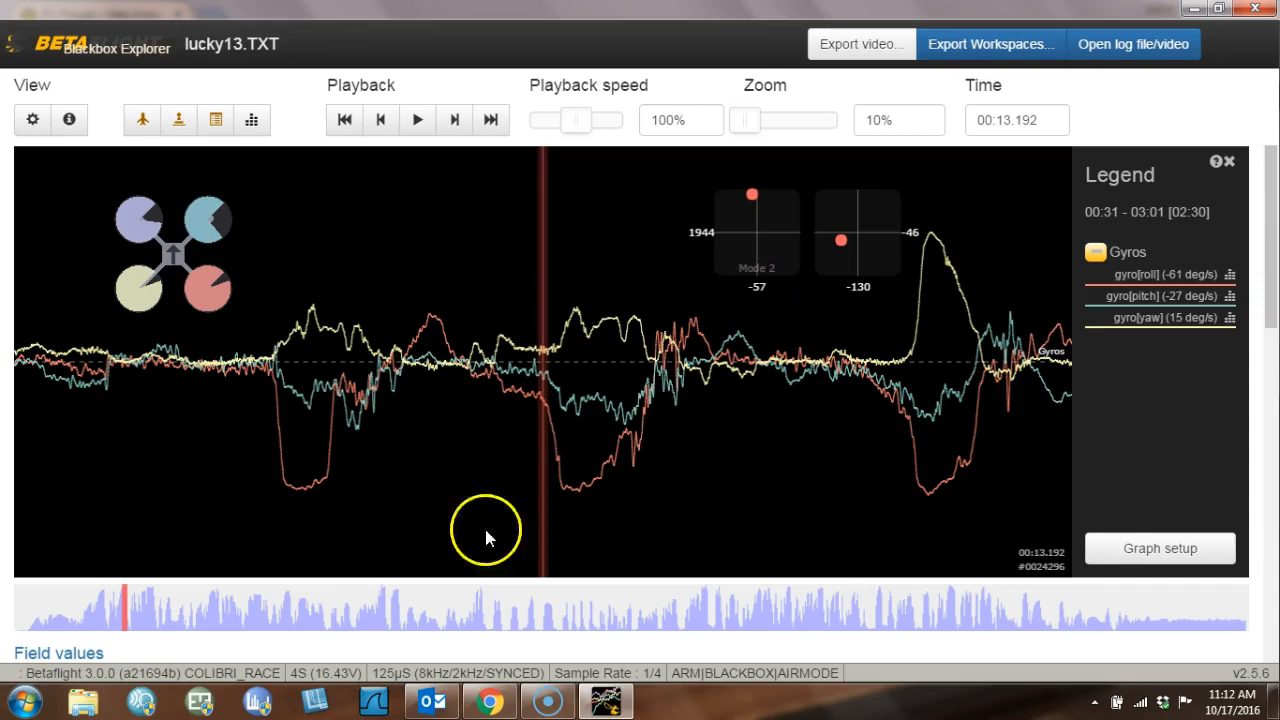
mouse_move(100, 680)
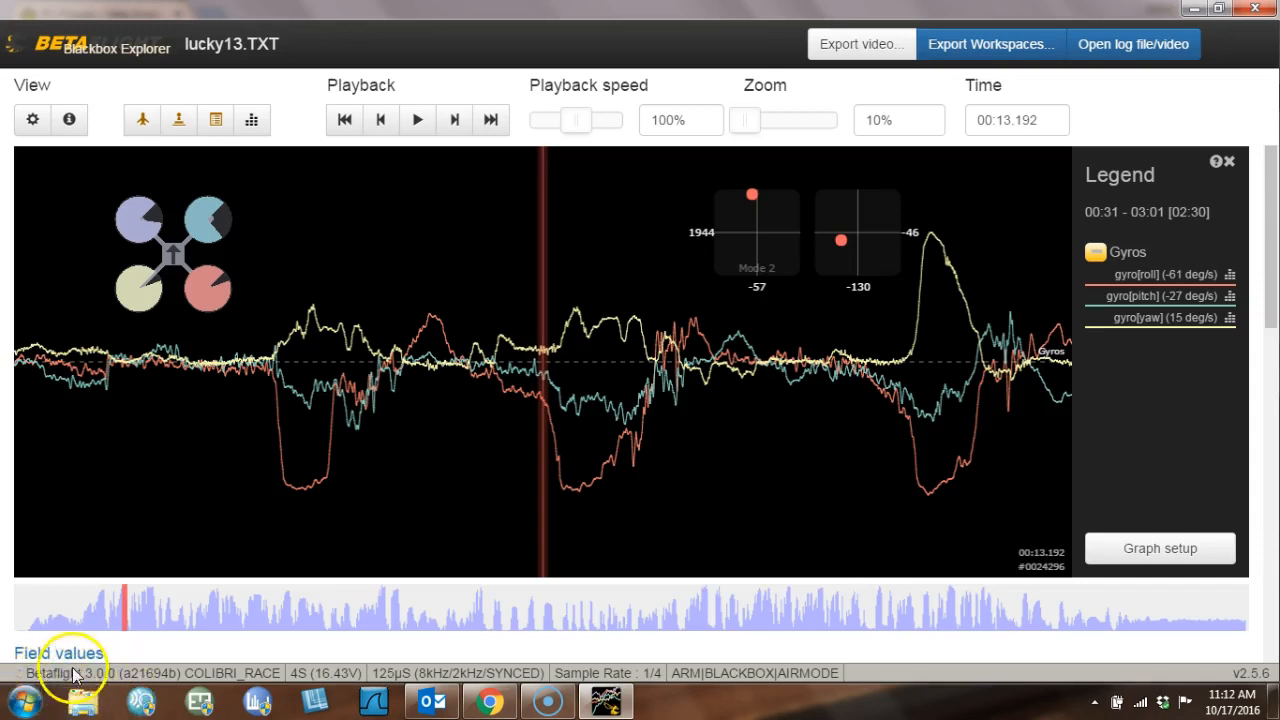
mouse_move(563, 680)
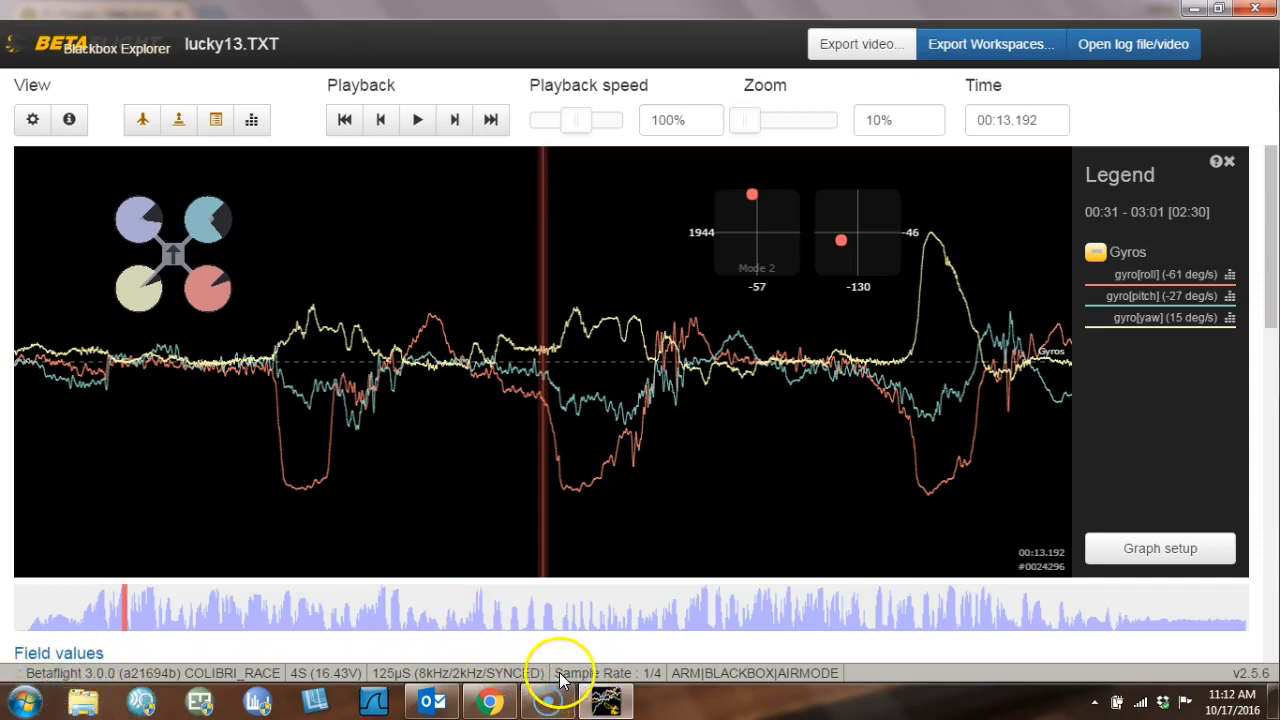
mouse_move(562, 680)
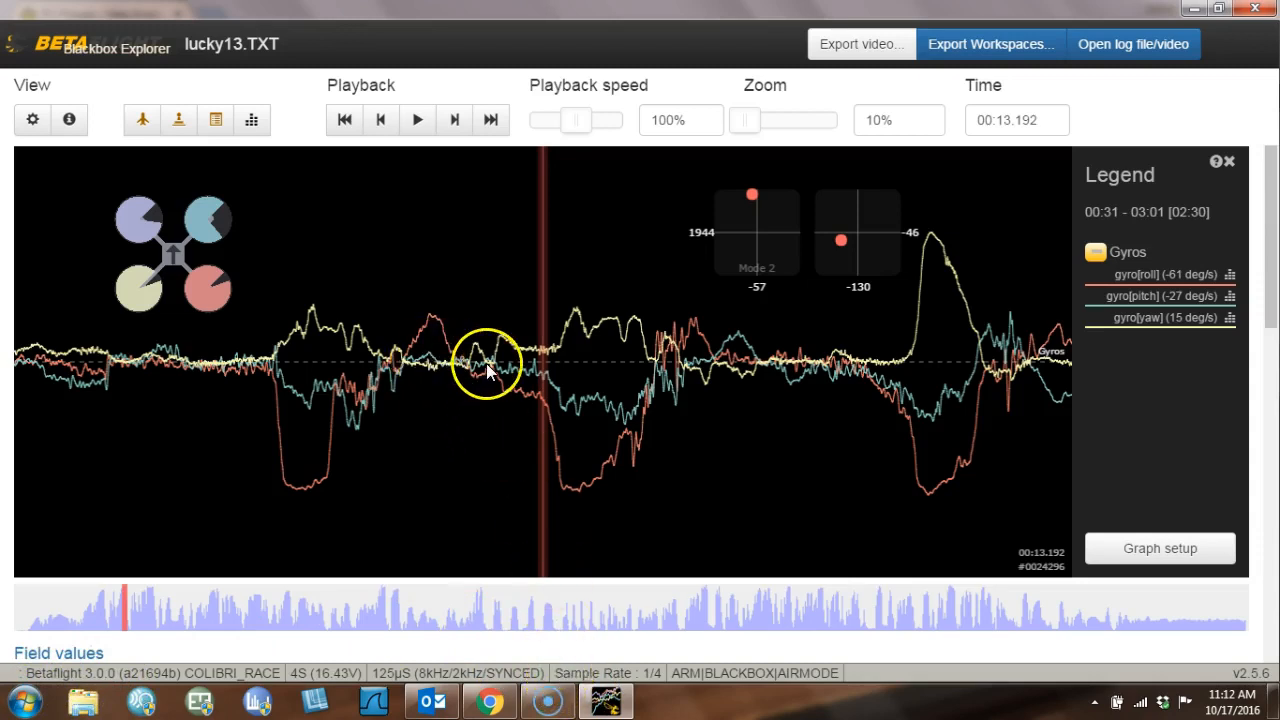
mouse_move(420, 400)
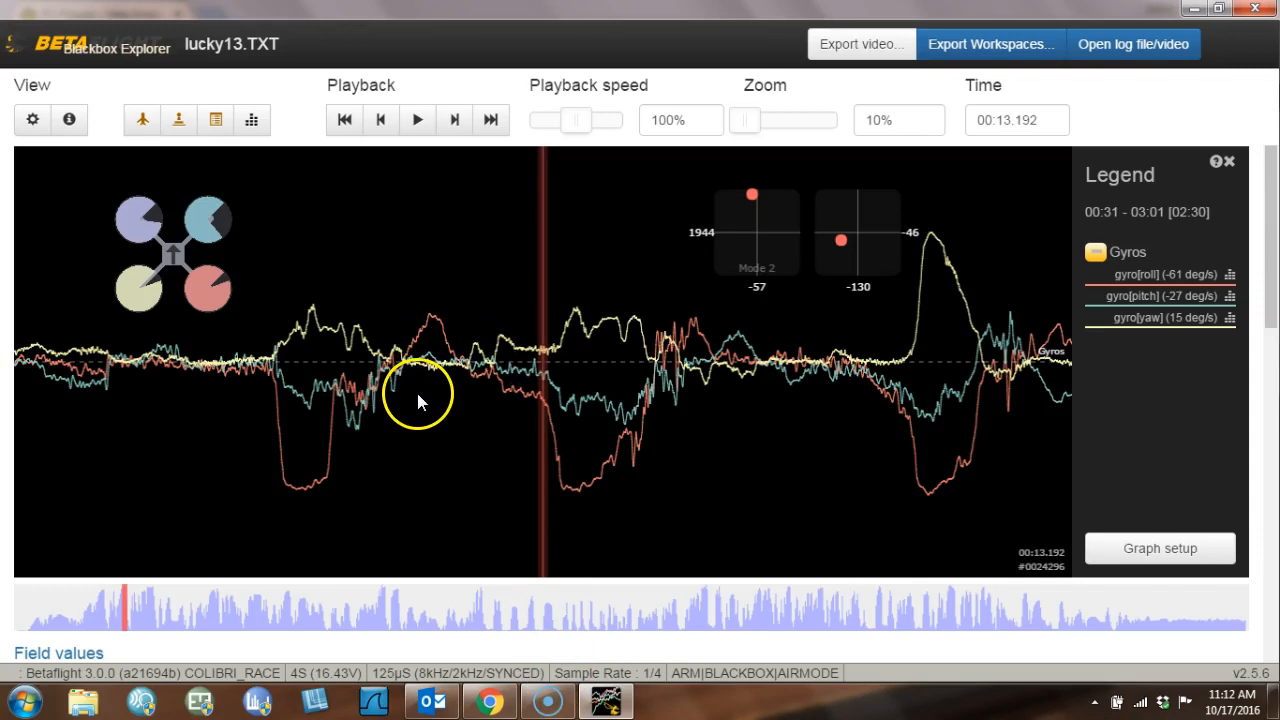
mouse_move(420, 410)
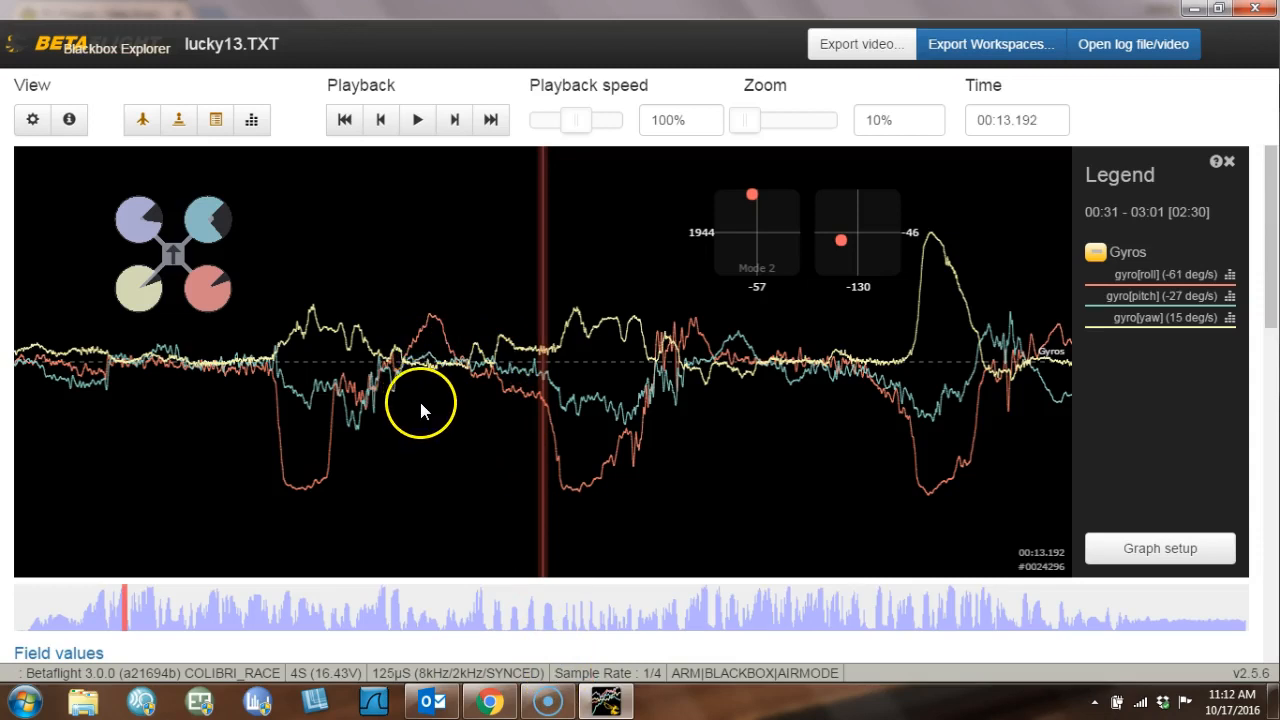
mouse_move(675, 438)
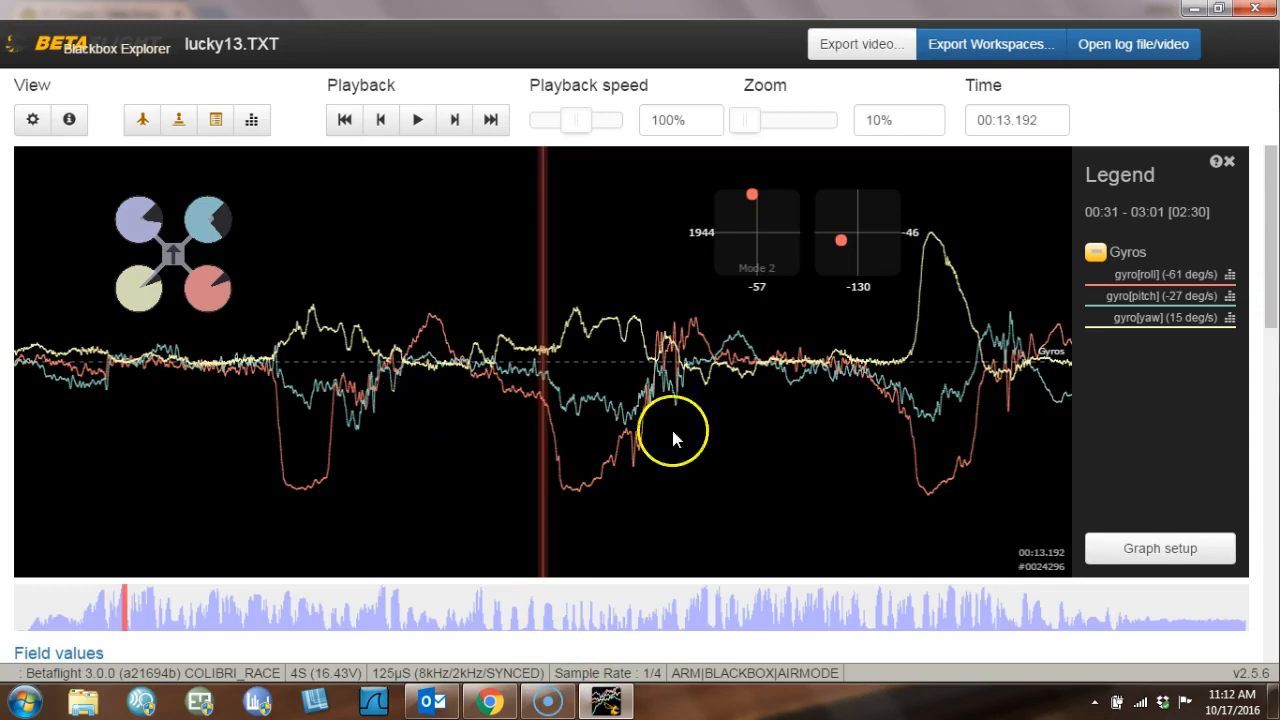
mouse_move(390, 380)
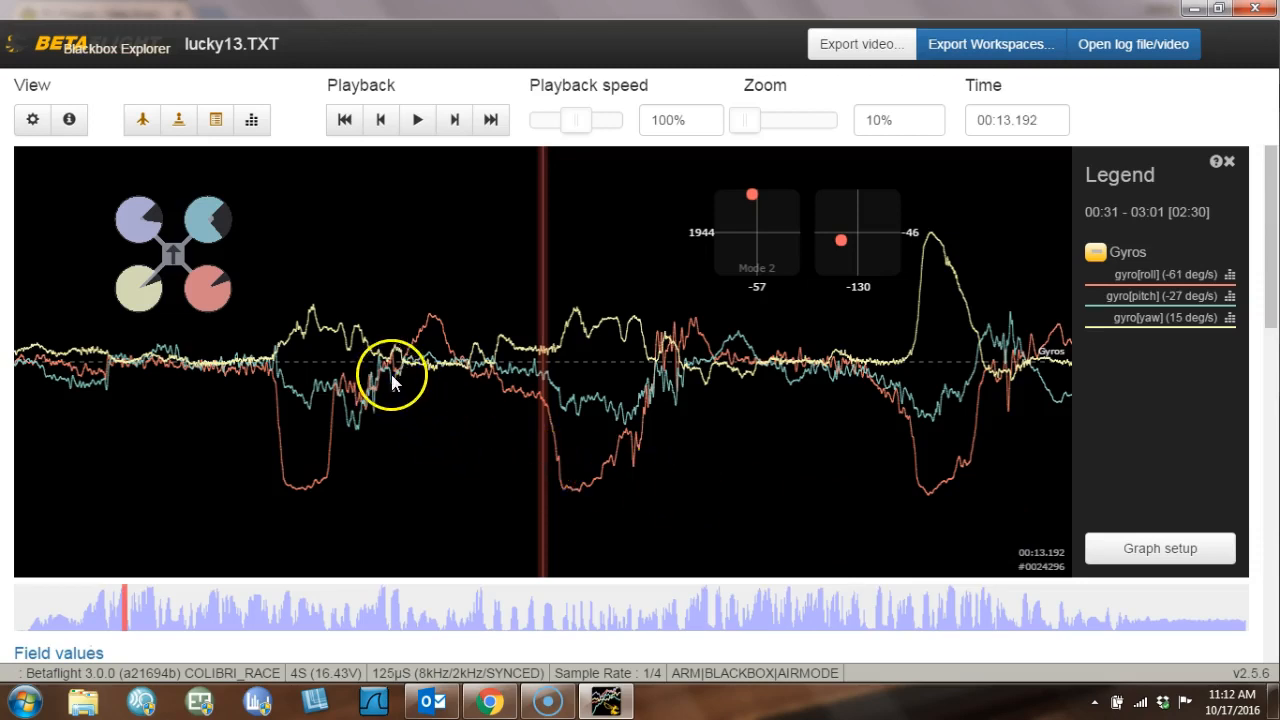
mouse_move(1159, 548)
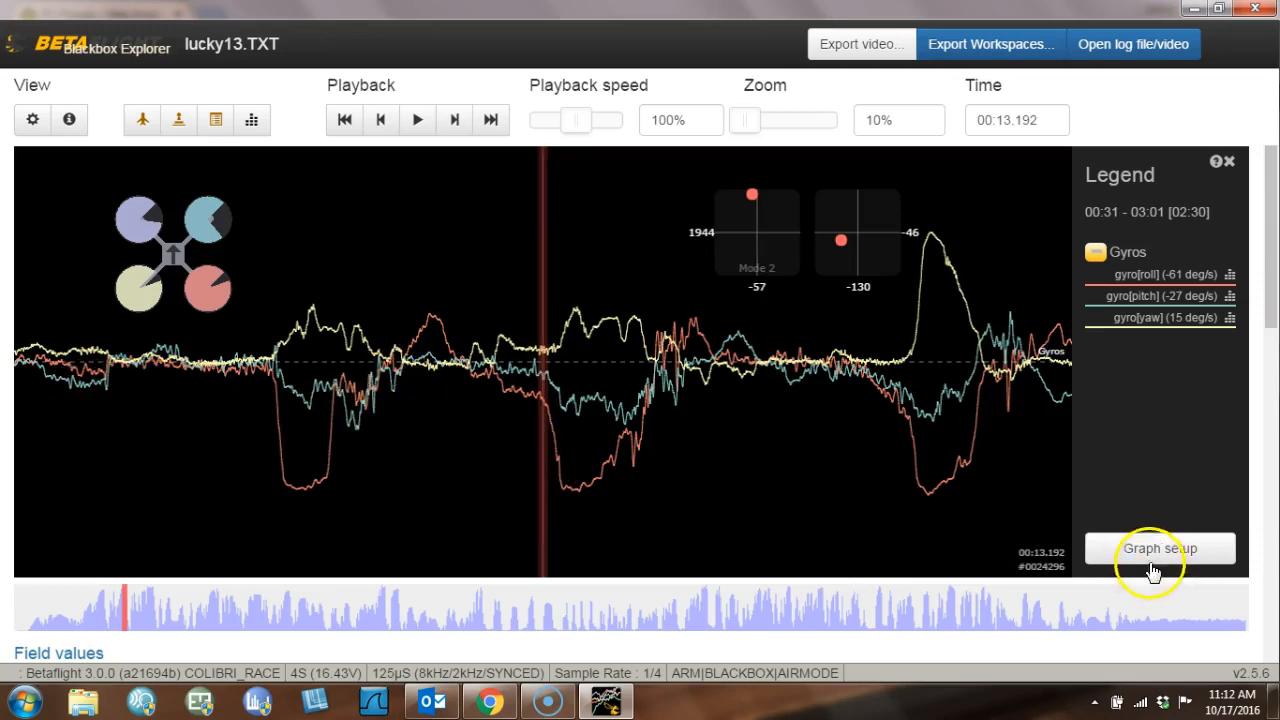
Save the Gyro + PID roll preset graph showing P, I, D and gyro roll.
left_click(1159, 548)
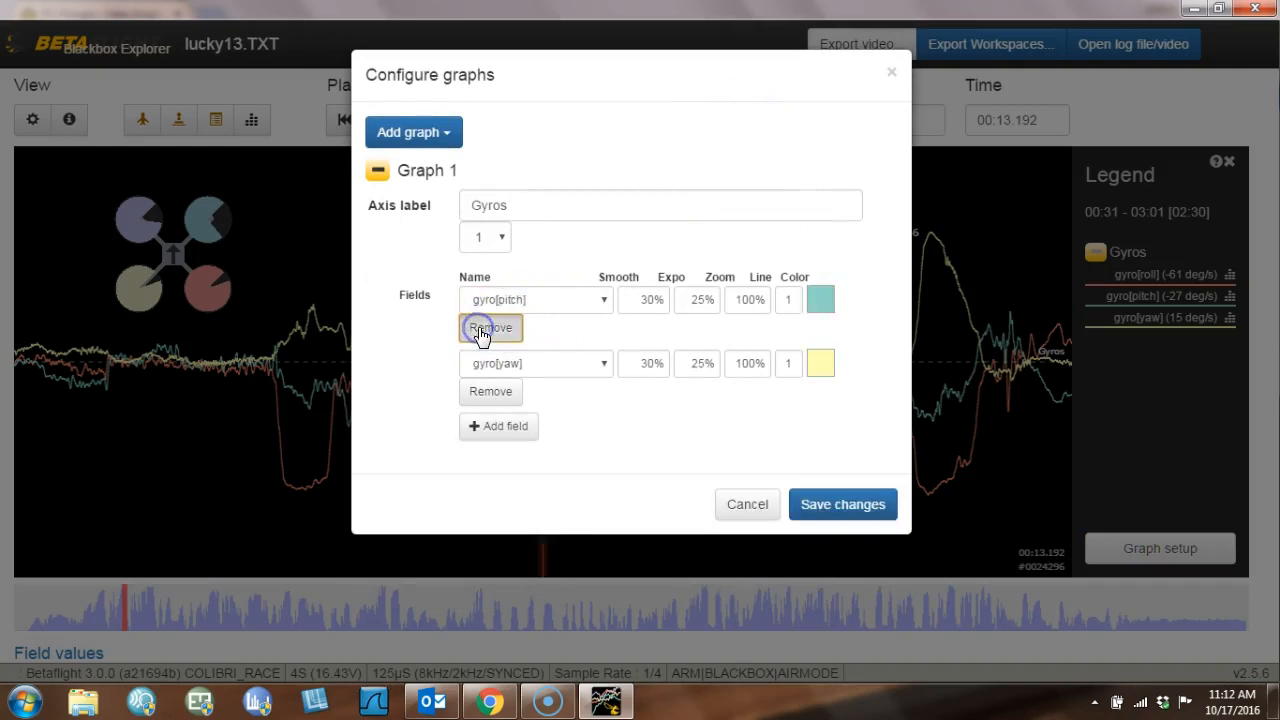
left_click(413, 131)
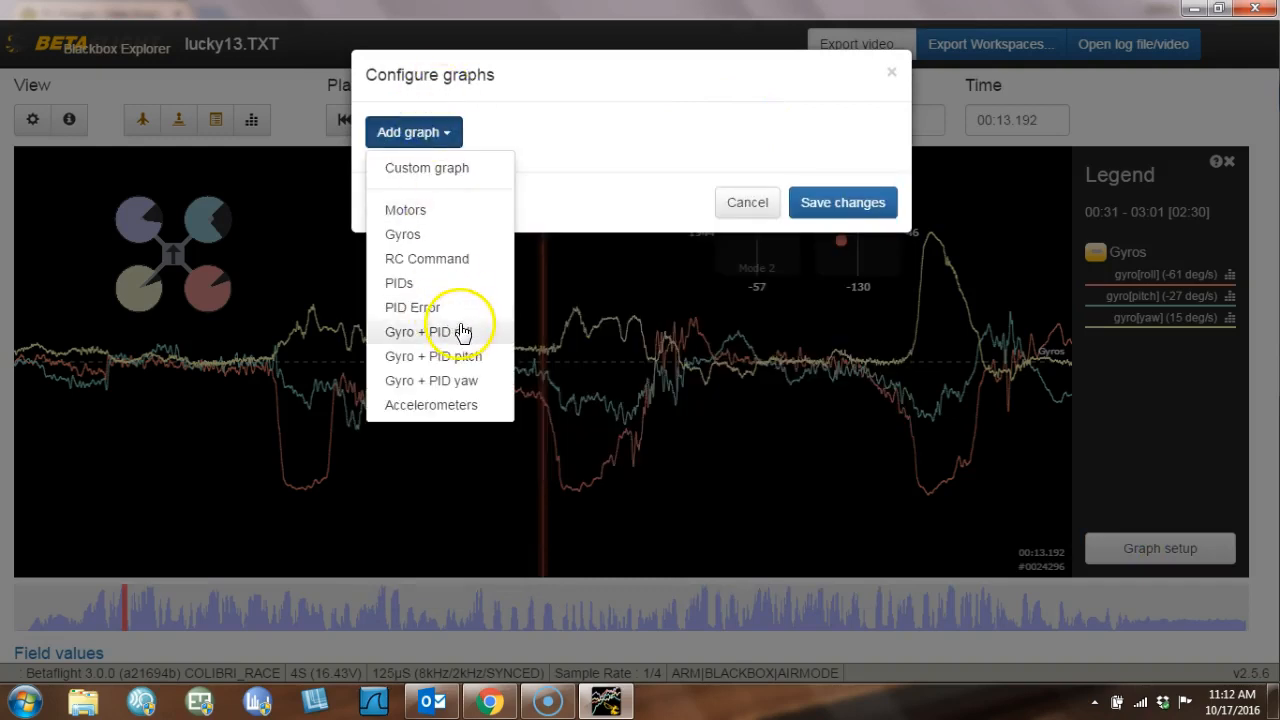
left_click(432, 331)
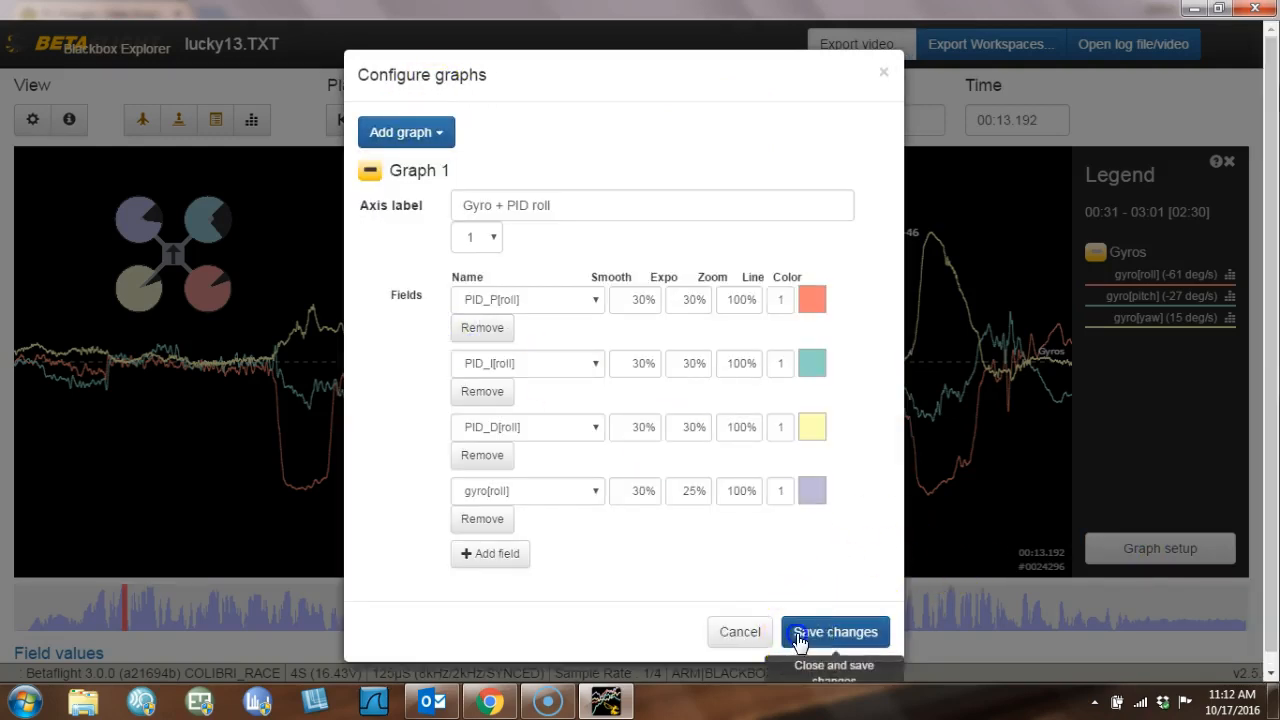
left_click(833, 631)
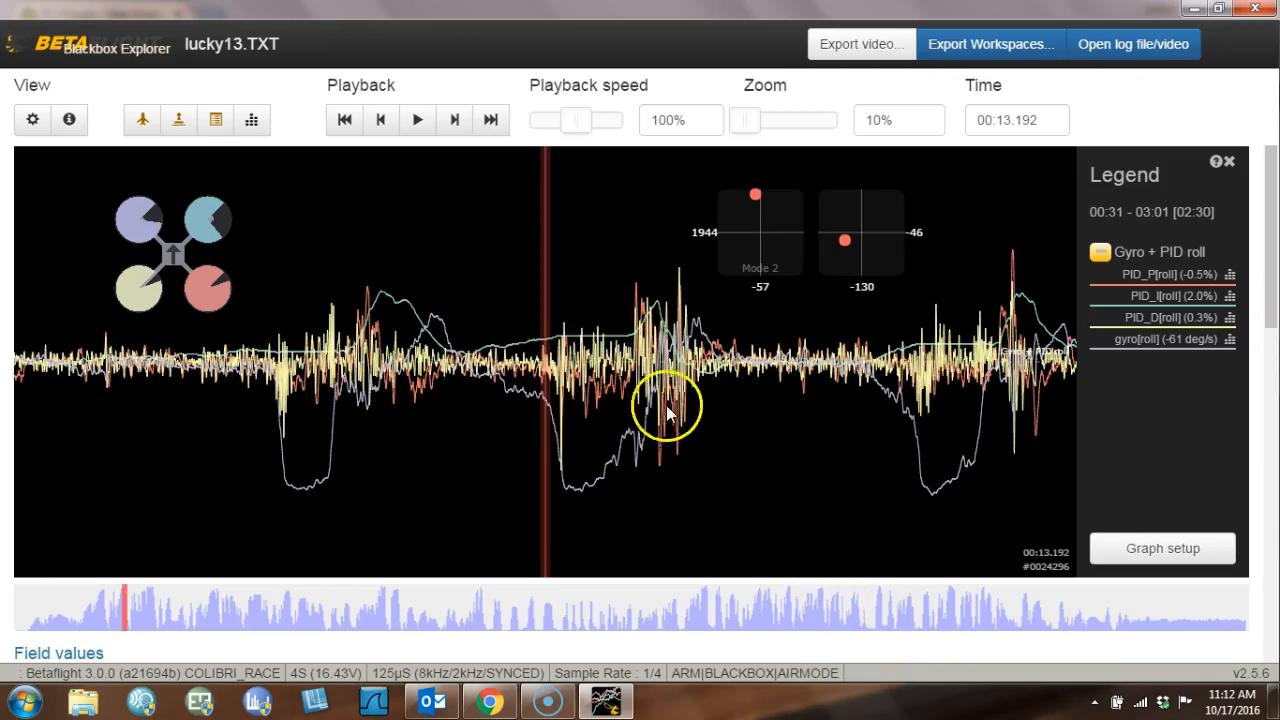
Zoom the Gyro + PID roll graph to 100% and jump to about 25 seconds.
left_click_drag(745, 120, 775, 120)
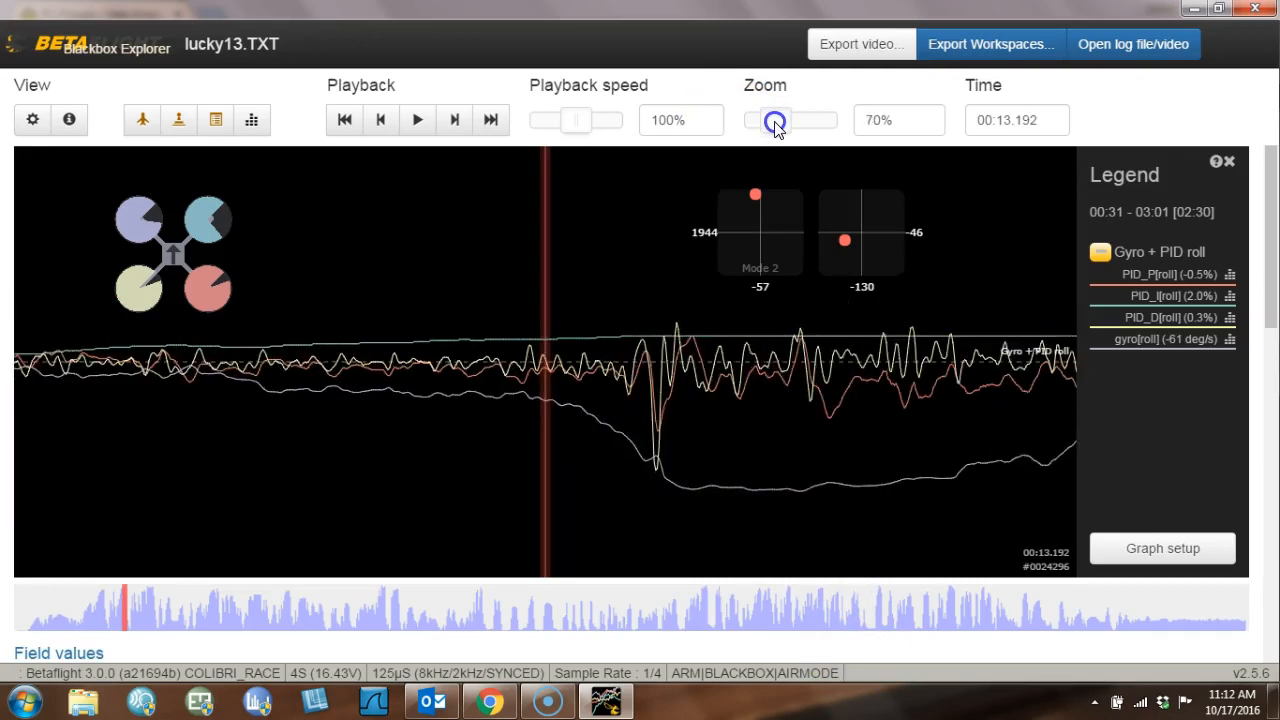
left_click_drag(775, 120, 800, 120)
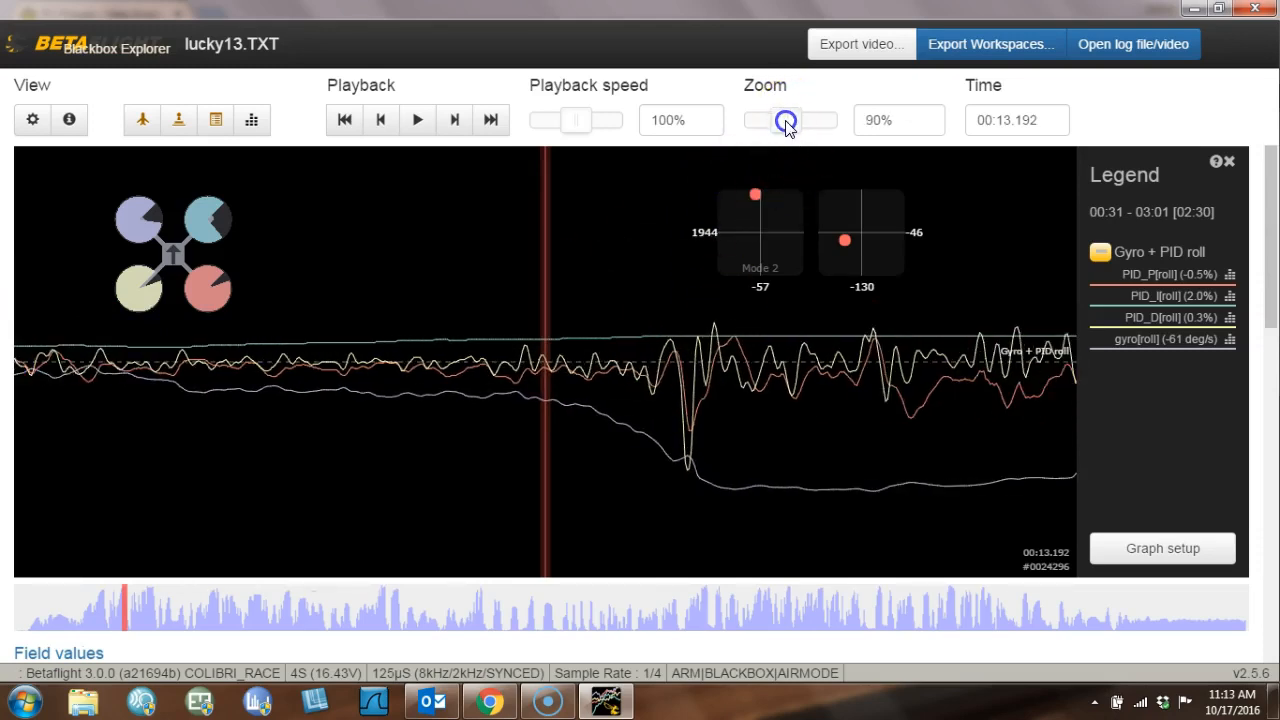
left_click_drag(788, 120, 795, 120)
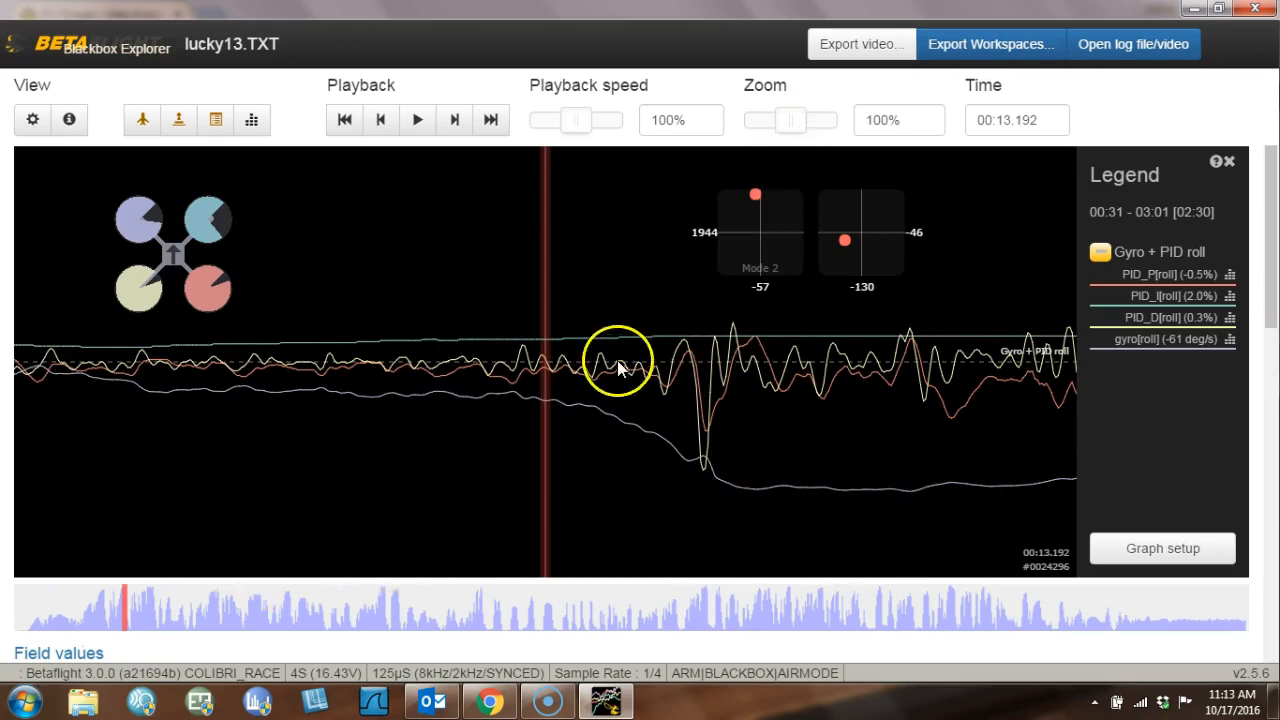
mouse_move(450, 380)
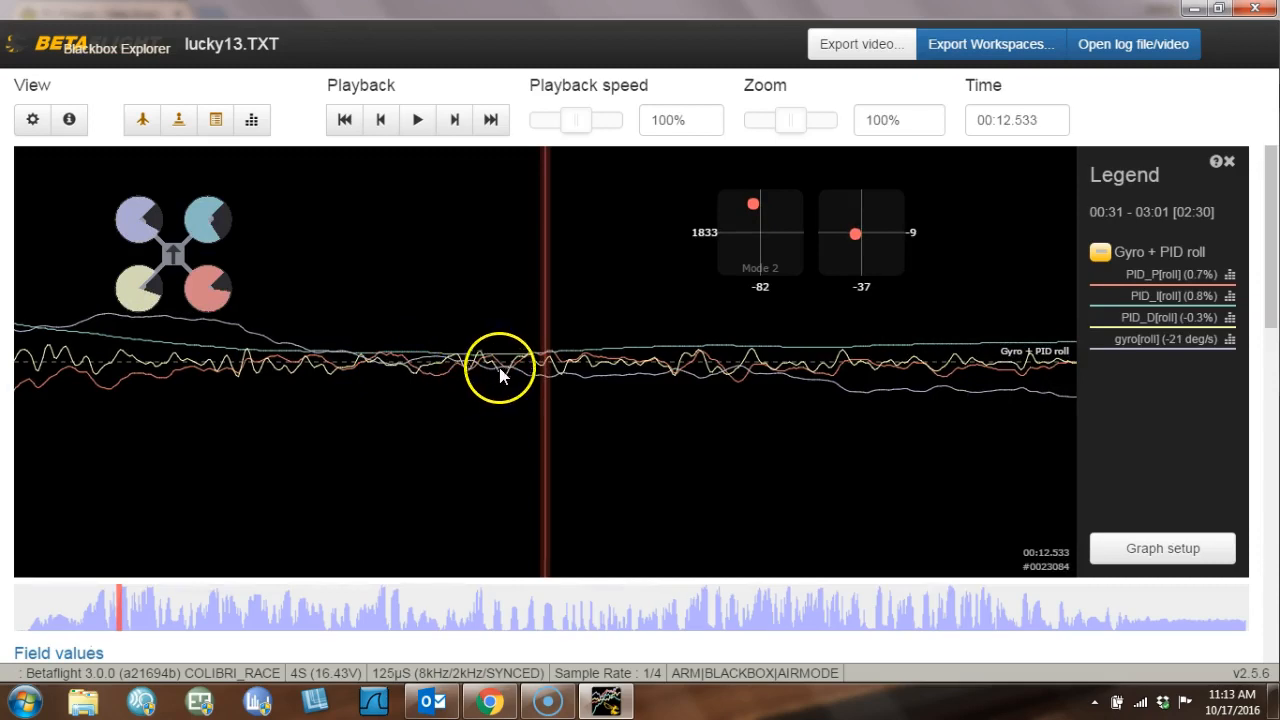
mouse_move(695, 390)
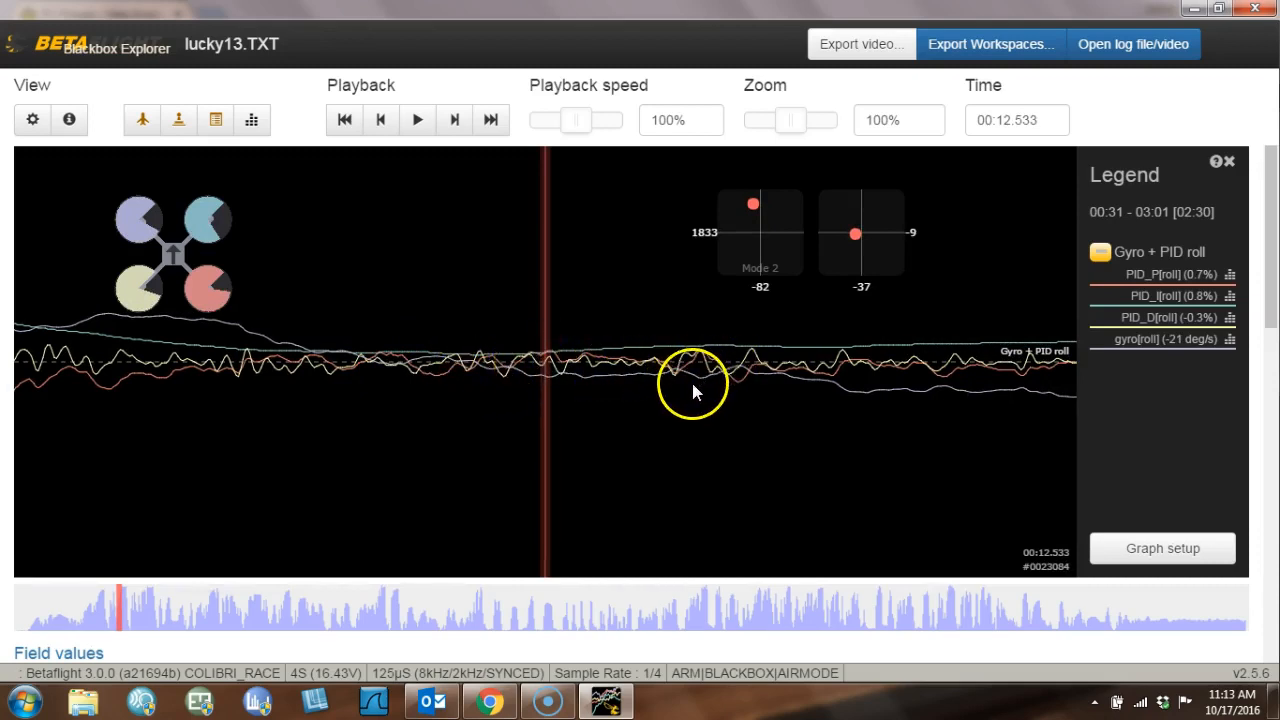
mouse_move(495, 378)
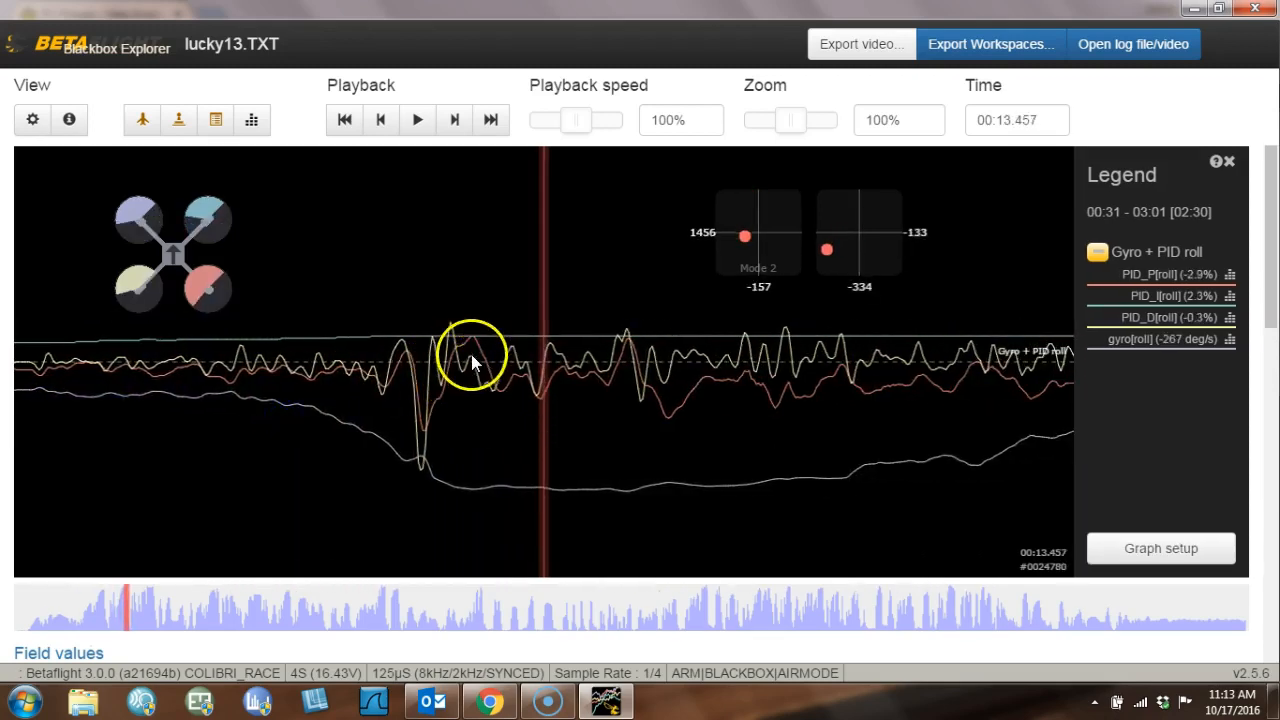
mouse_move(700, 318)
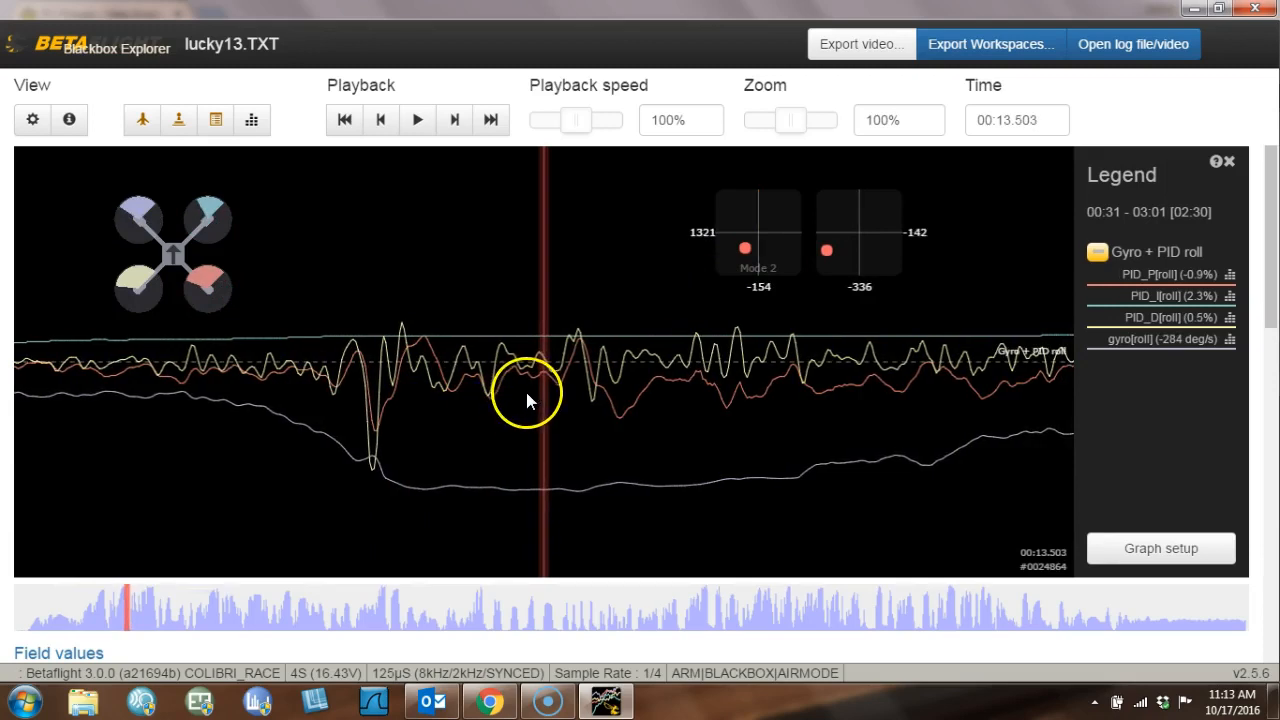
mouse_move(587, 410)
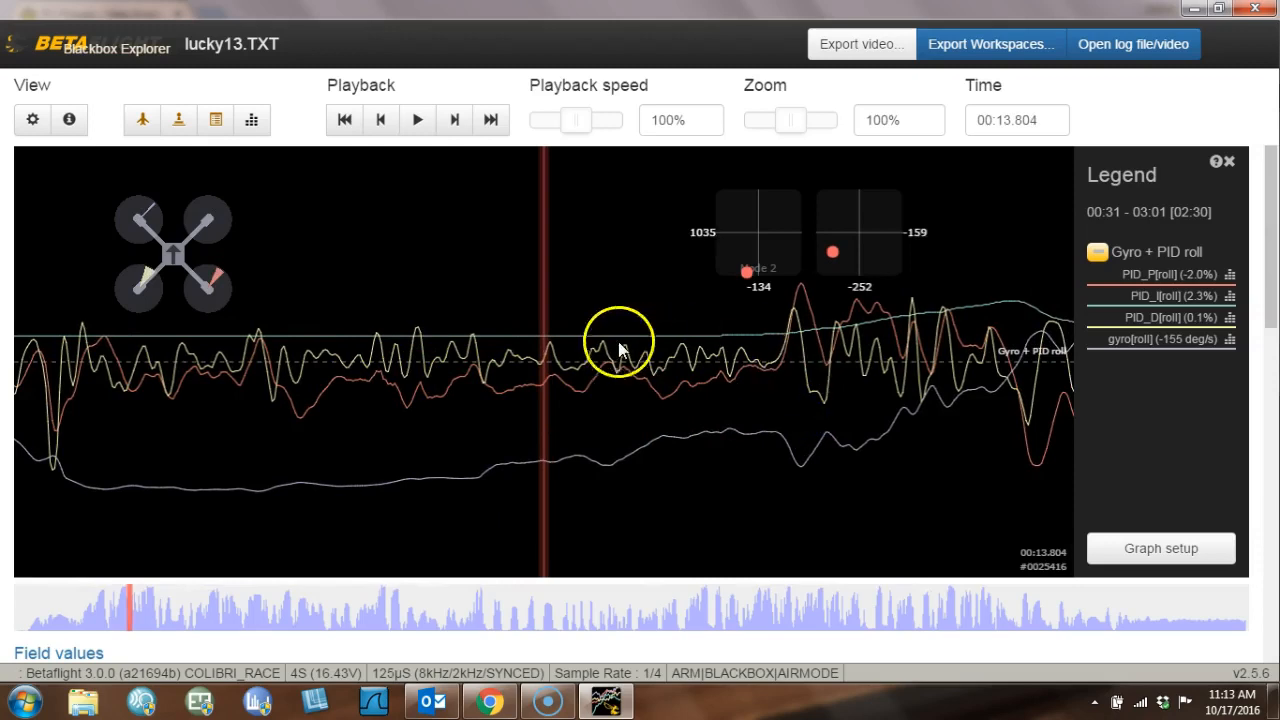
mouse_move(795, 305)
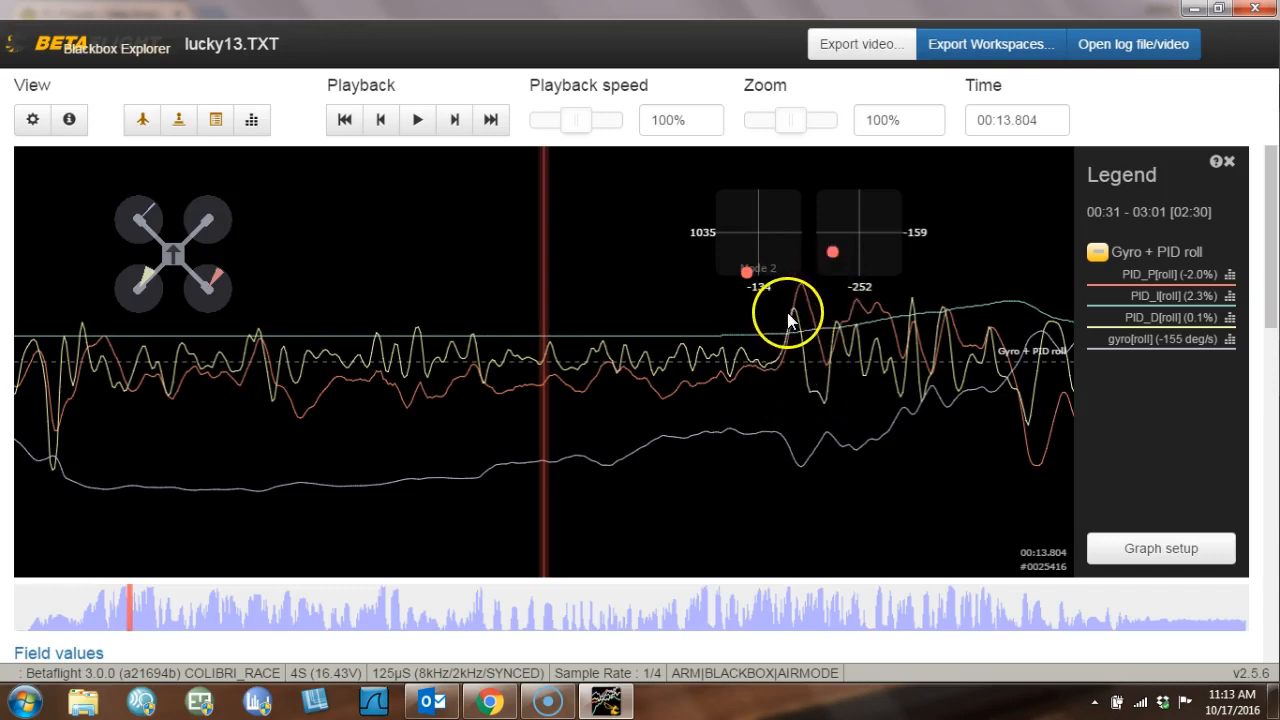
mouse_move(810, 328)
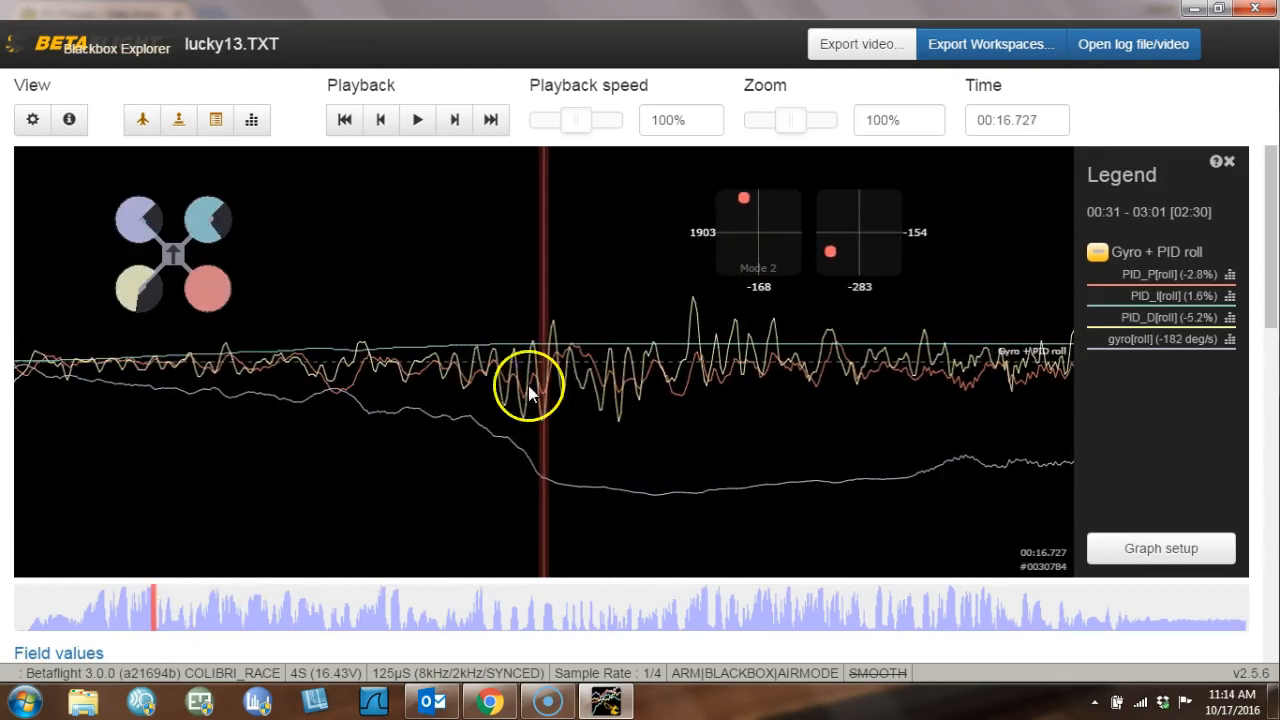
mouse_move(760, 355)
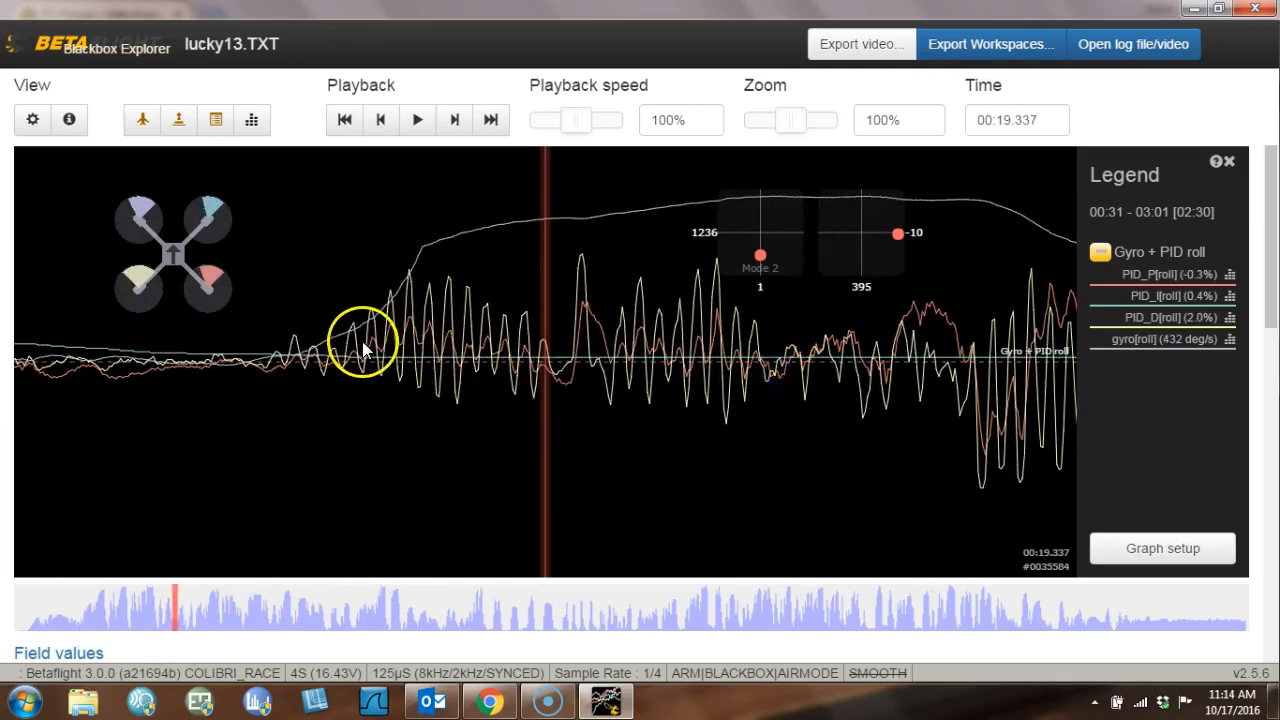
mouse_move(770, 260)
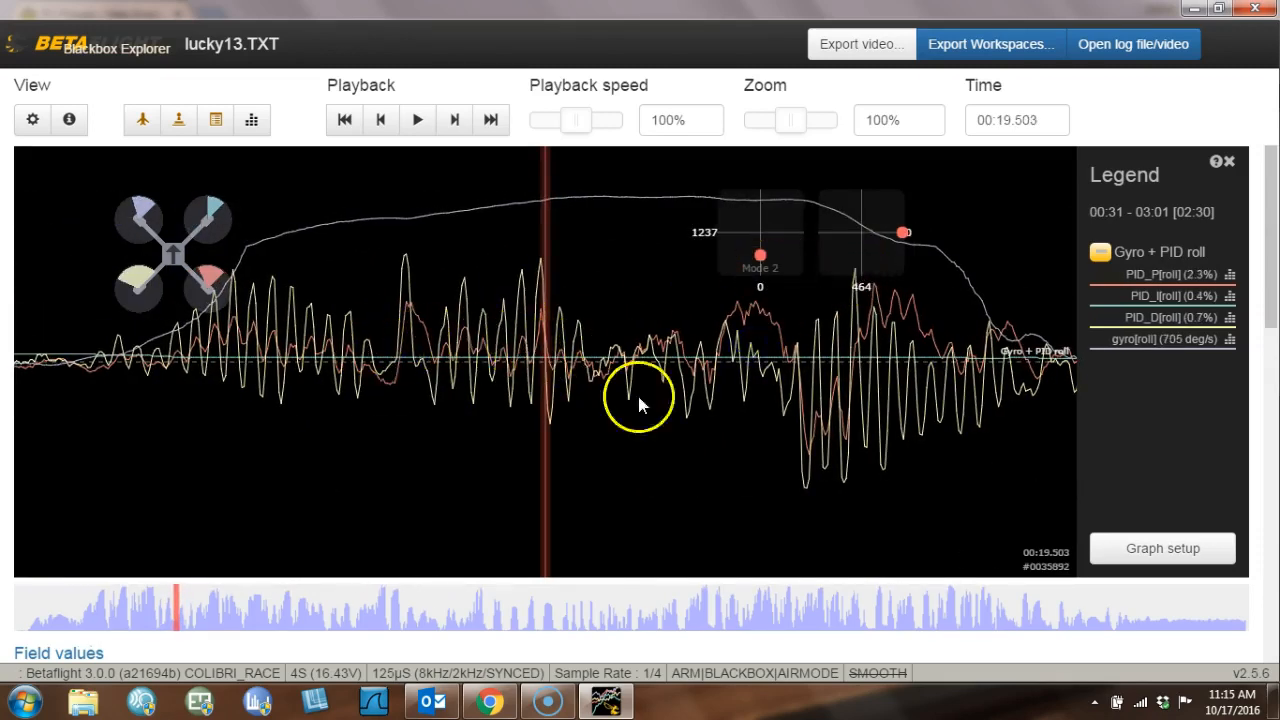
mouse_move(767, 270)
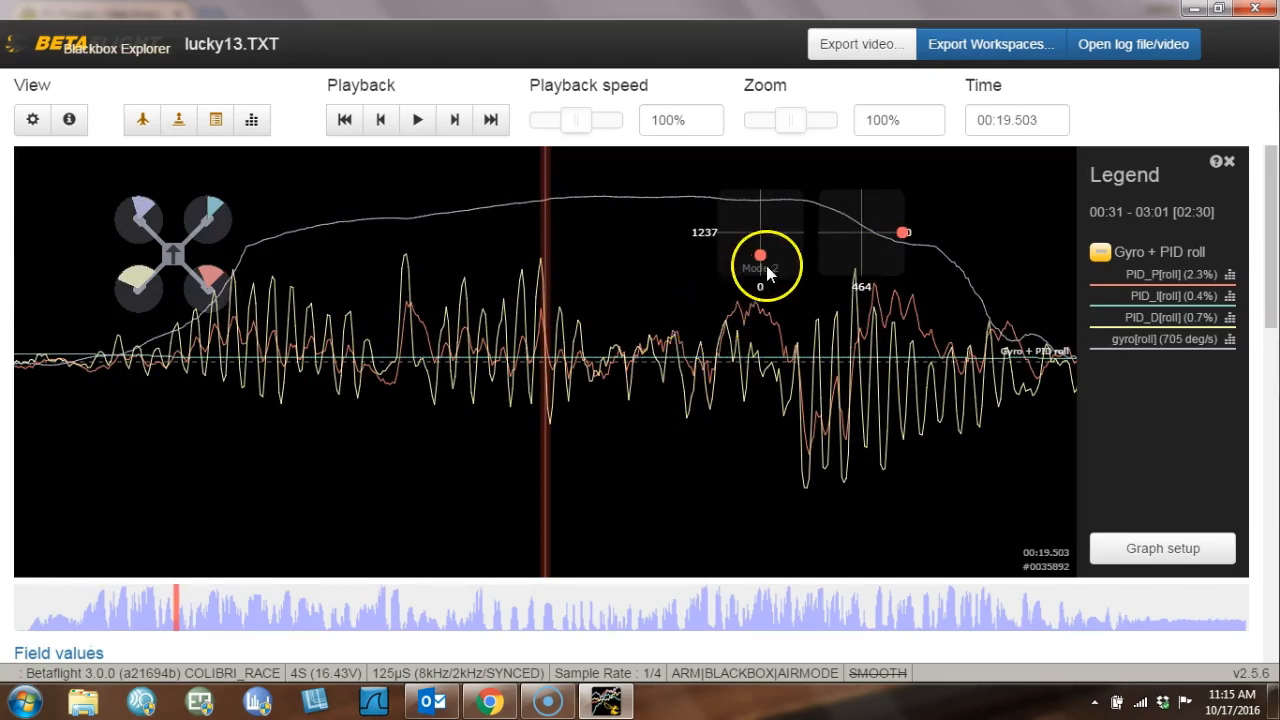
mouse_move(202, 378)
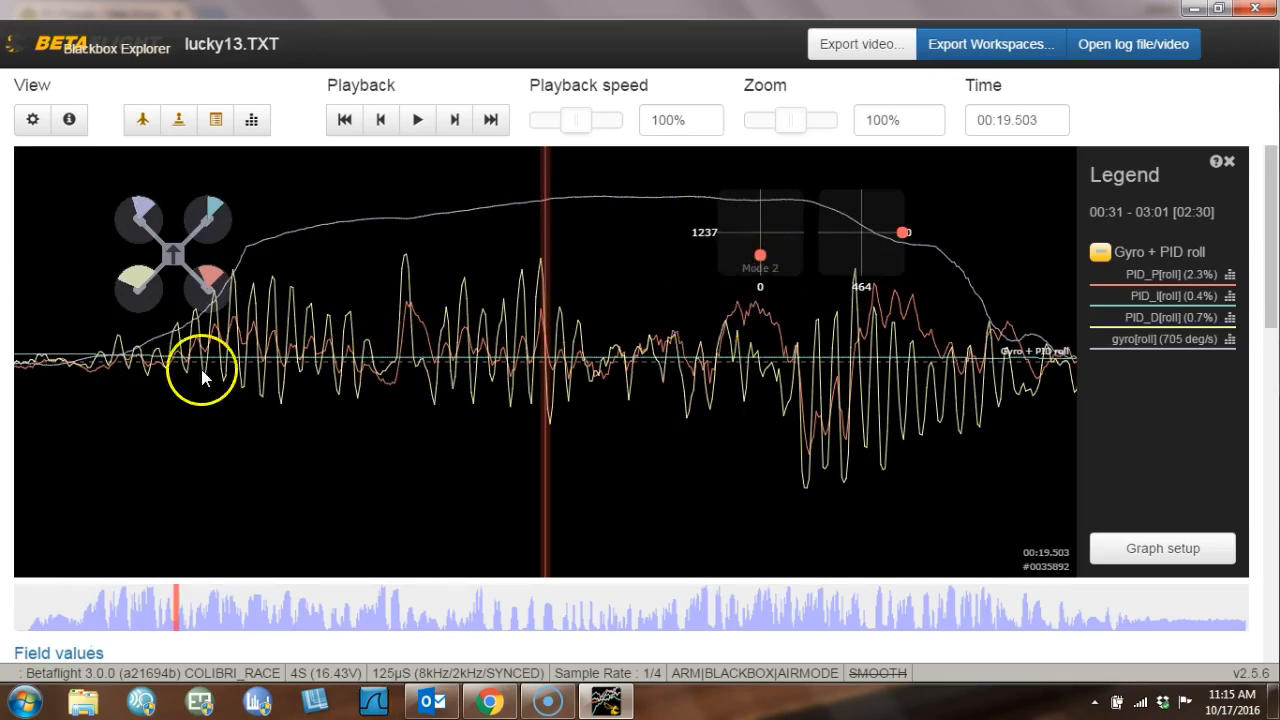
mouse_move(525, 350)
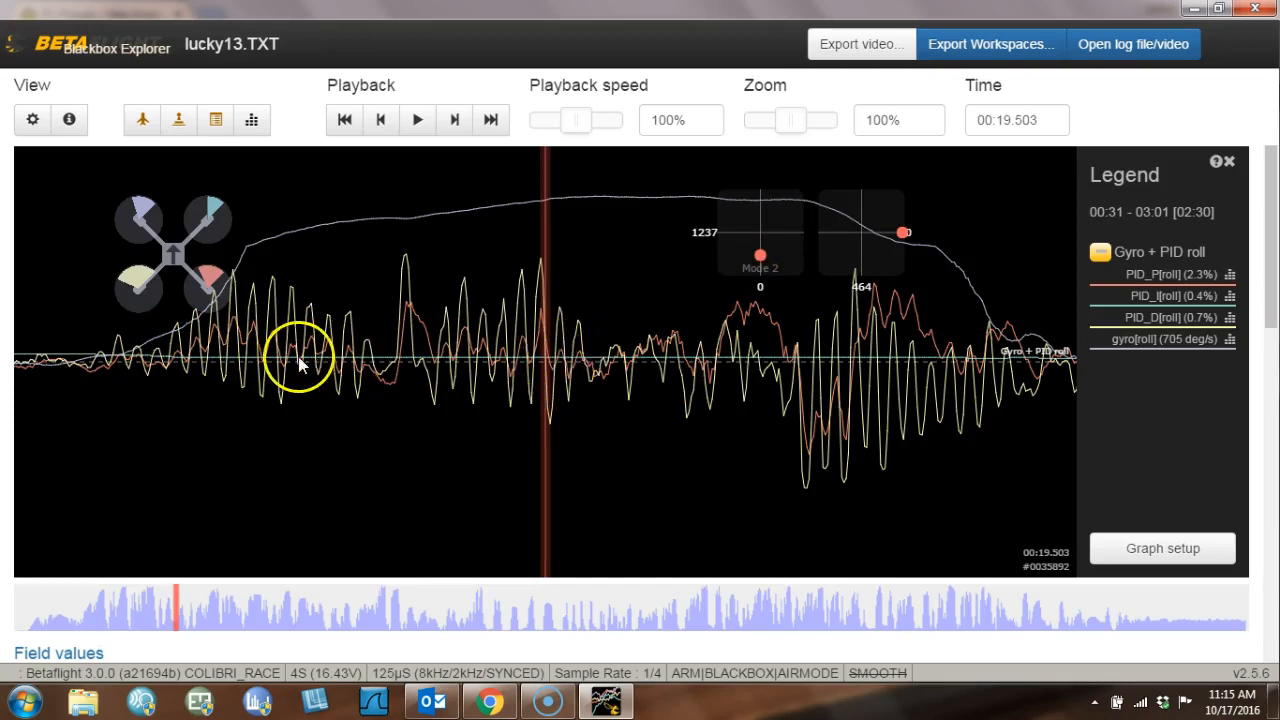
mouse_move(760, 262)
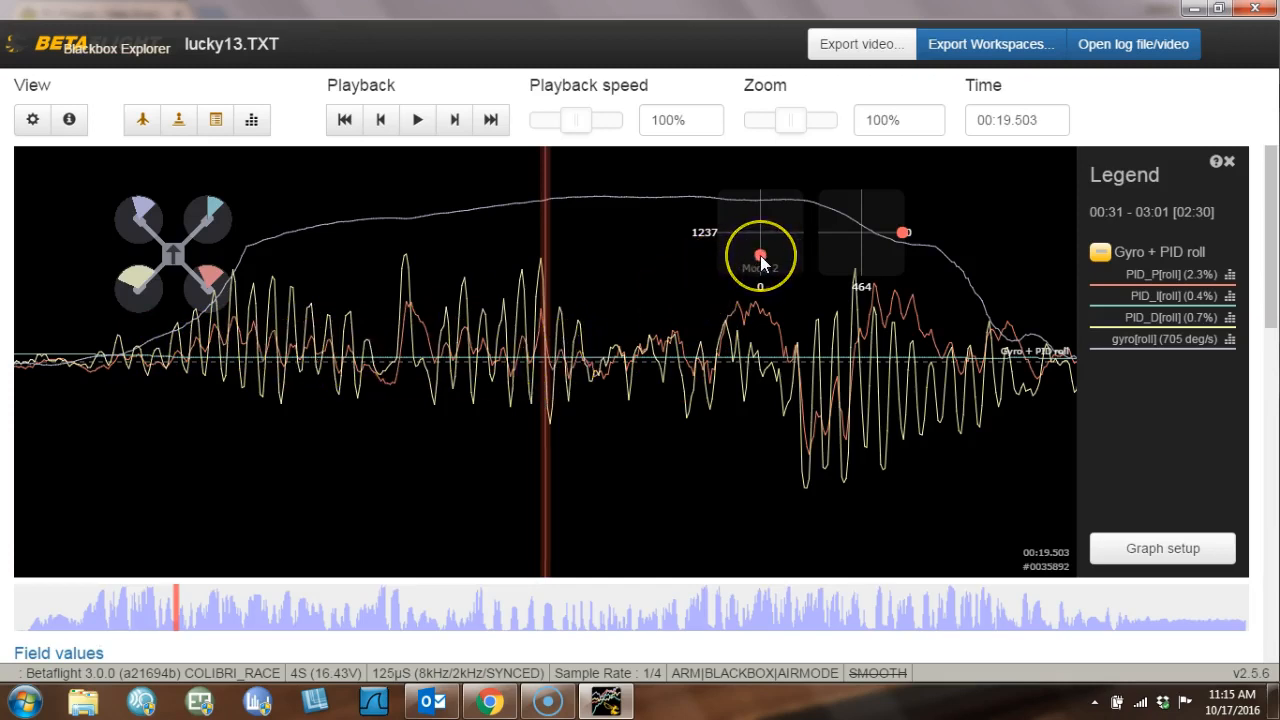
mouse_move(160, 292)
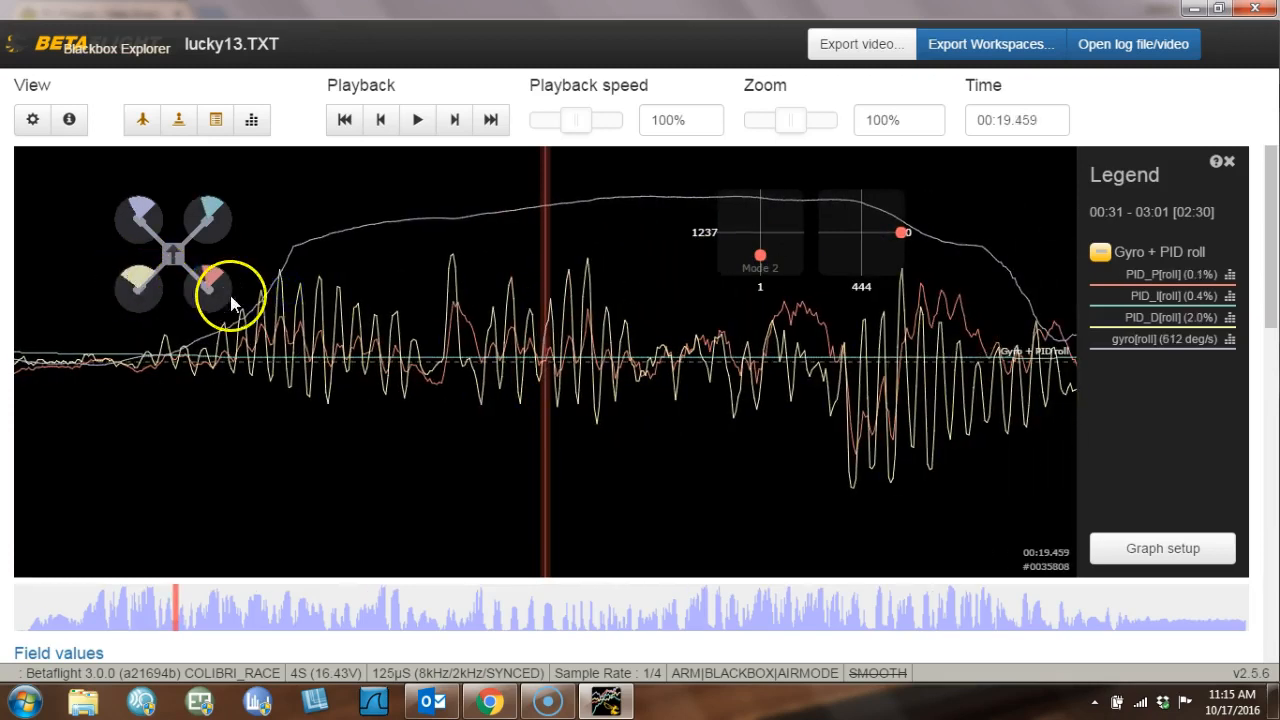
mouse_move(305, 360)
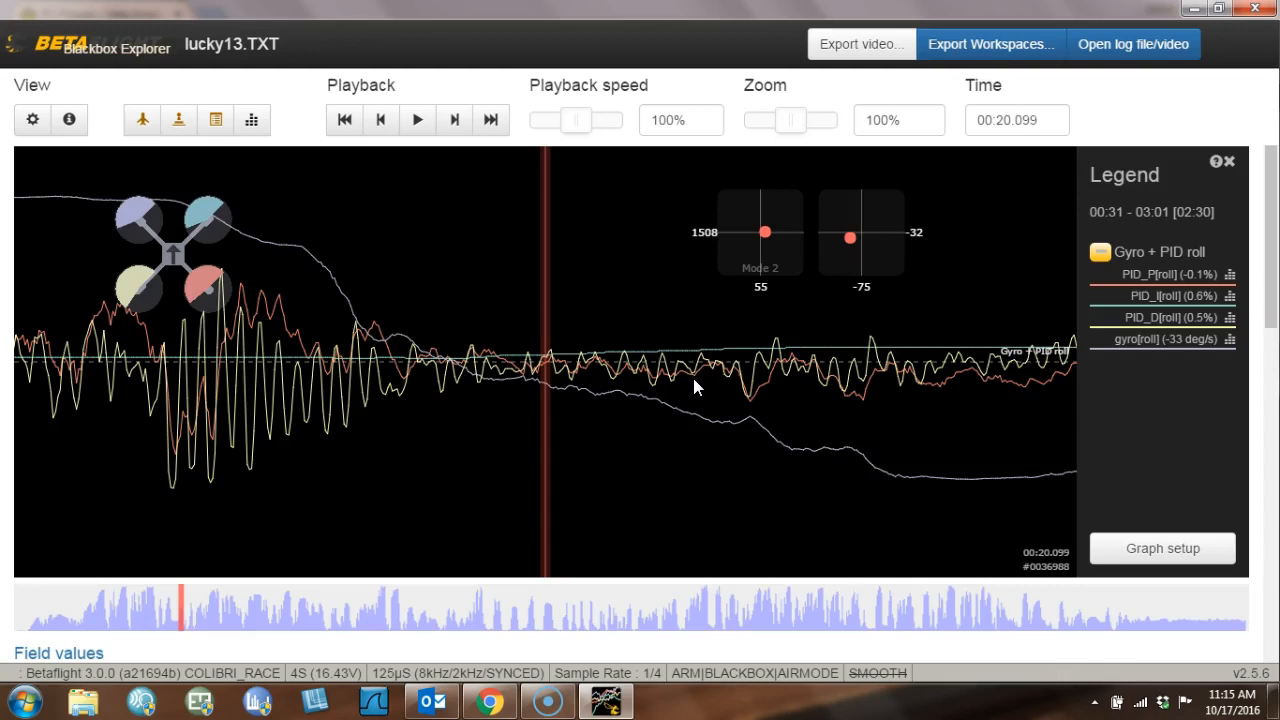
mouse_move(690, 388)
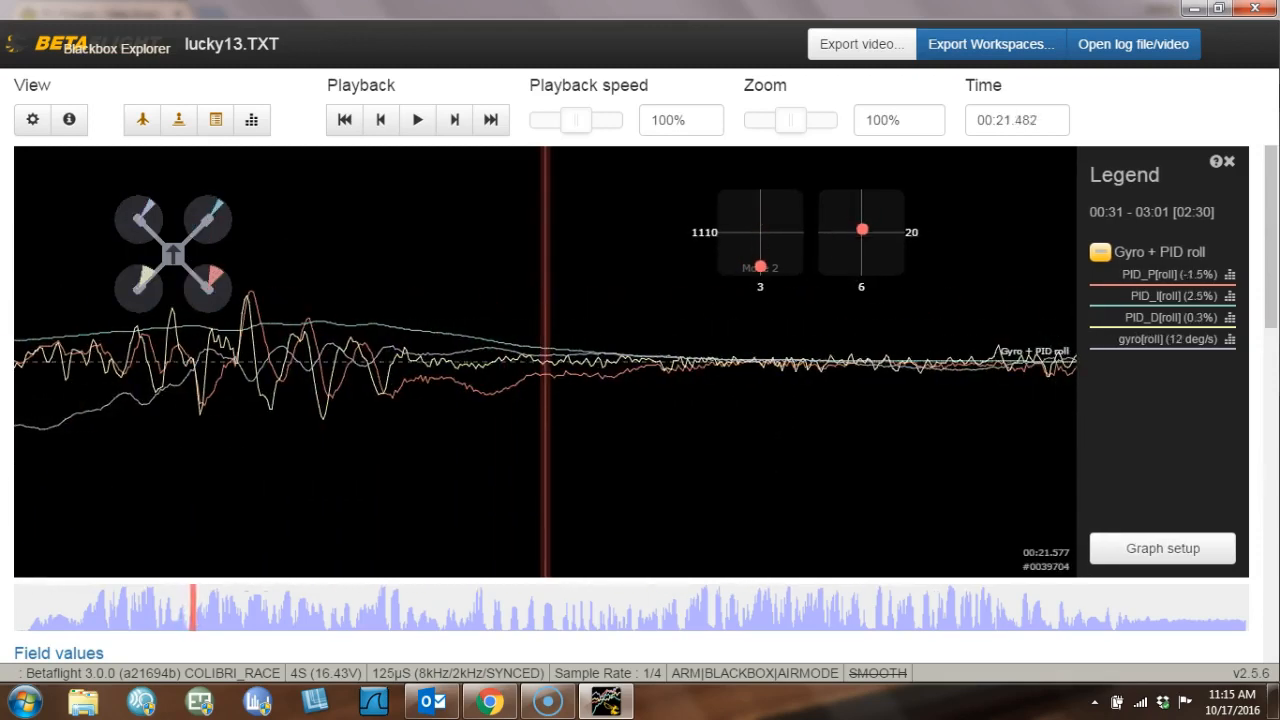
left_click(210, 605)
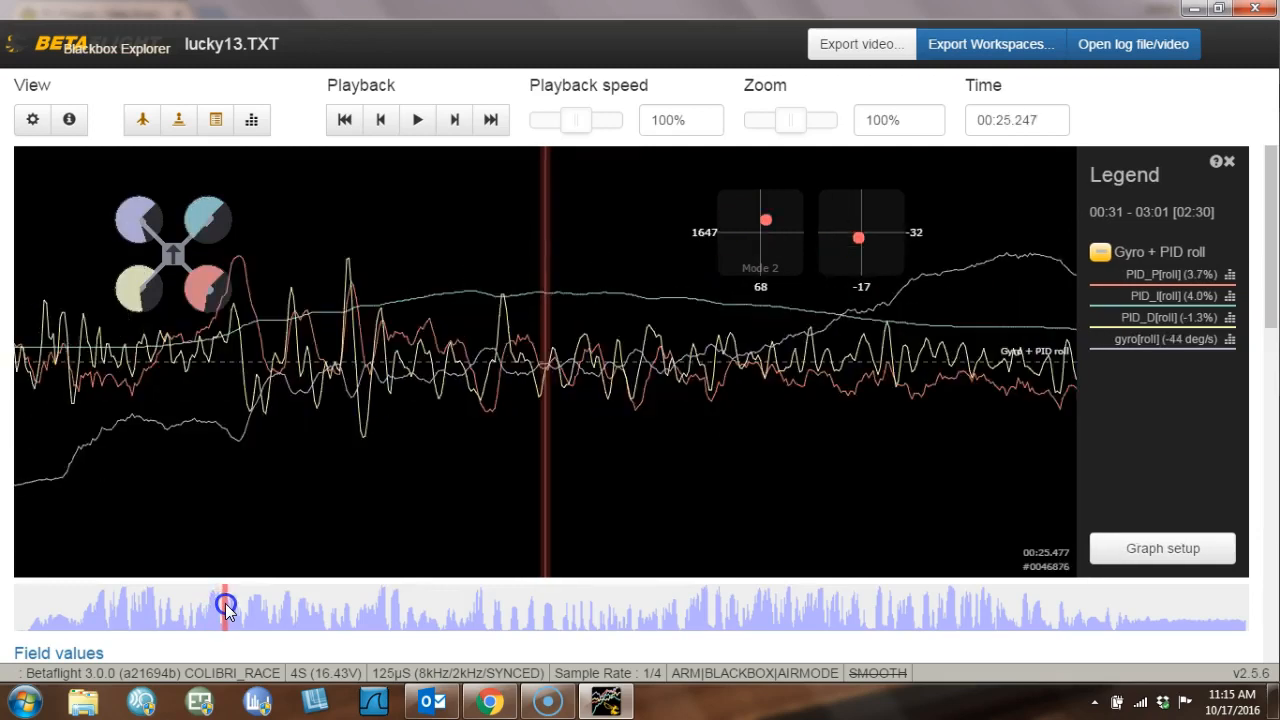
Scrub the log timeline from about 27 to 49 seconds, then open Graph setup.
left_click_drag(225, 605, 237, 605)
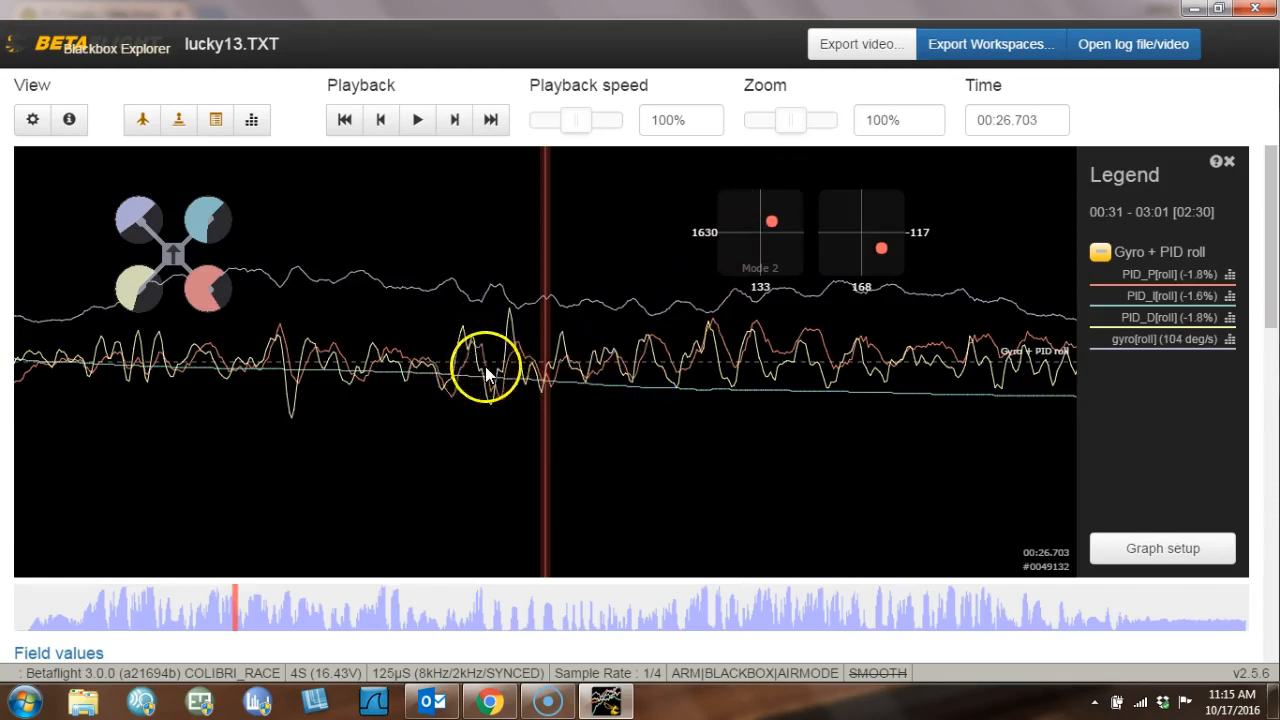
mouse_move(560, 365)
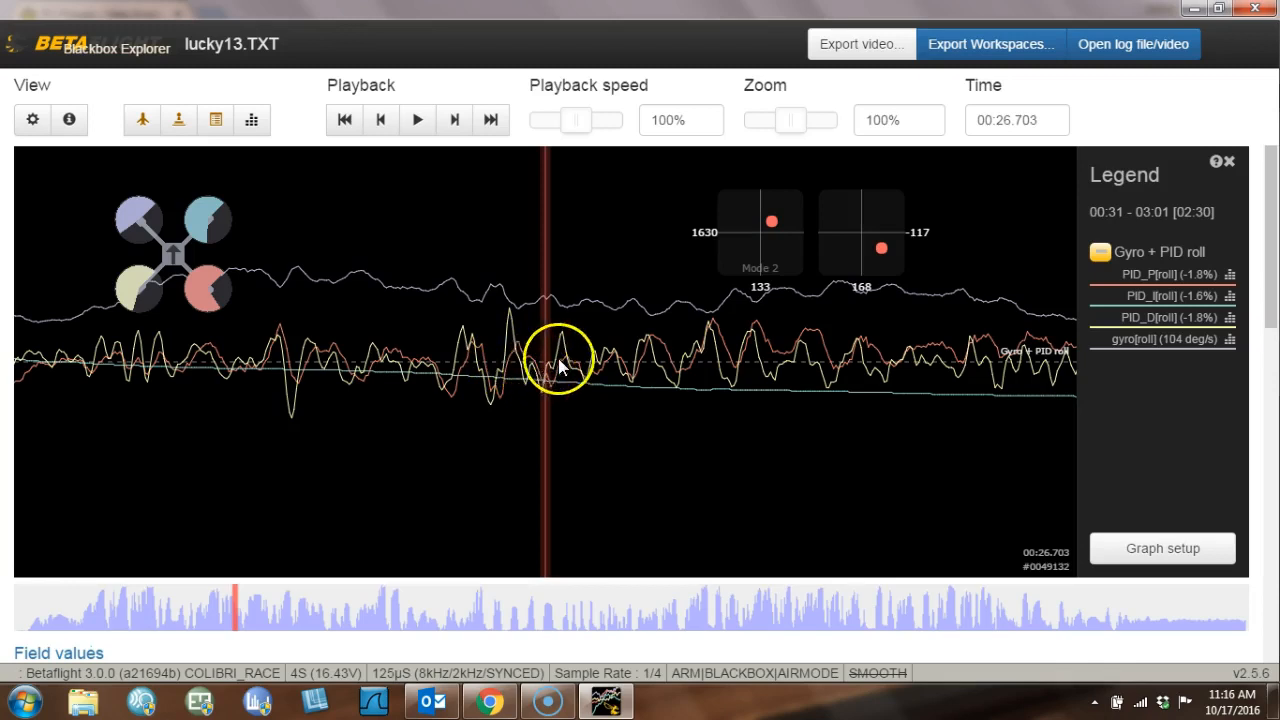
mouse_move(672, 348)
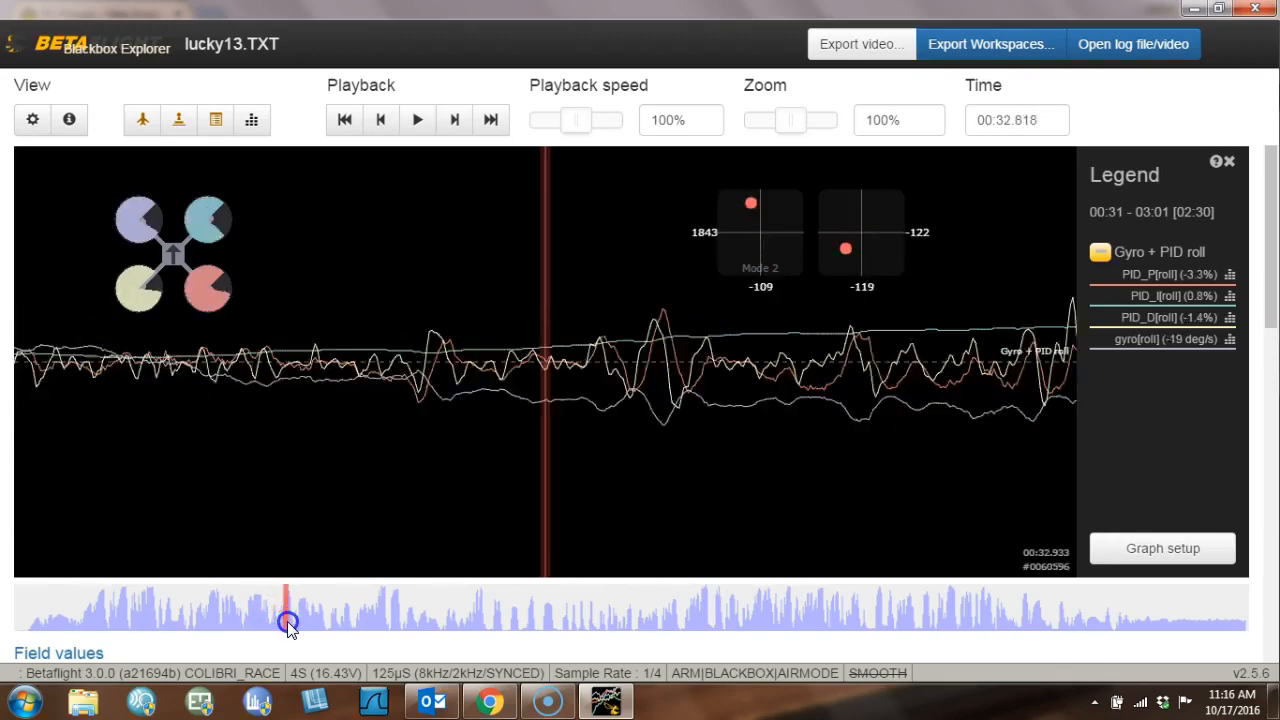
left_click_drag(288, 622, 313, 622)
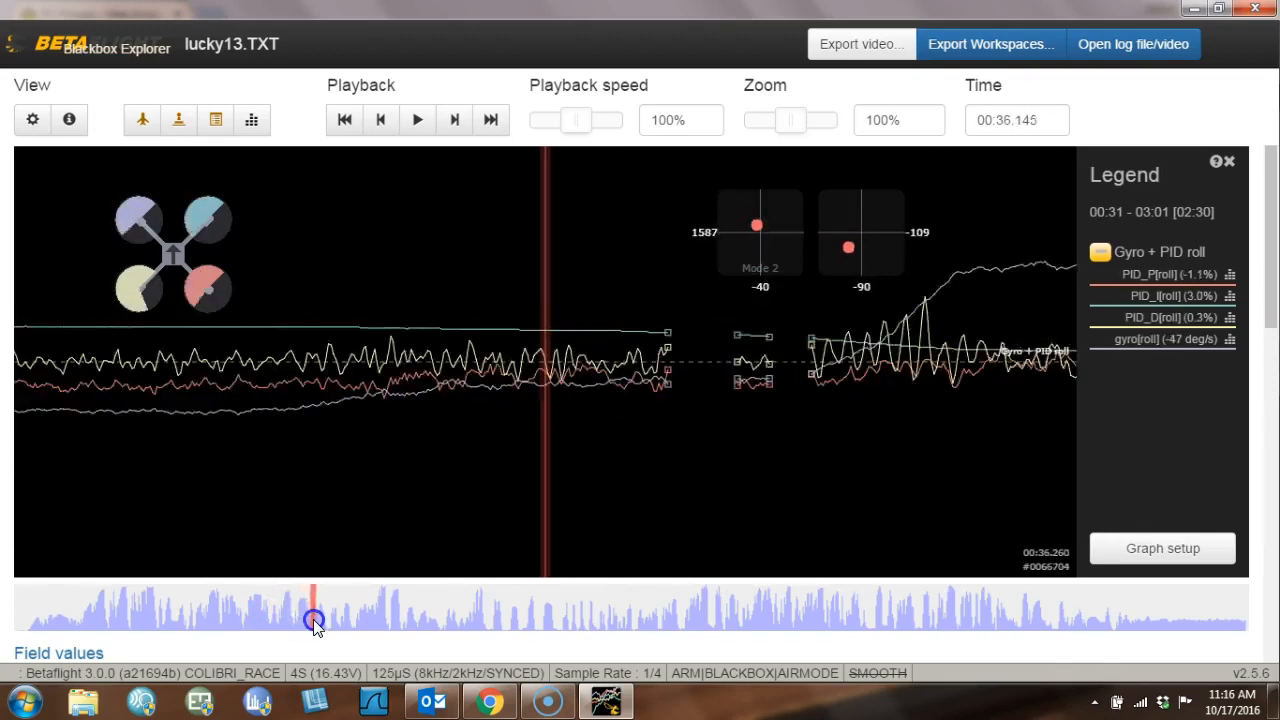
left_click_drag(313, 618, 353, 615)
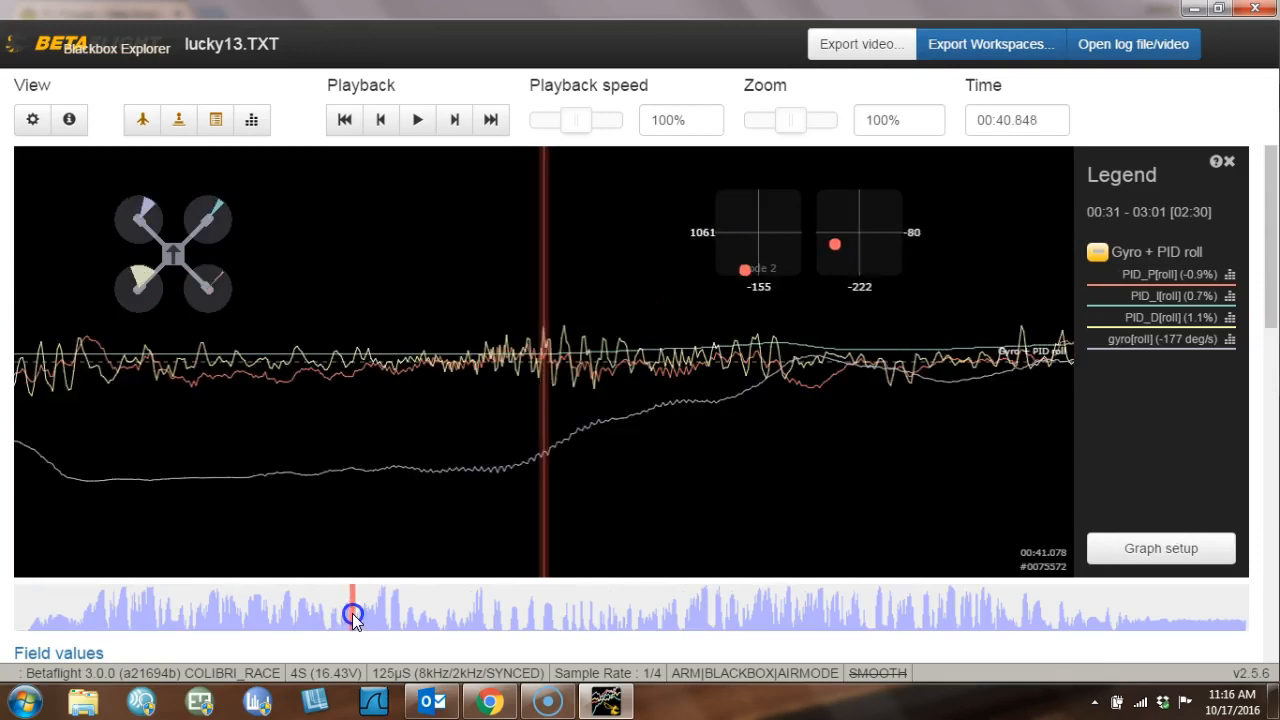
left_click_drag(353, 612, 388, 612)
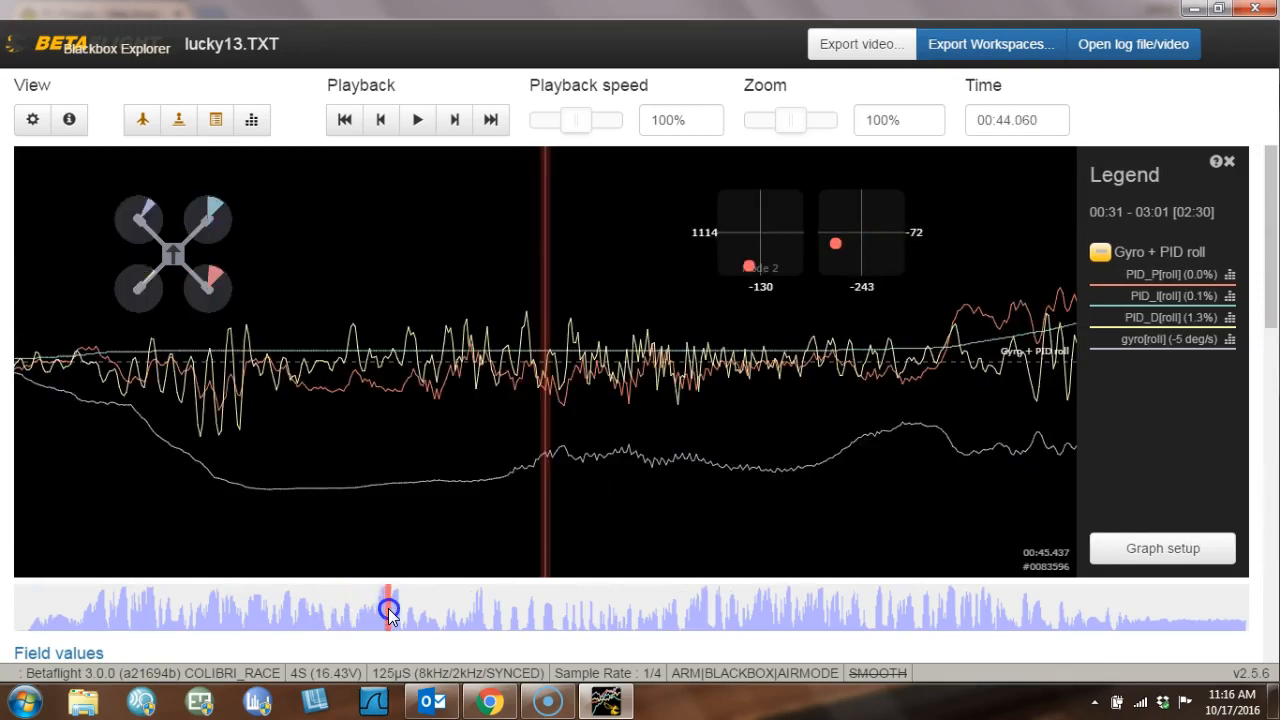
left_click_drag(387, 608, 397, 608)
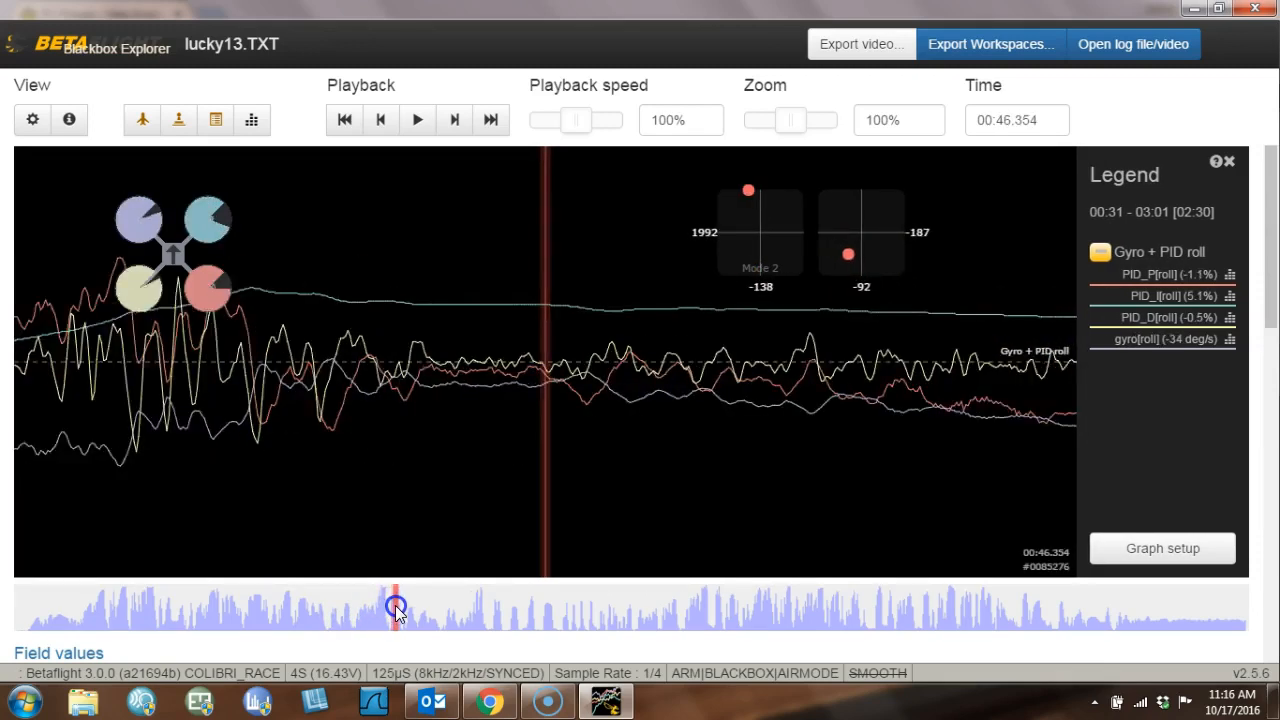
left_click_drag(397, 607, 412, 607)
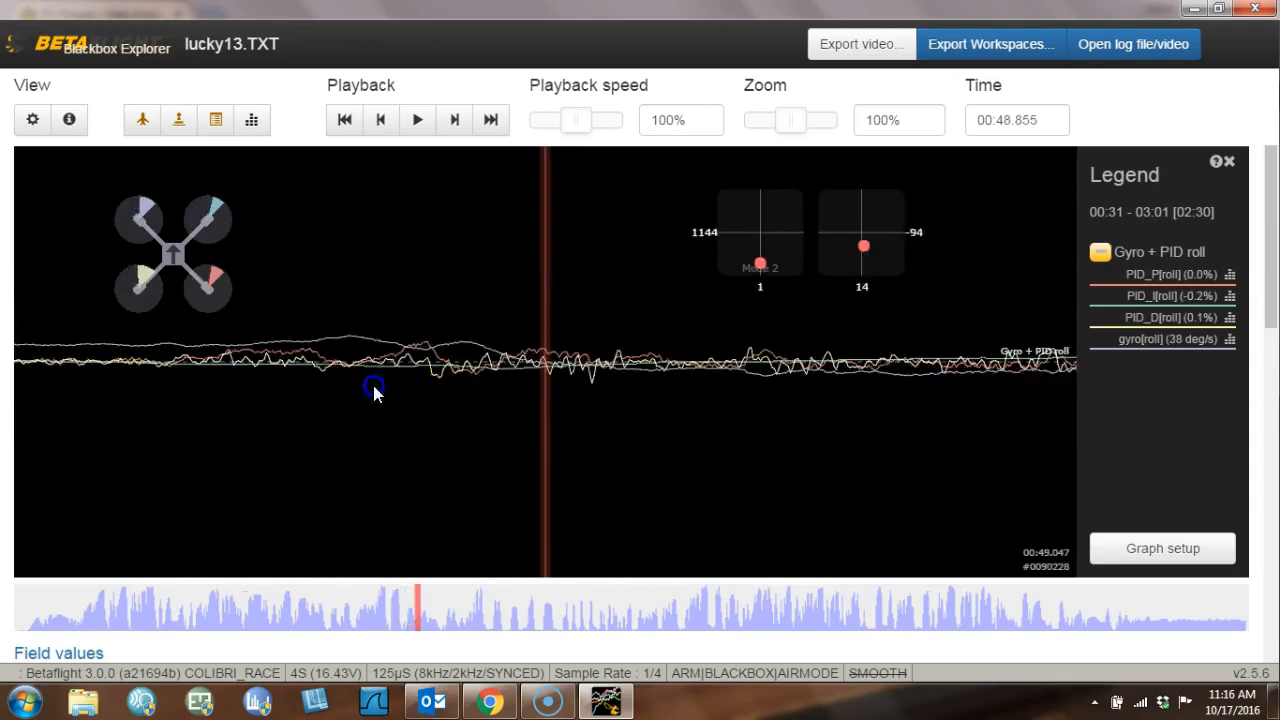
left_click(1162, 548)
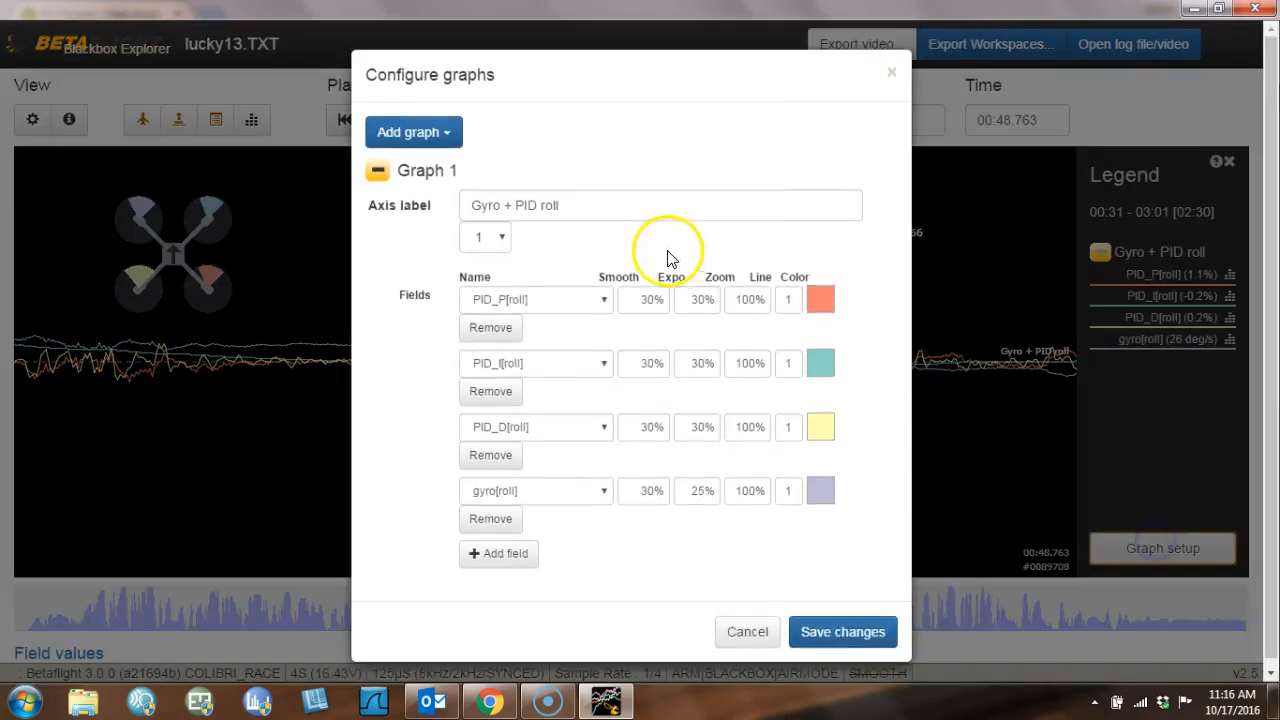
Swap in the Gyro + PID pitch preset graph and jump to about 23 seconds.
left_click(413, 131)
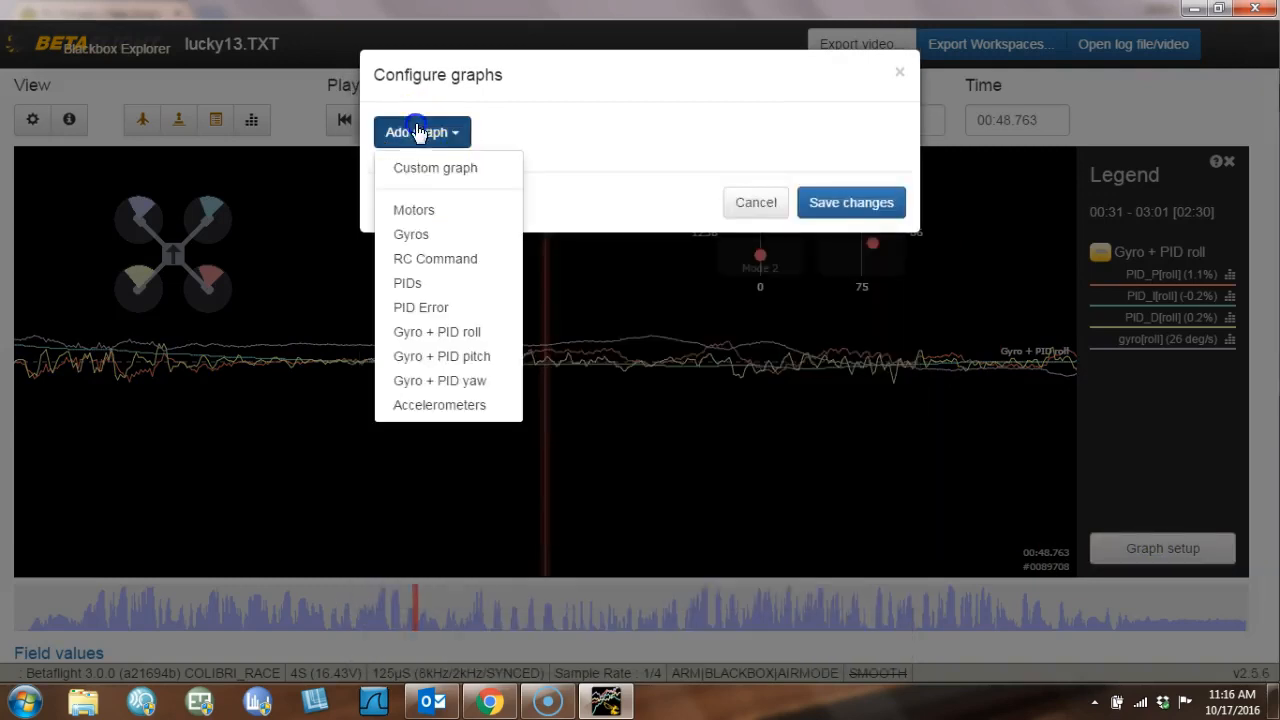
left_click(441, 356)
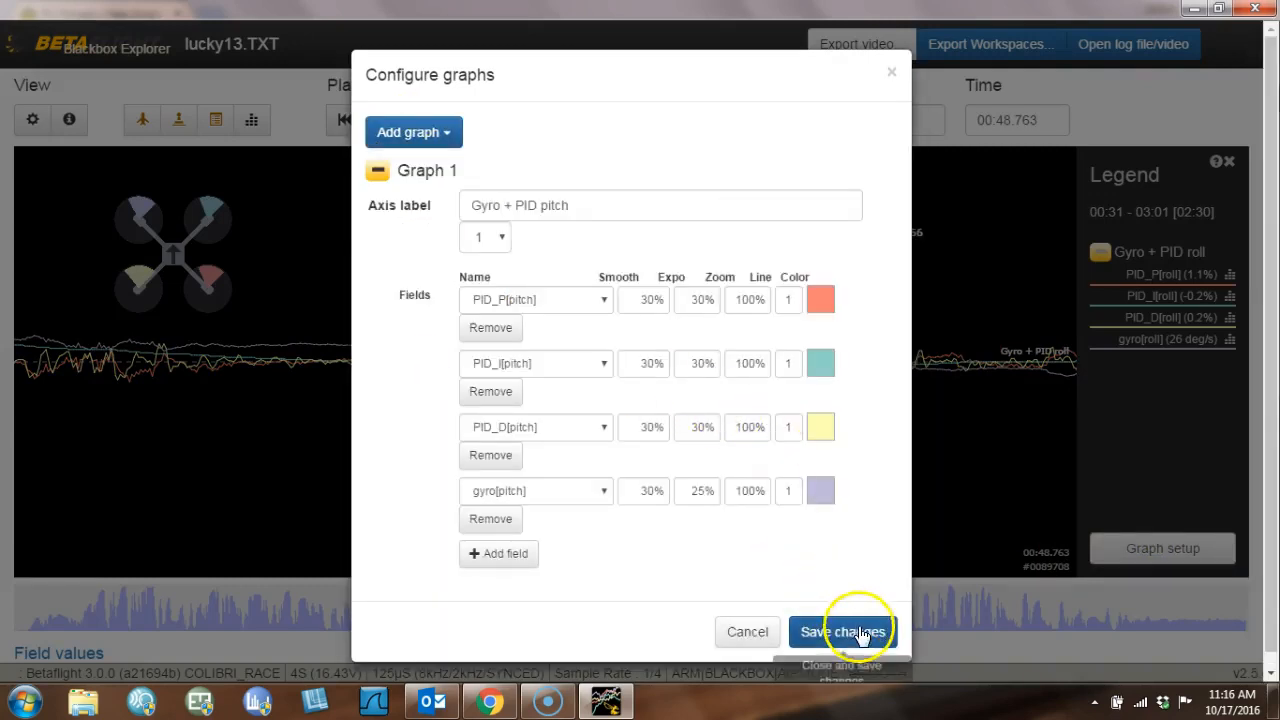
left_click(841, 631)
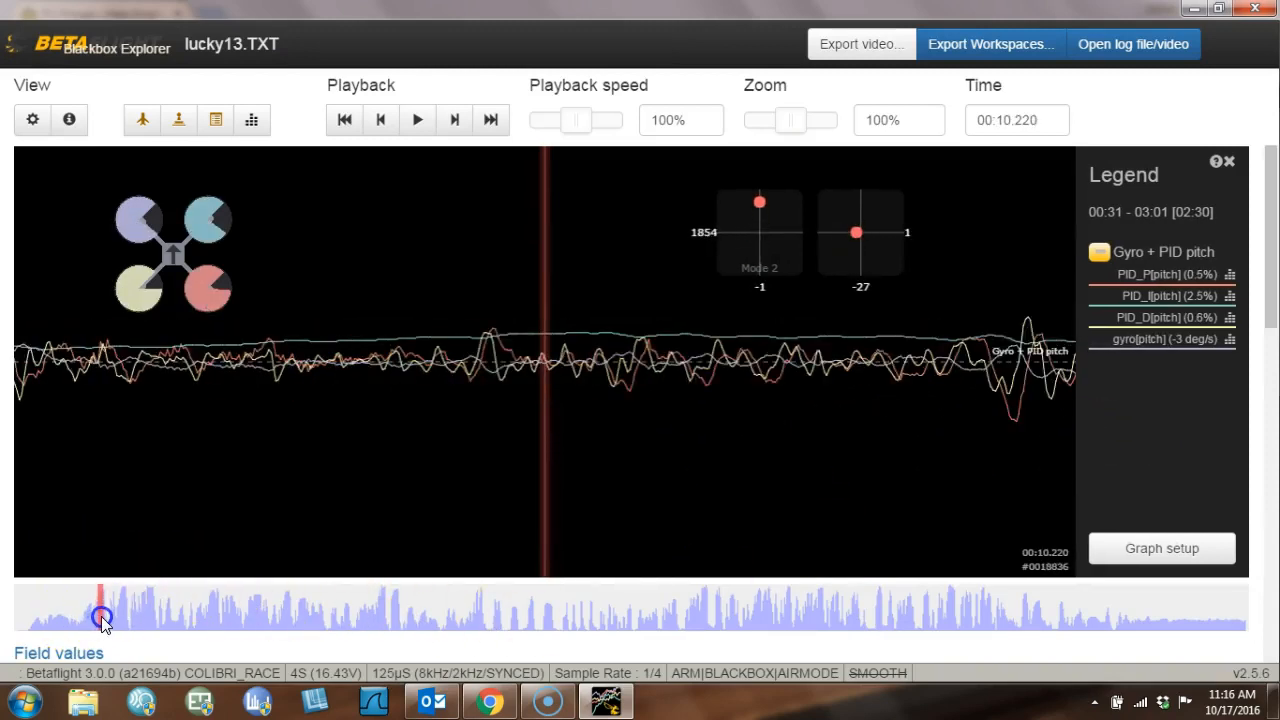
left_click_drag(103, 615, 108, 615)
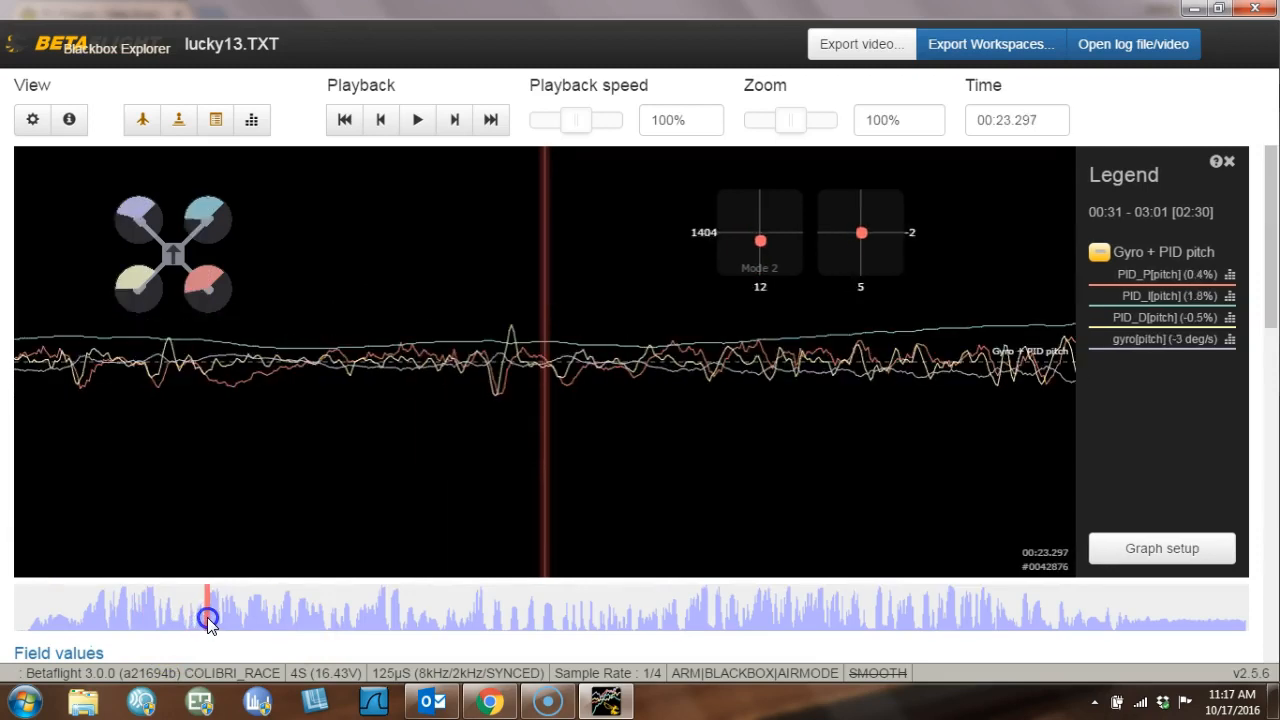
Scrub the pitch gyro and PID traces forward to about 27 seconds, where they grow noisier.
left_click_drag(208, 617, 220, 617)
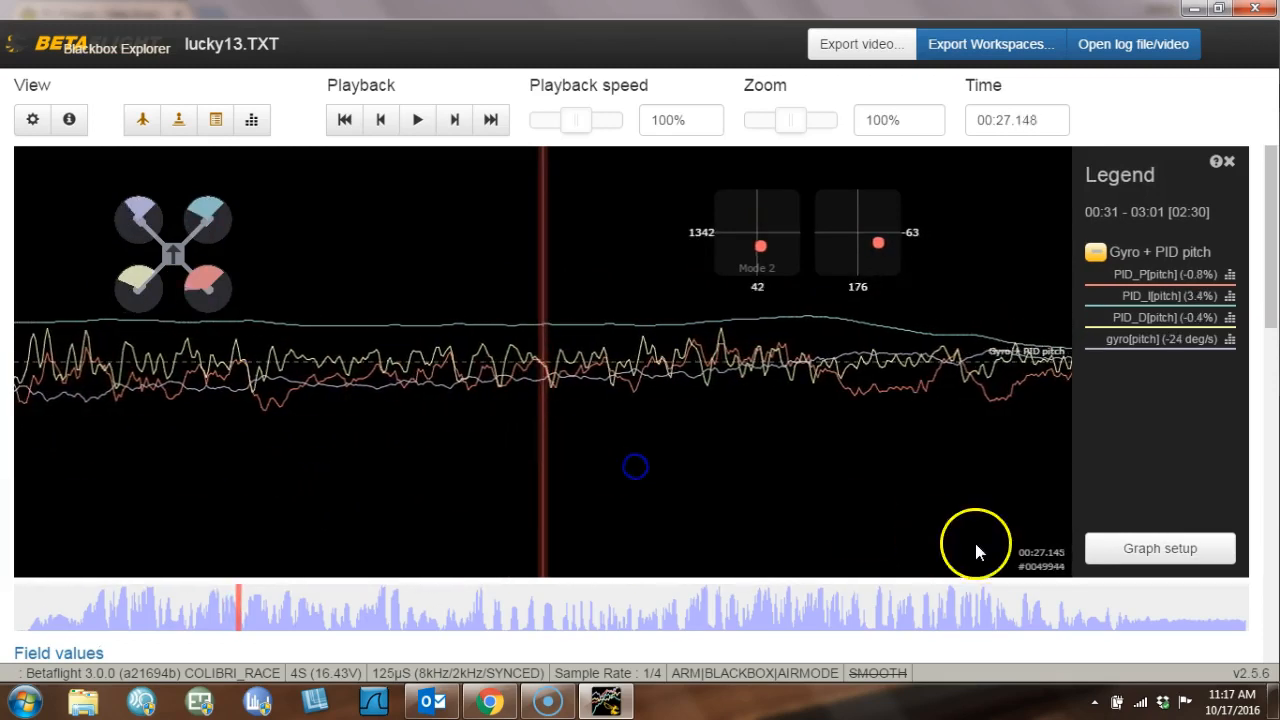
Replace the plotted graph with the Gyro + PID yaw preset and save the setup.
left_click(1159, 548)
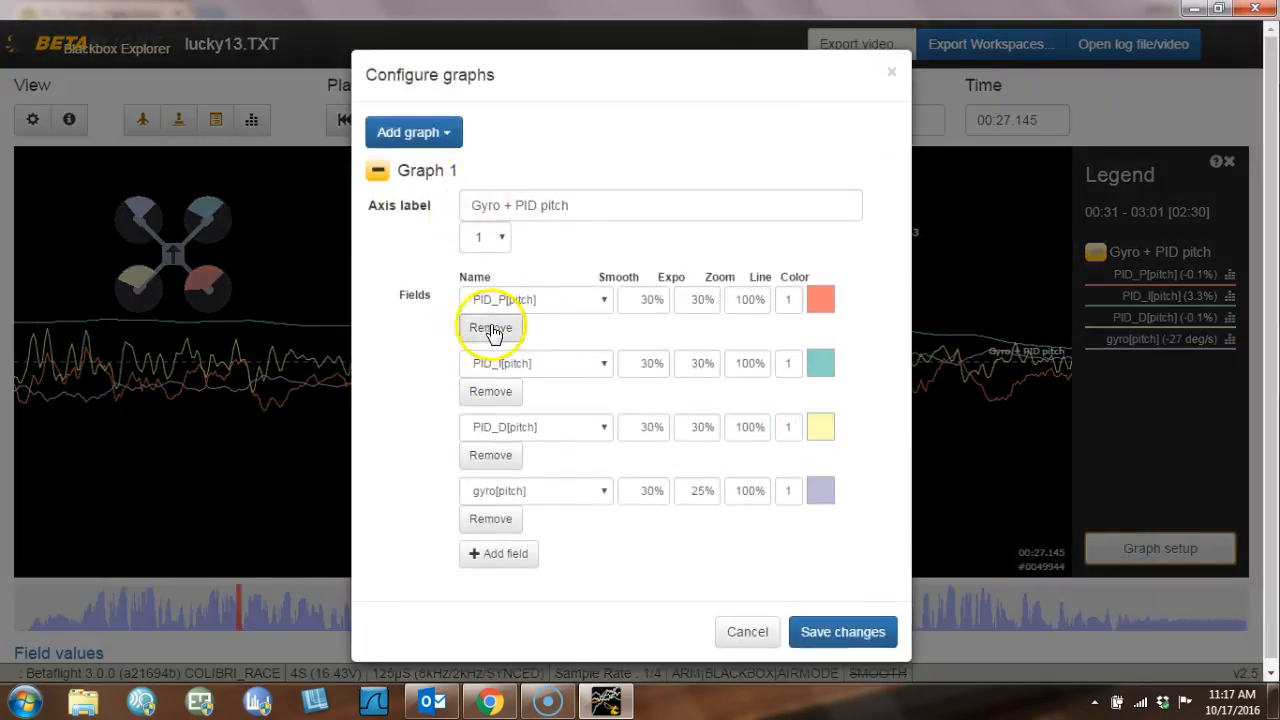
left_click(413, 132)
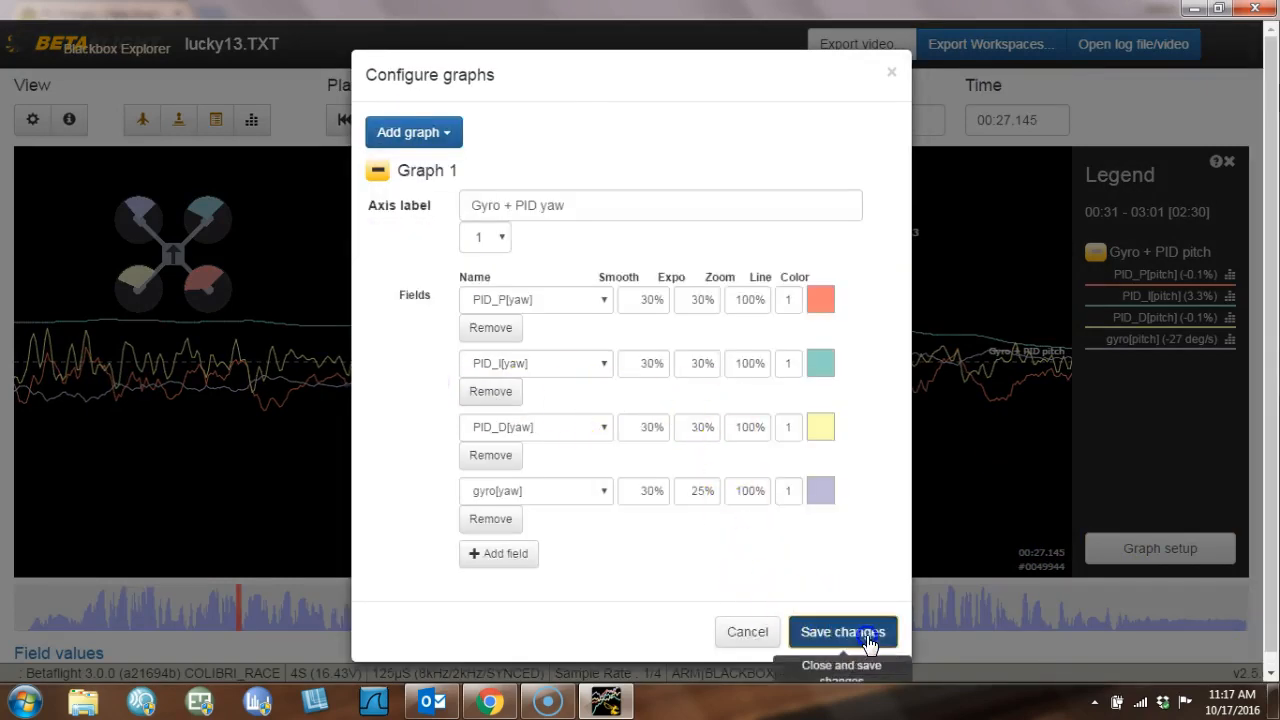
left_click(842, 631)
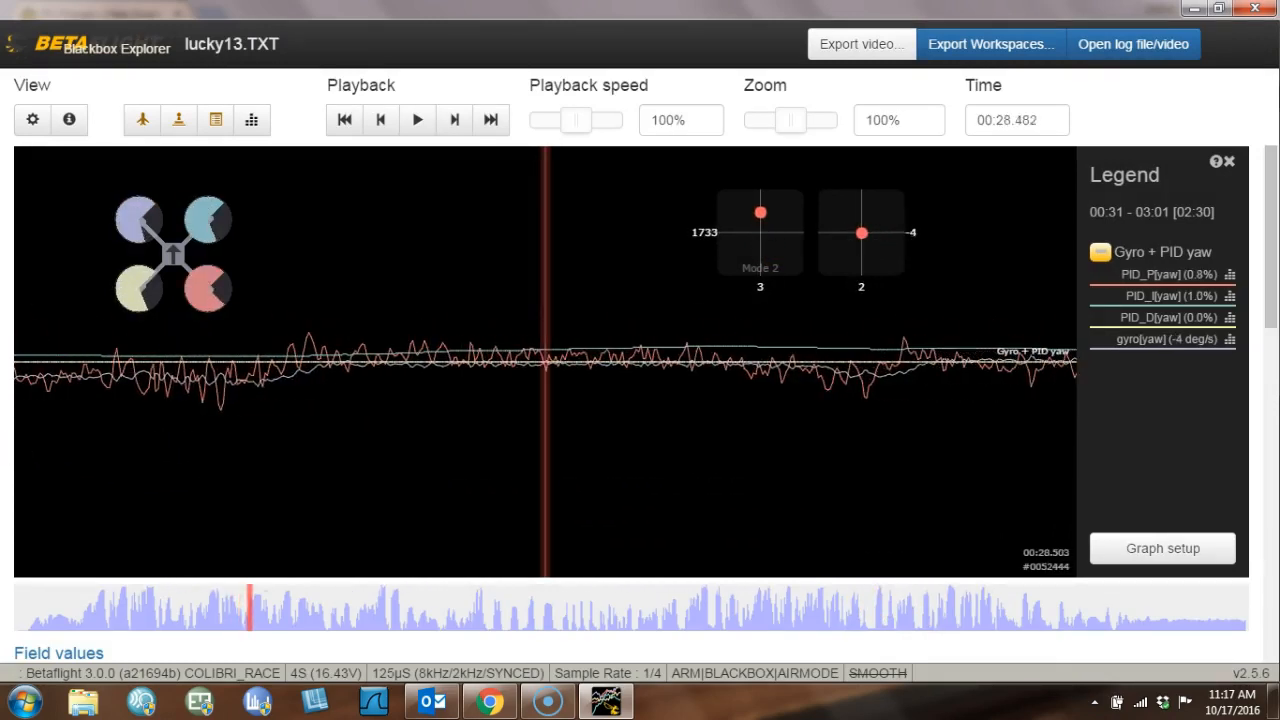
Scrub the yaw traces forward to about 37 seconds into the flight.
left_click(253, 615)
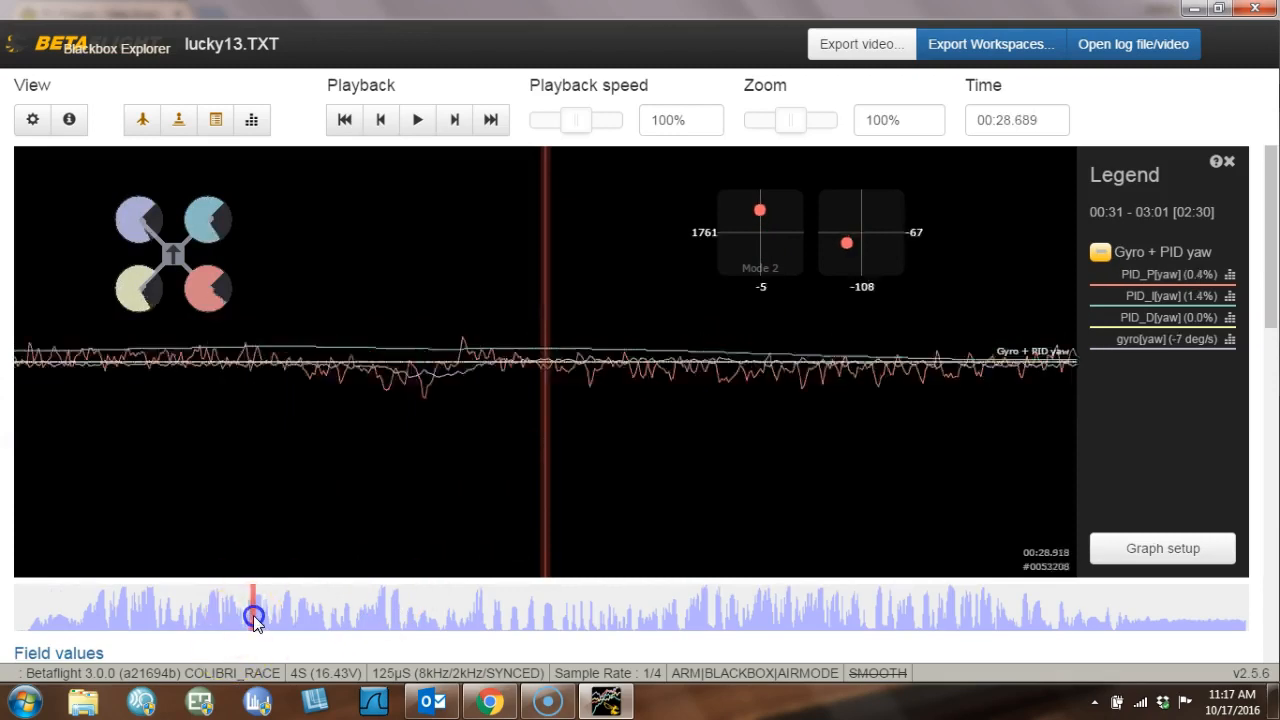
left_click_drag(253, 615, 291, 615)
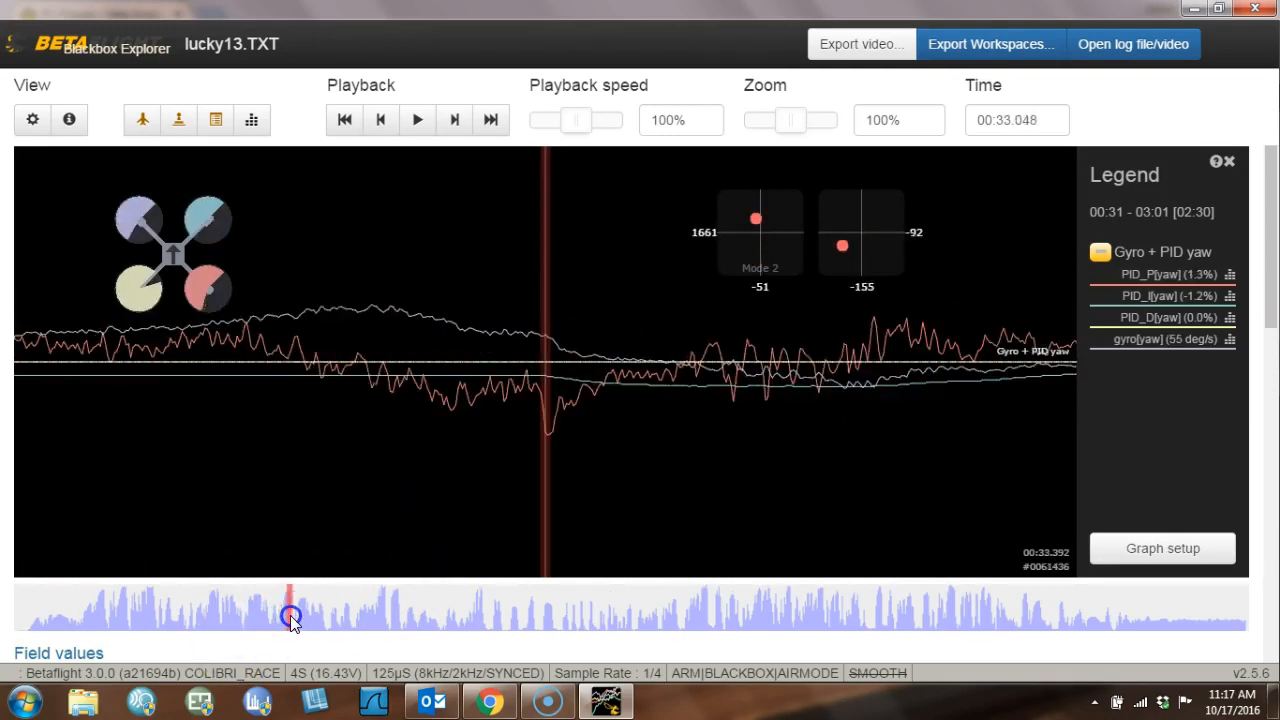
left_click_drag(292, 615, 308, 607)
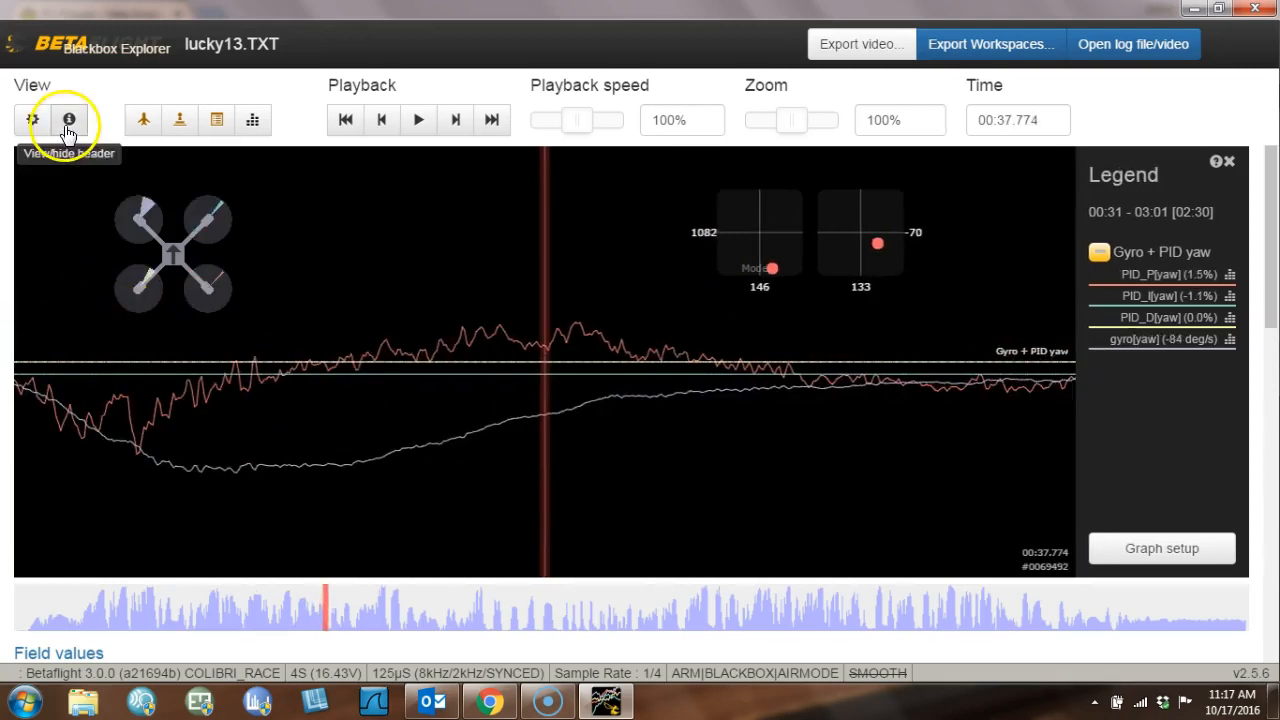
Open the log header and point out the roll, pitch and yaw P and D values.
left_click(68, 120)
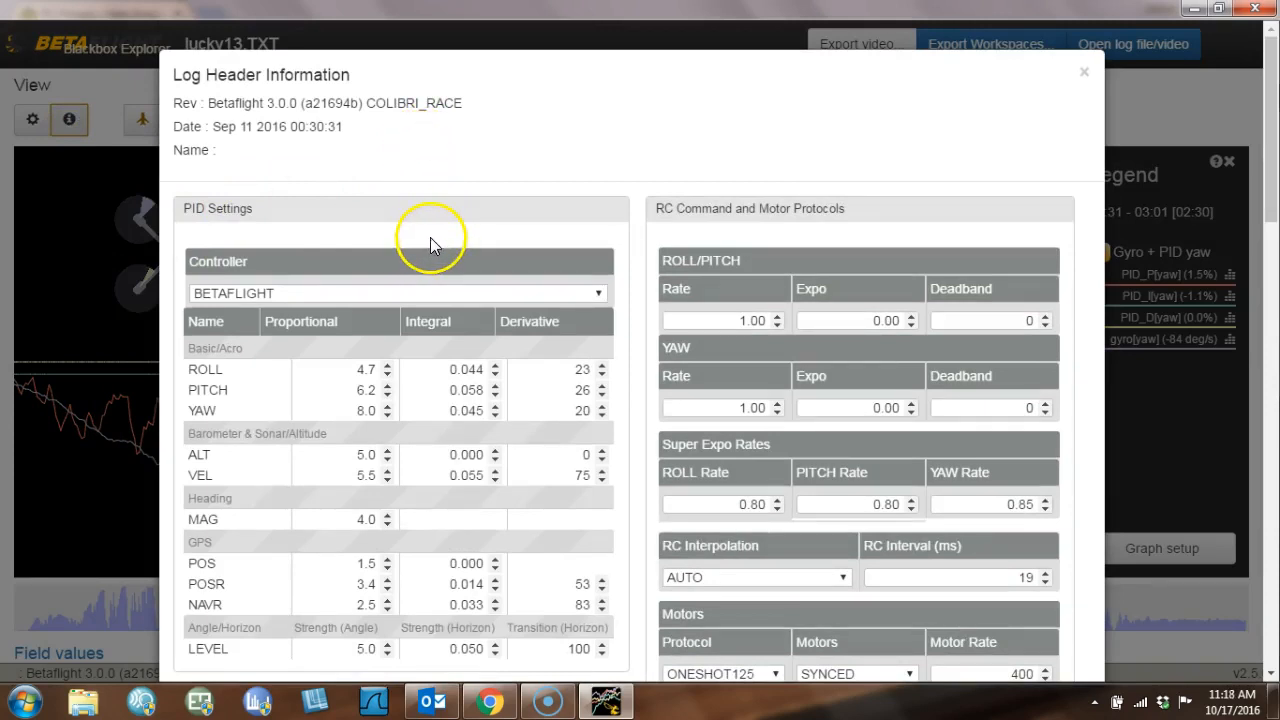
mouse_move(218, 382)
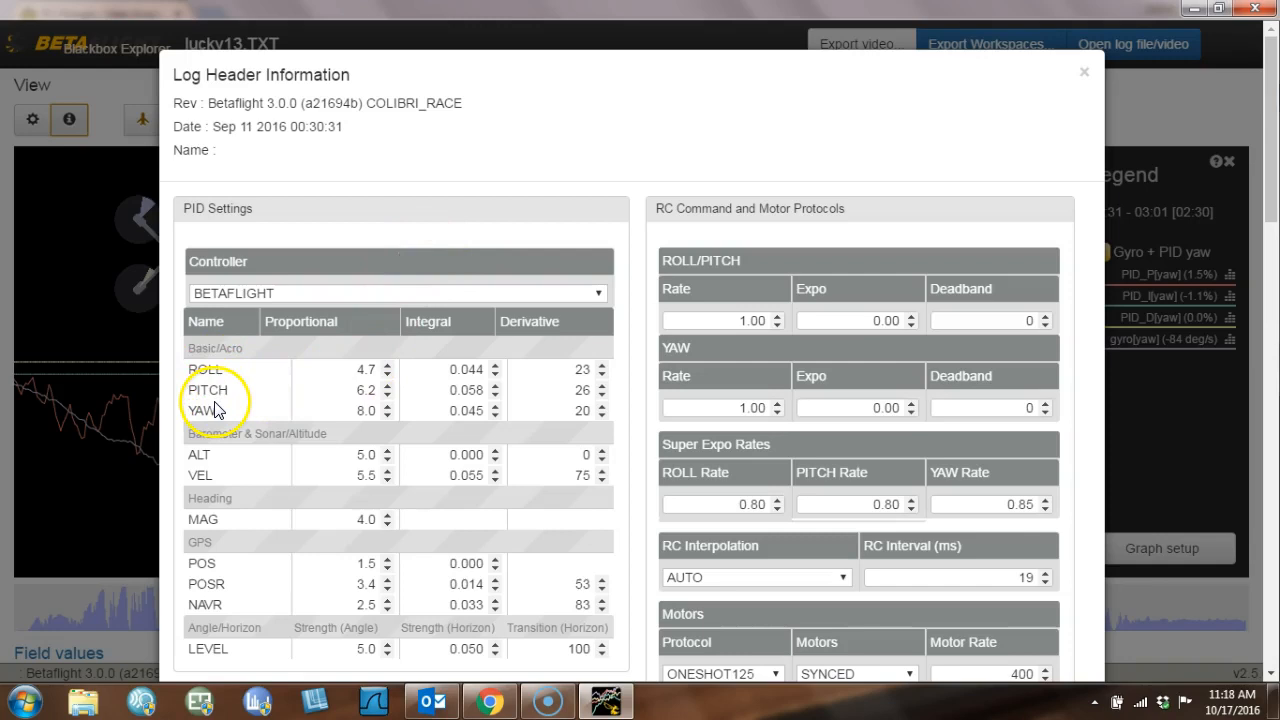
mouse_move(575, 322)
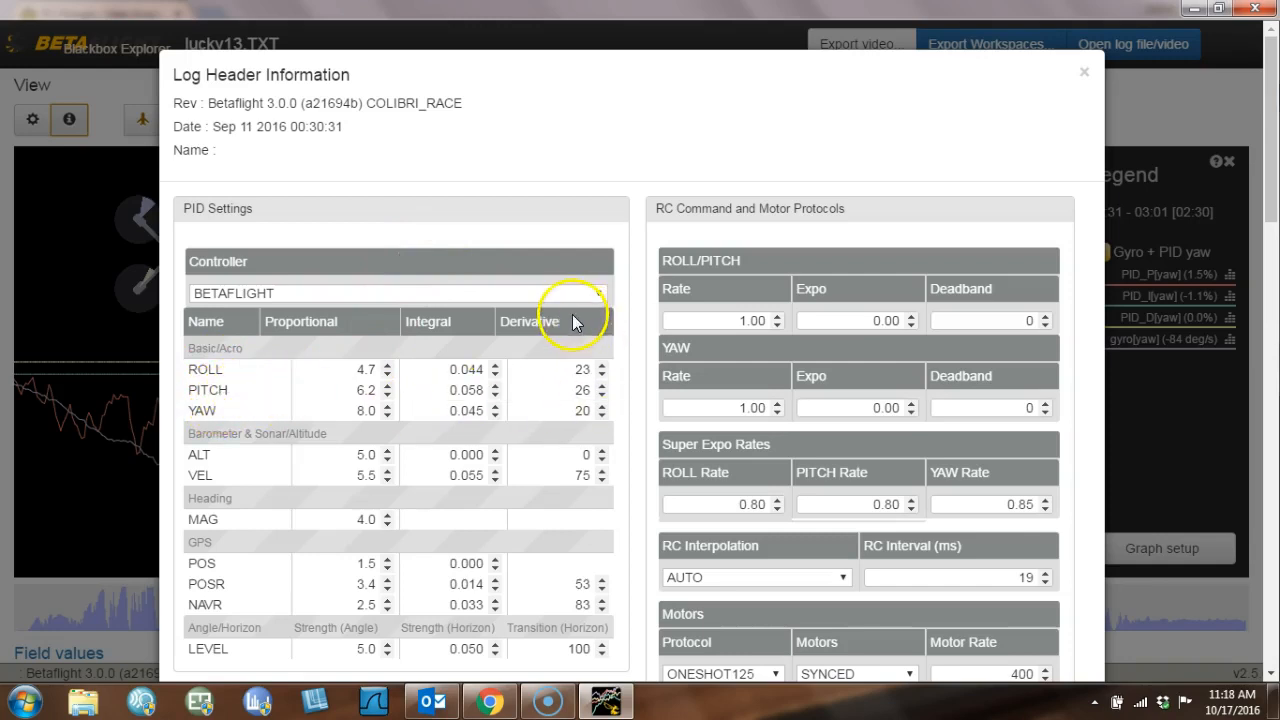
left_click(557, 369)
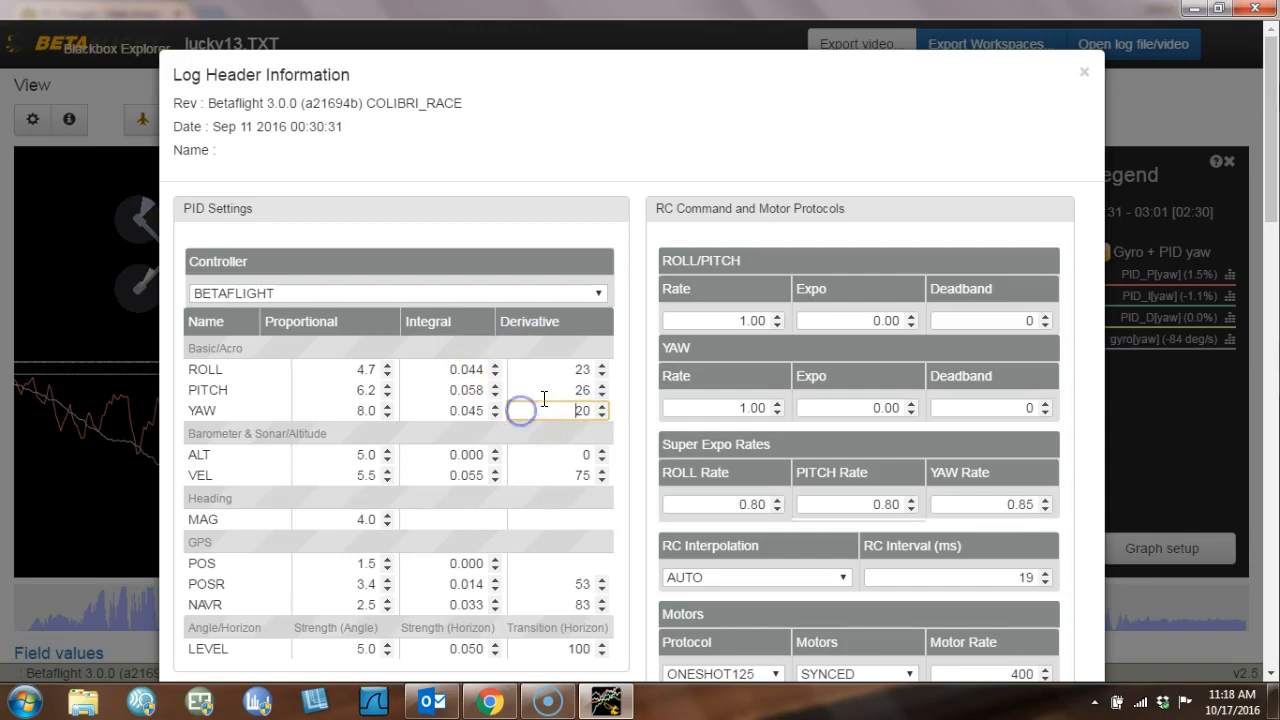
left_click(558, 369)
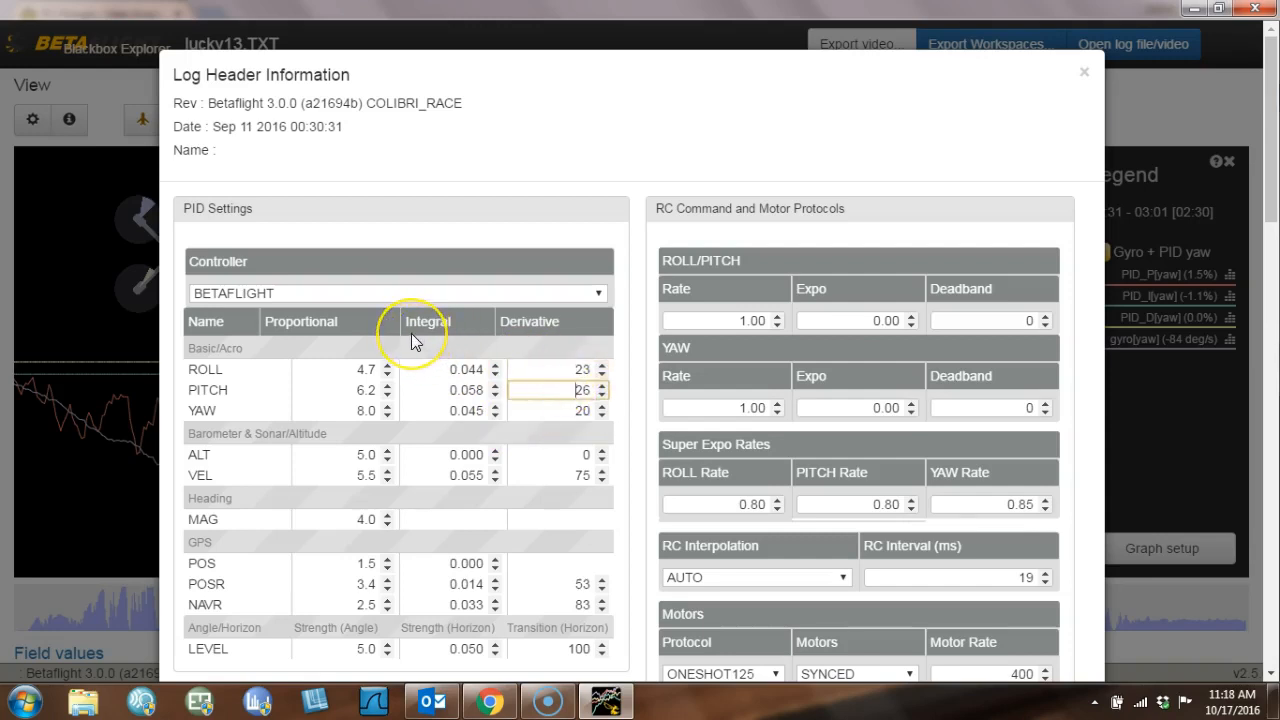
mouse_move(415, 343)
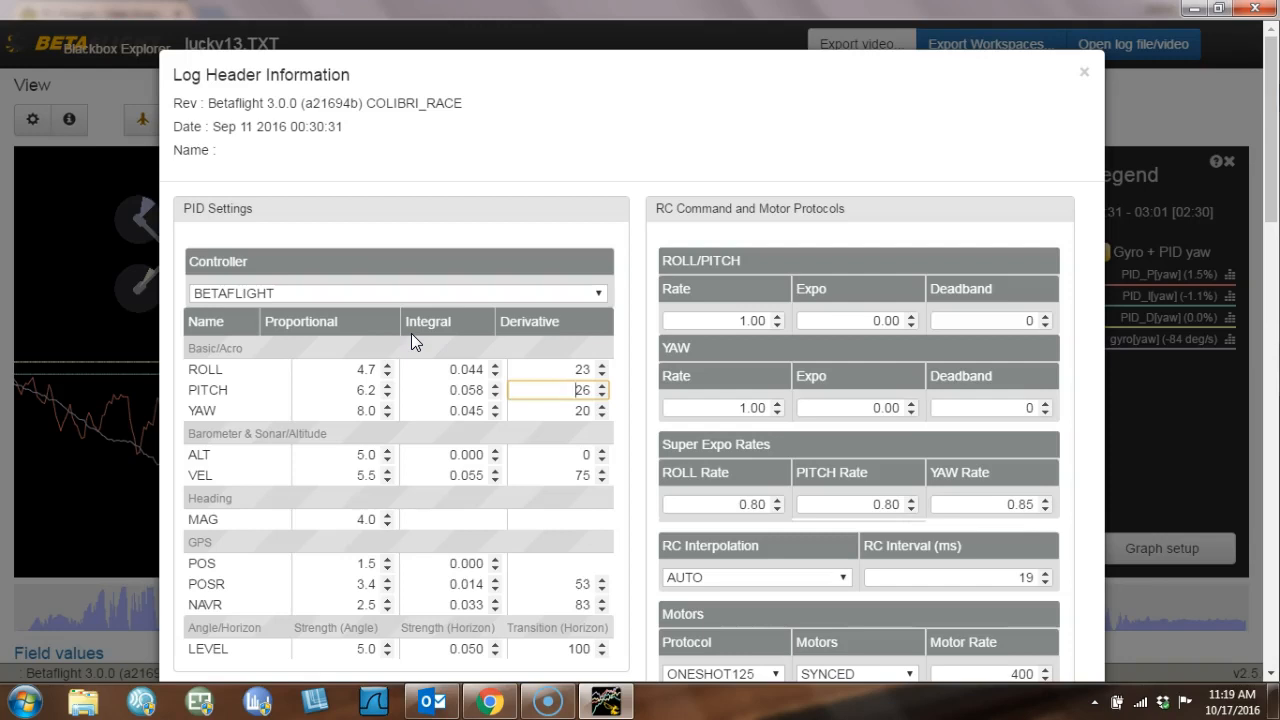
left_click(550, 390)
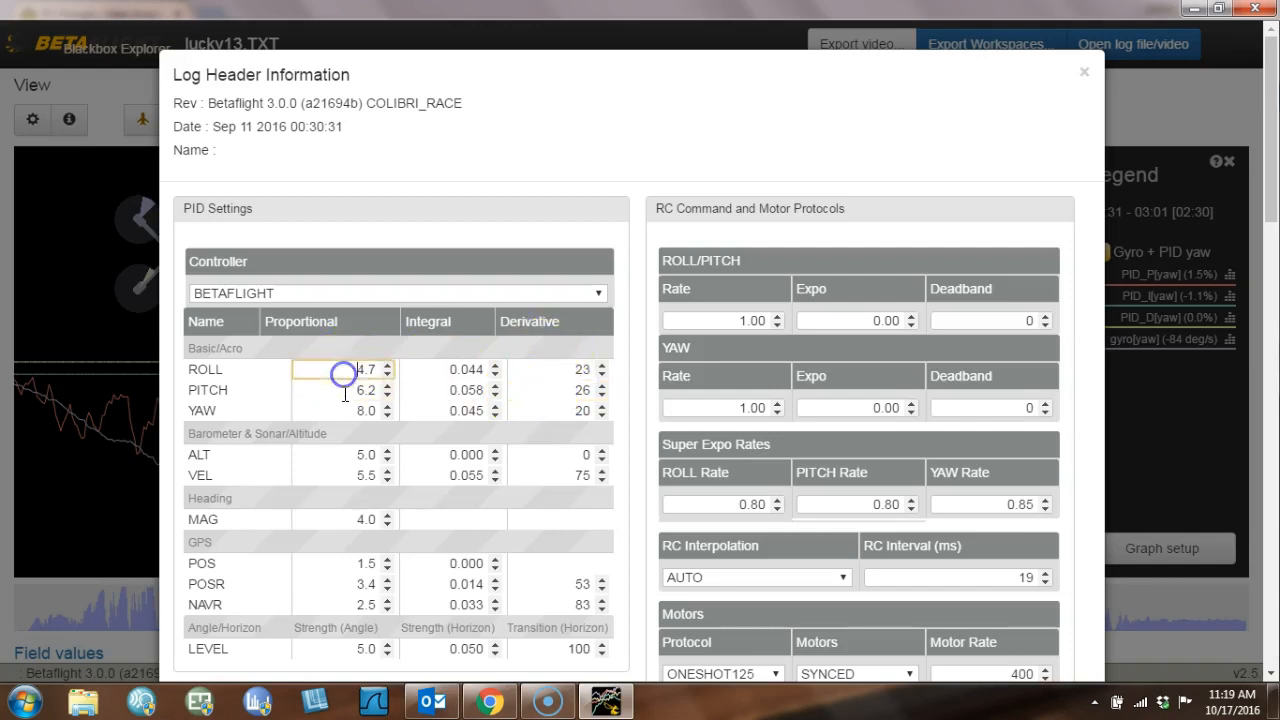
left_click(343, 390)
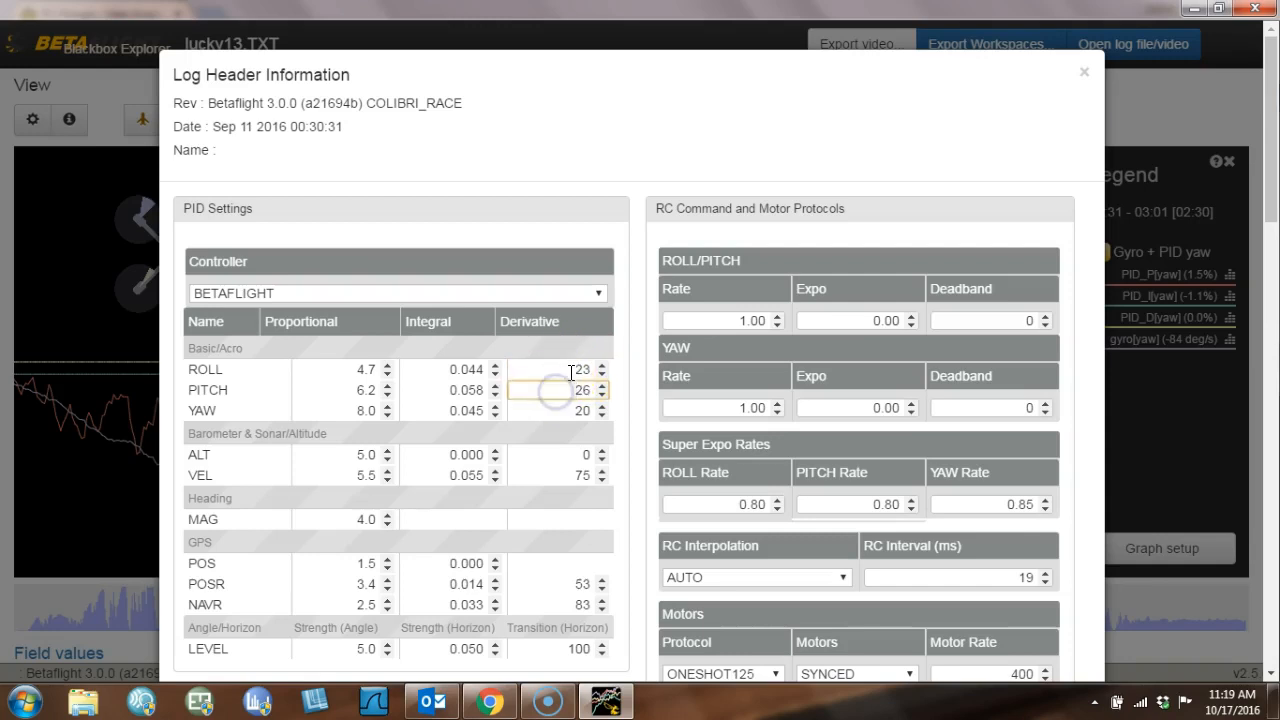
left_click(555, 370)
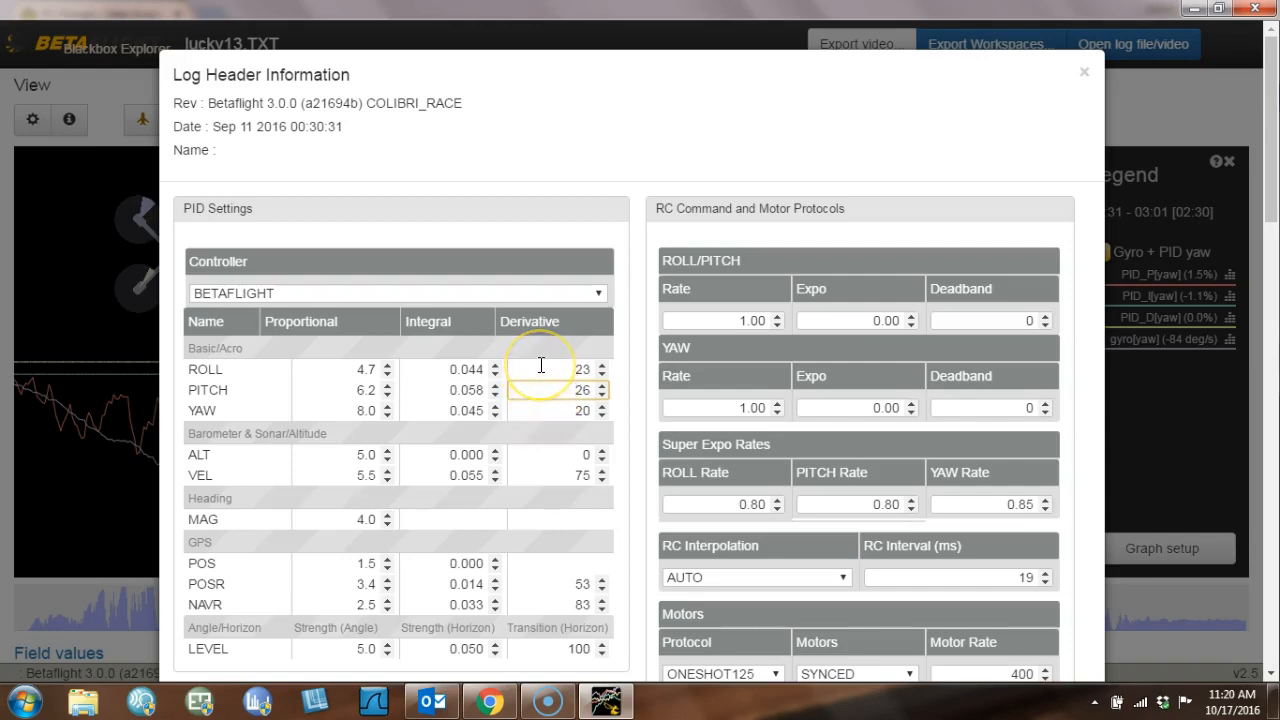
left_click(555, 390)
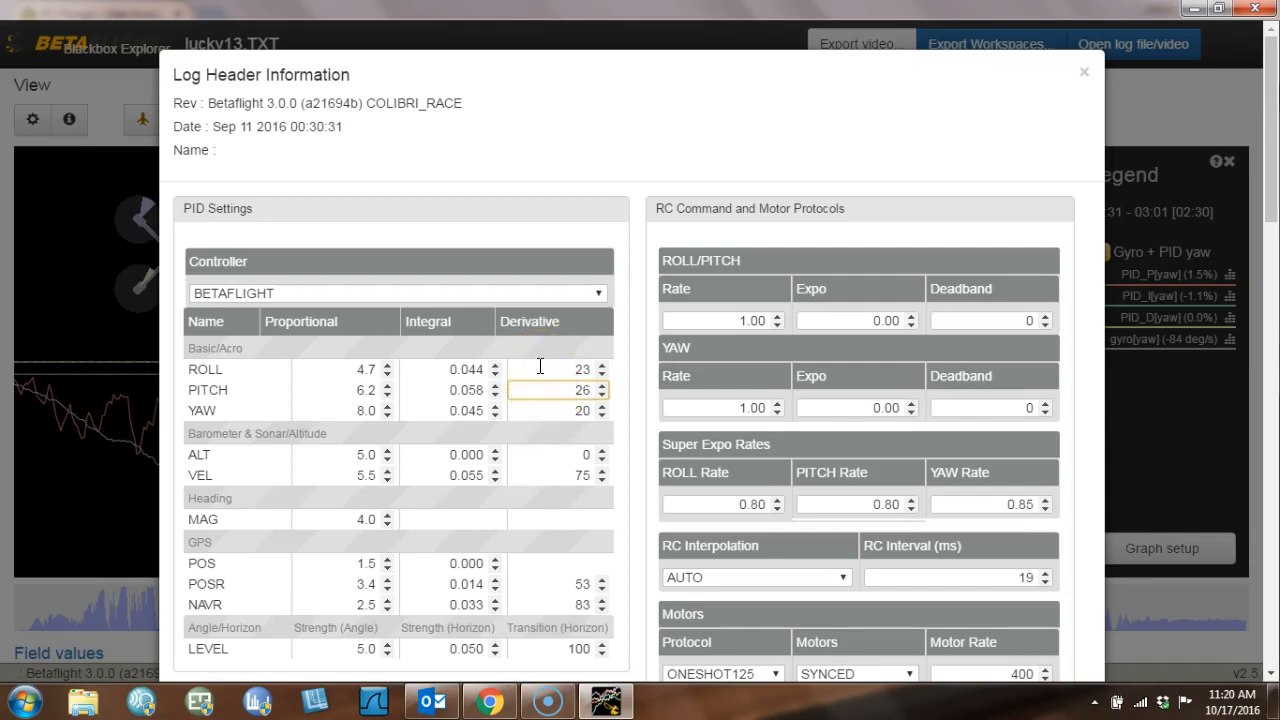